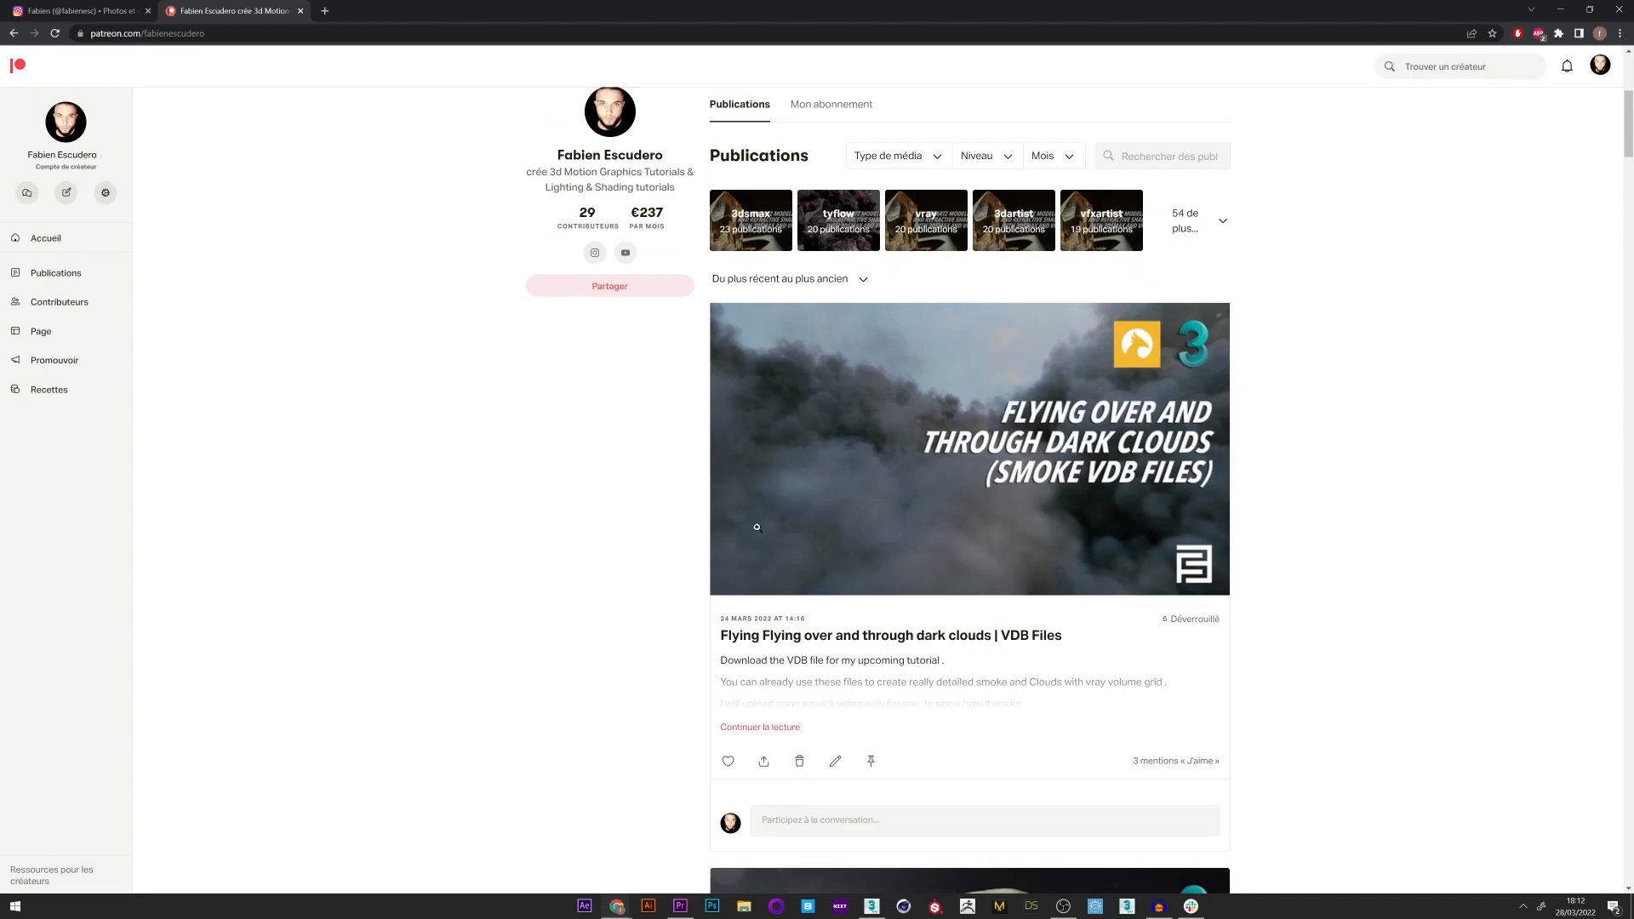
{"action": "mouse_move", "coordinate": [1433, 163]}
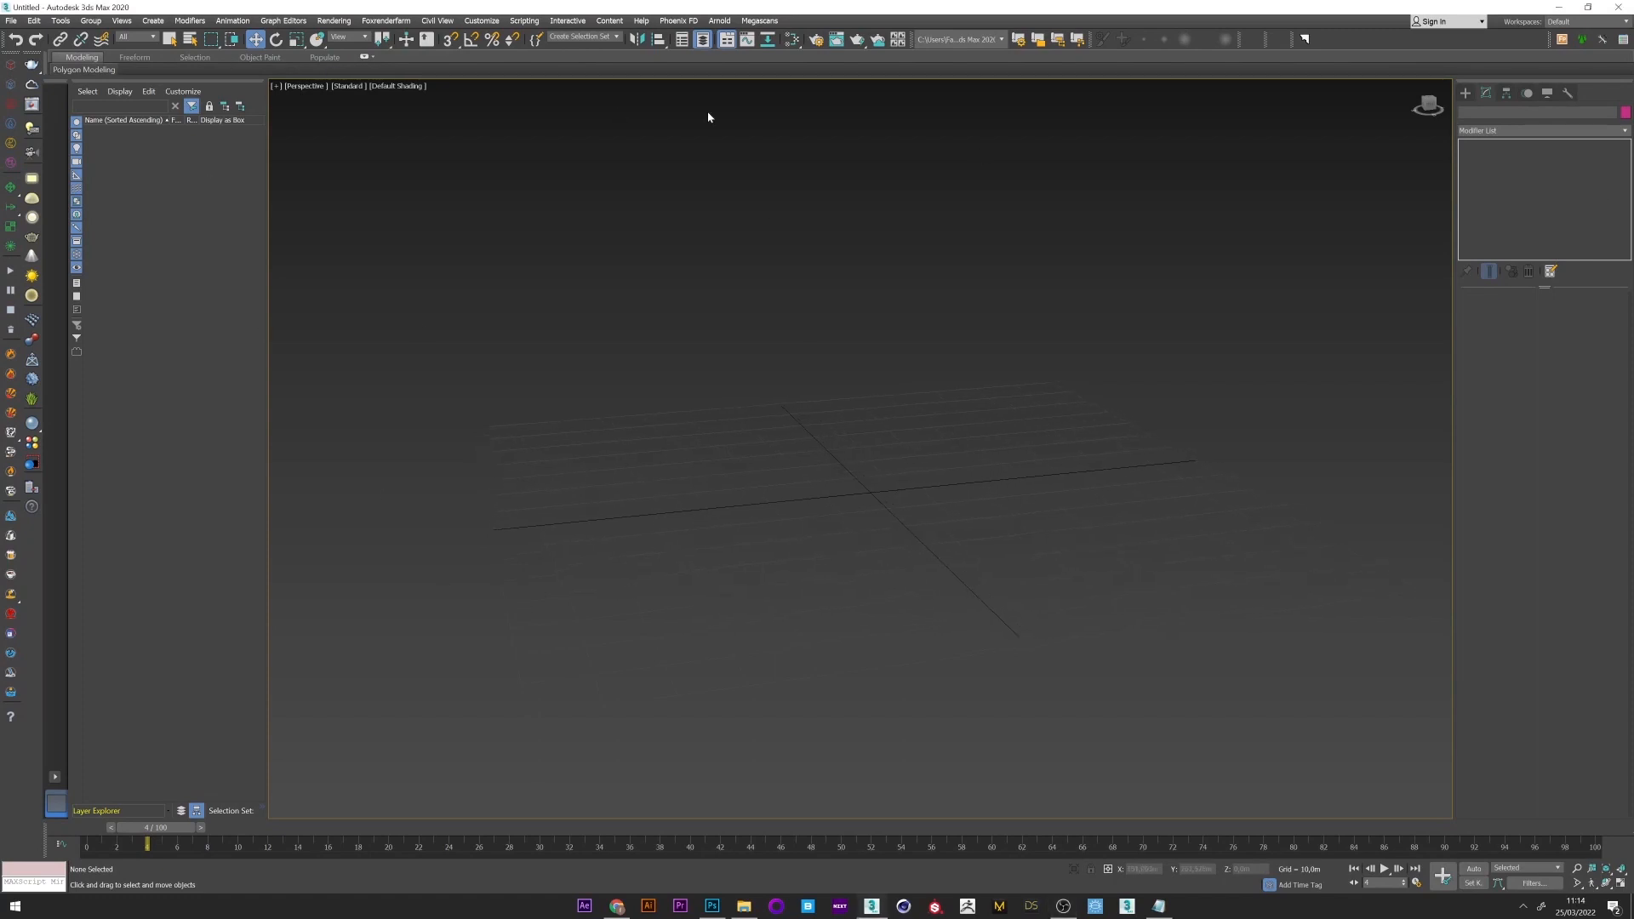
Step: Check the System Unit Setup under Units Setup and confirm the current unit scale
{"action": "left_click", "coordinate": [481, 21]}
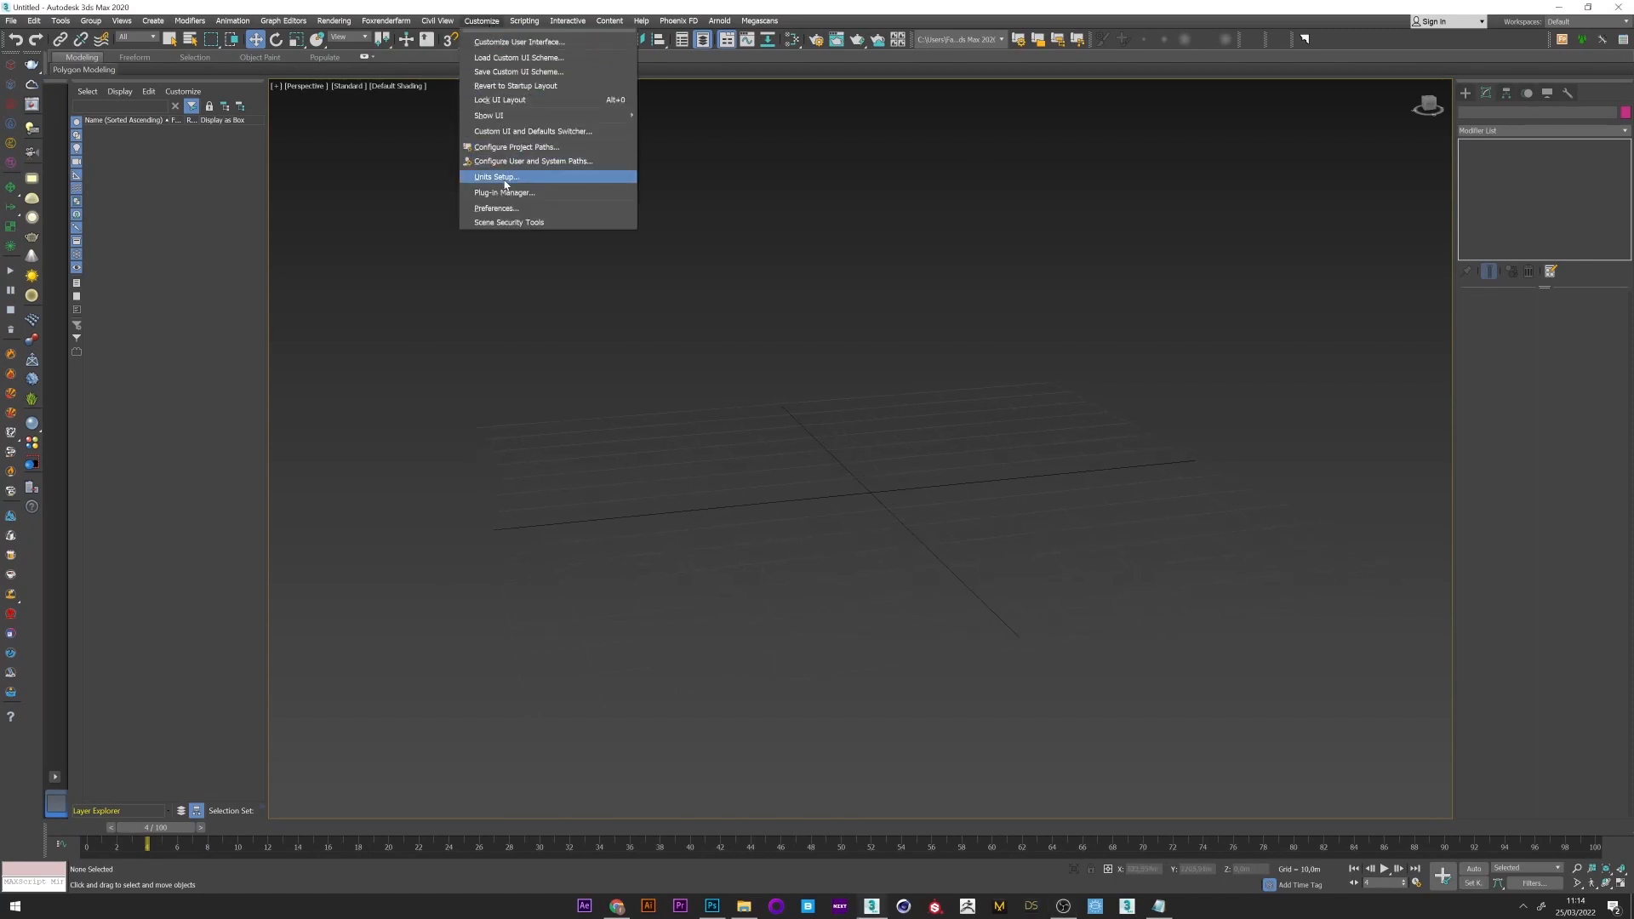
{"action": "left_click", "coordinate": [495, 177]}
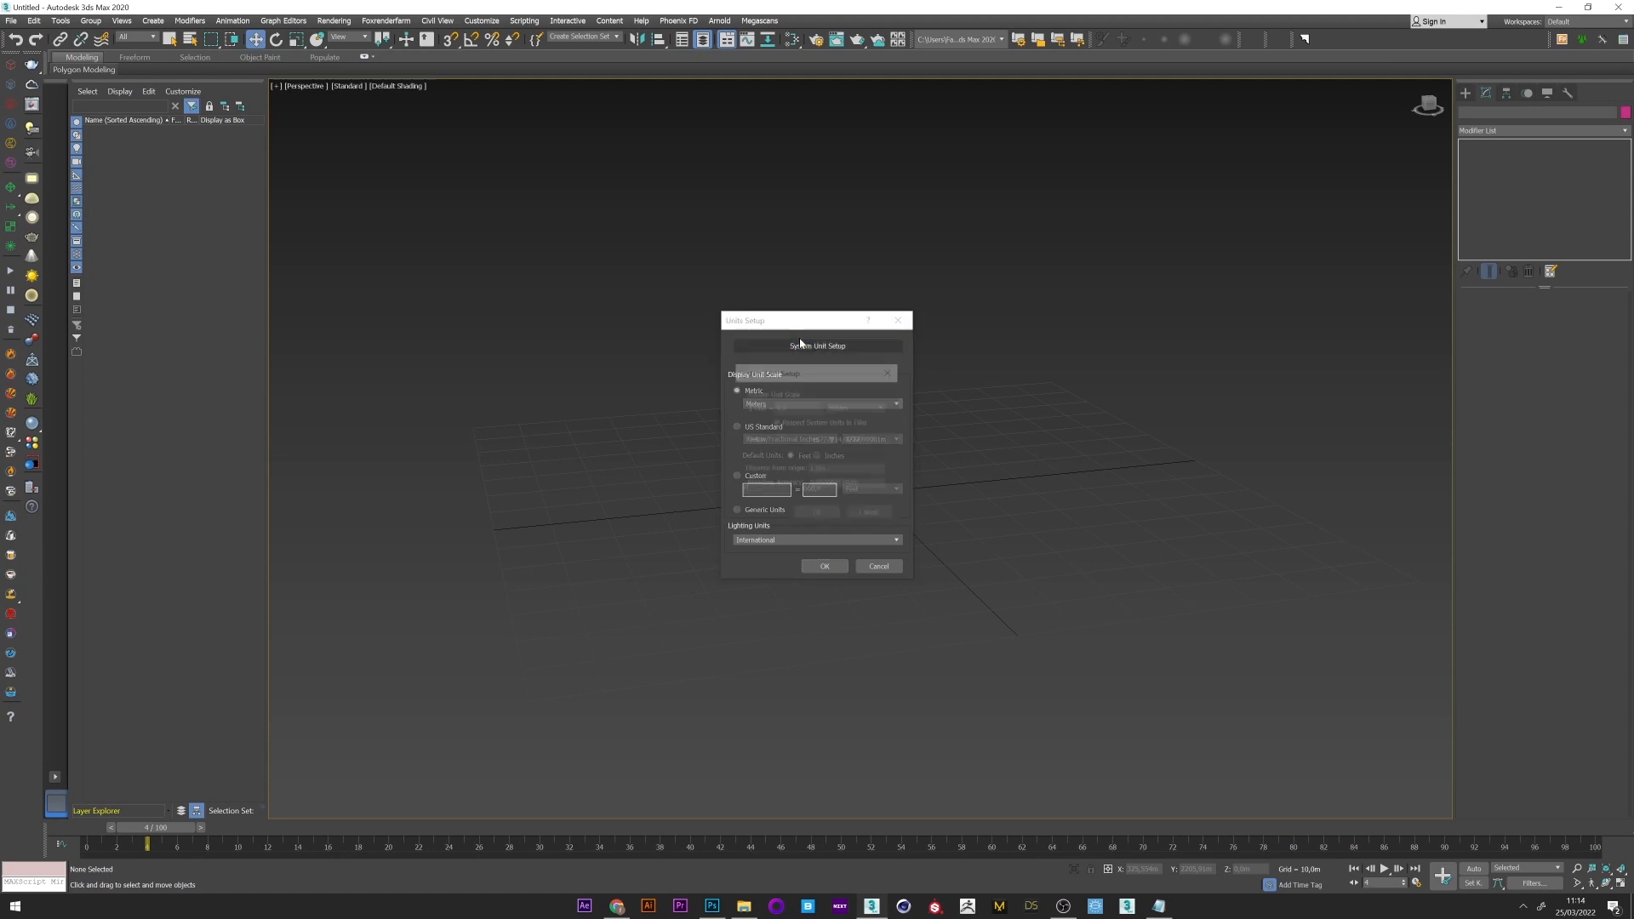
{"action": "left_click", "coordinate": [815, 345]}
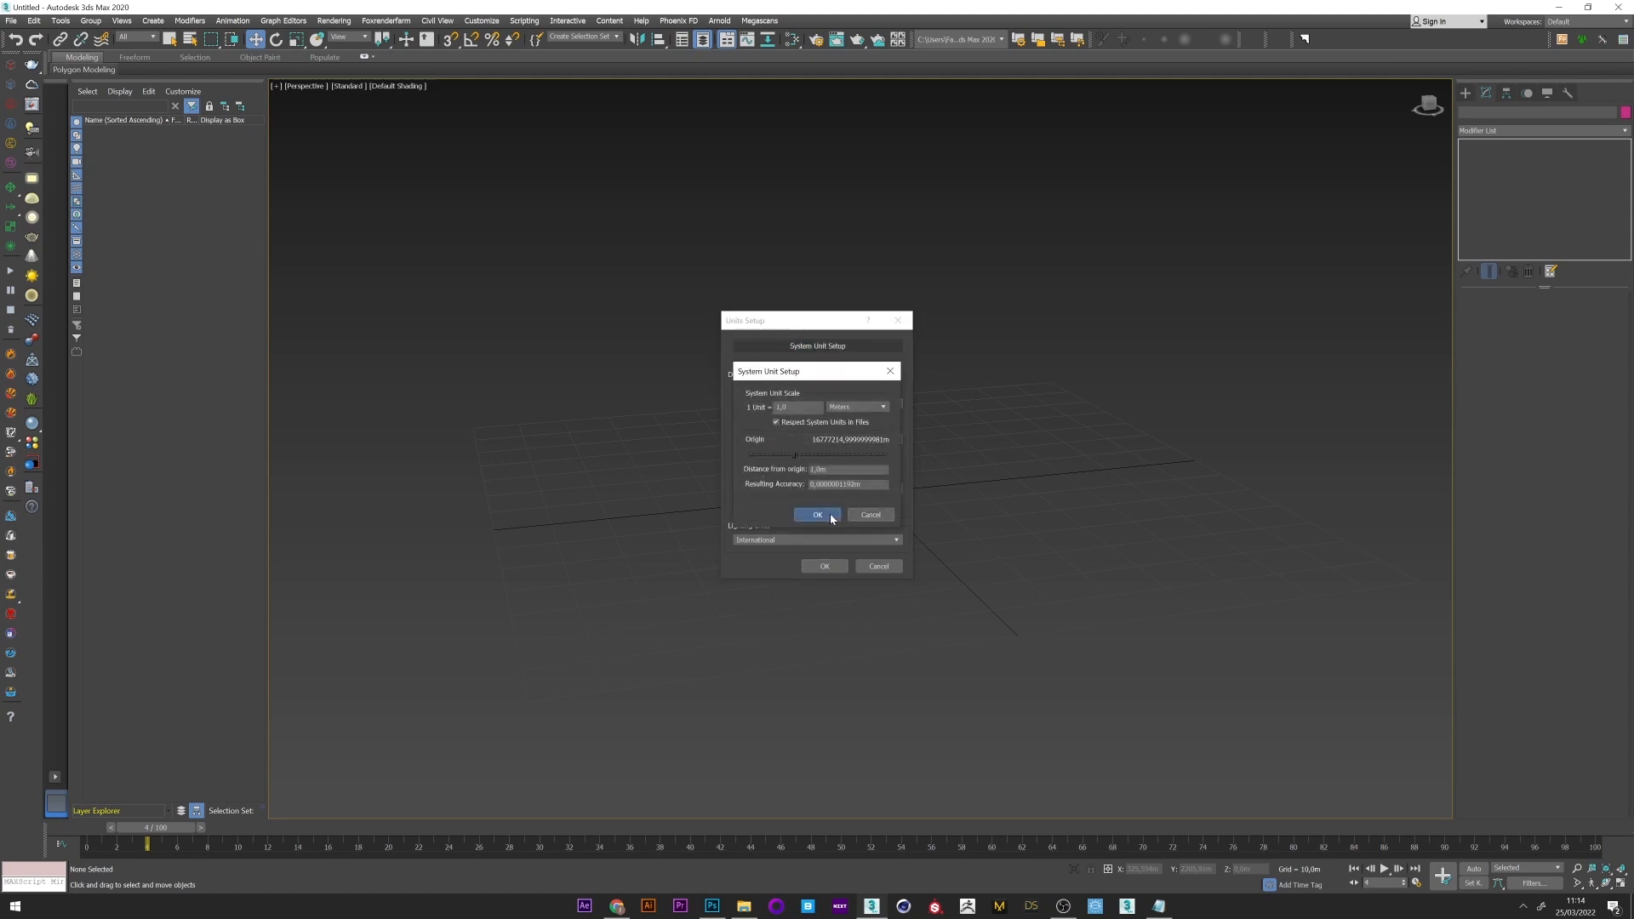
{"action": "left_click", "coordinate": [817, 514]}
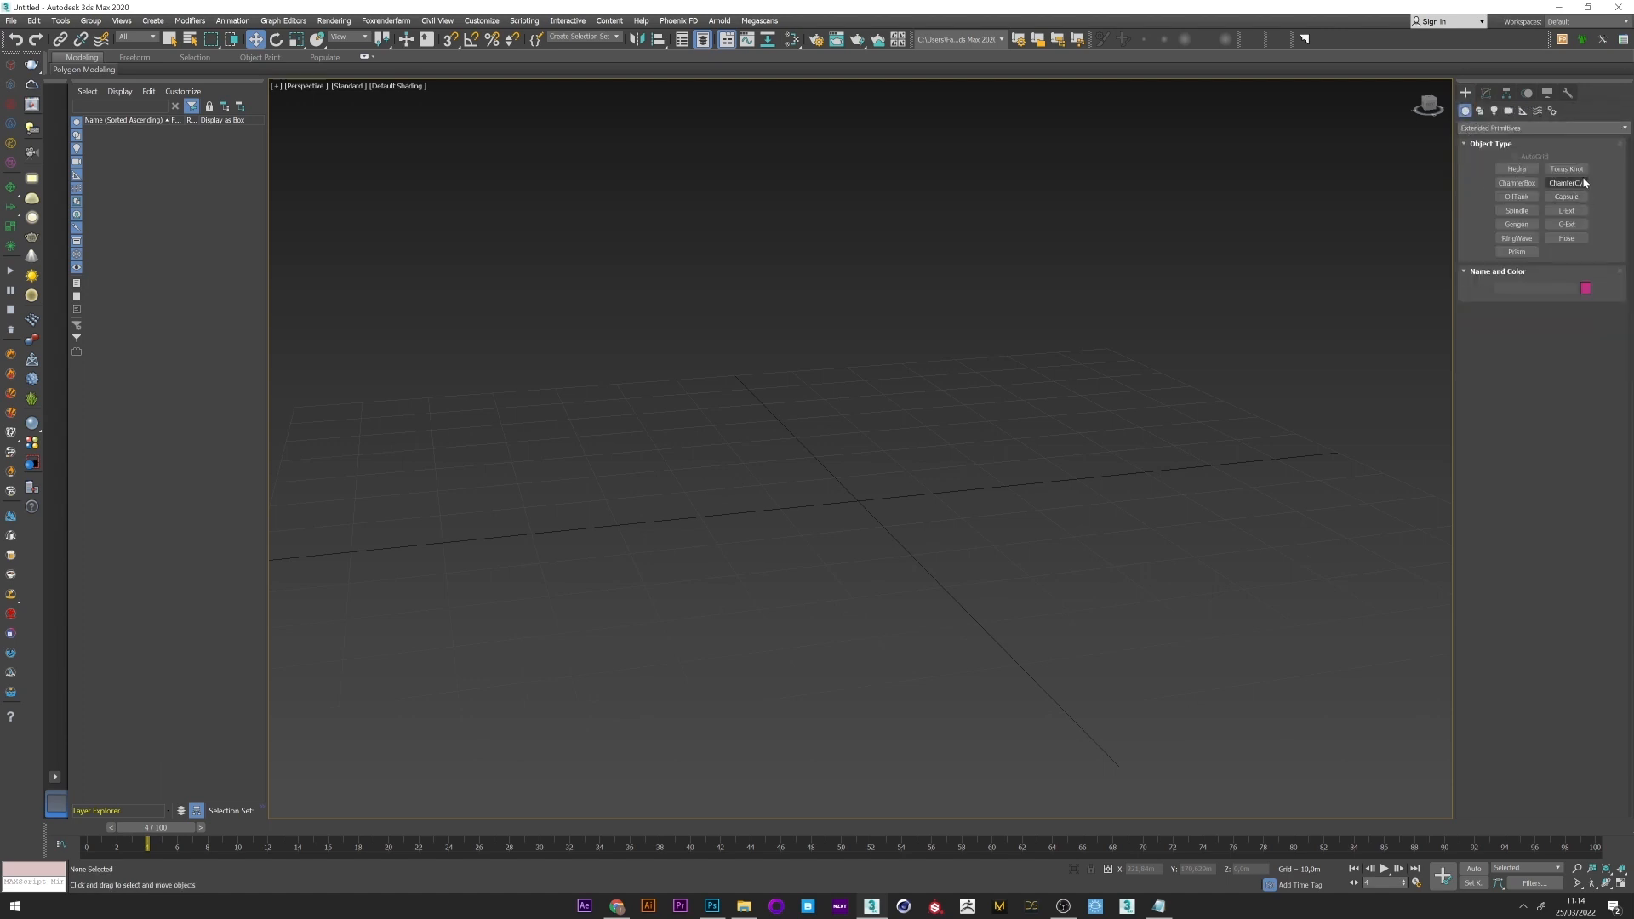
Step: Create a Torus Knot extended primitive at the middle of the grid
{"action": "left_click", "coordinate": [1564, 169]}
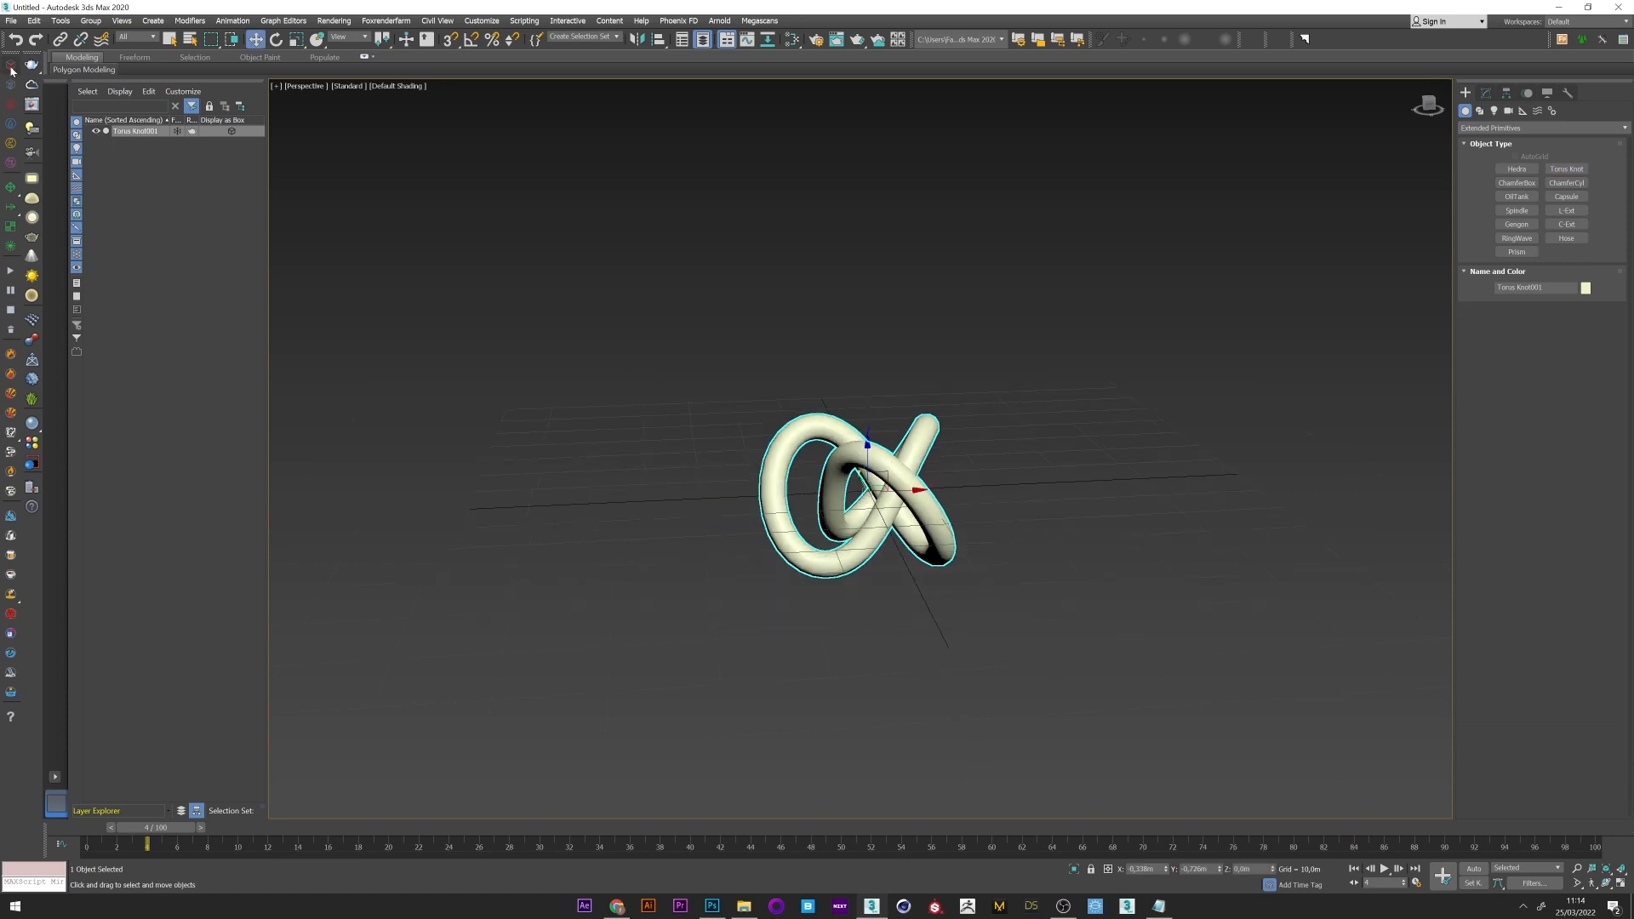
{"action": "left_click", "coordinate": [1565, 168]}
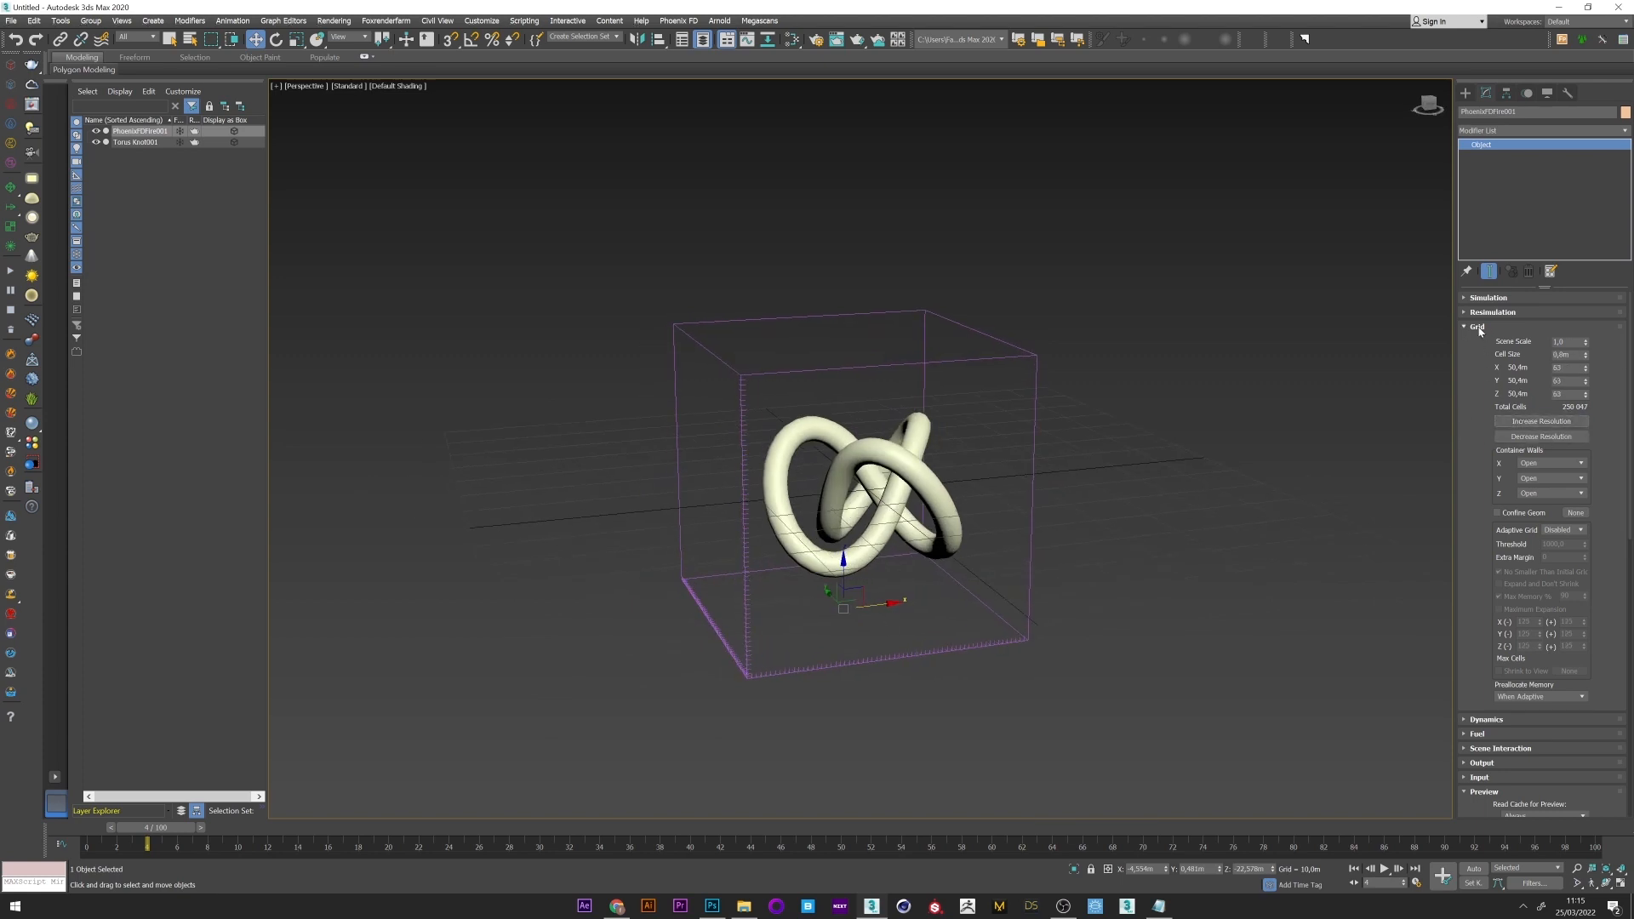
Step: In the simulator's Dynamics rollout set the Fluidity Method to PCG Symmetric, then scroll to the Output rollout
{"action": "left_click", "coordinate": [1478, 327]}
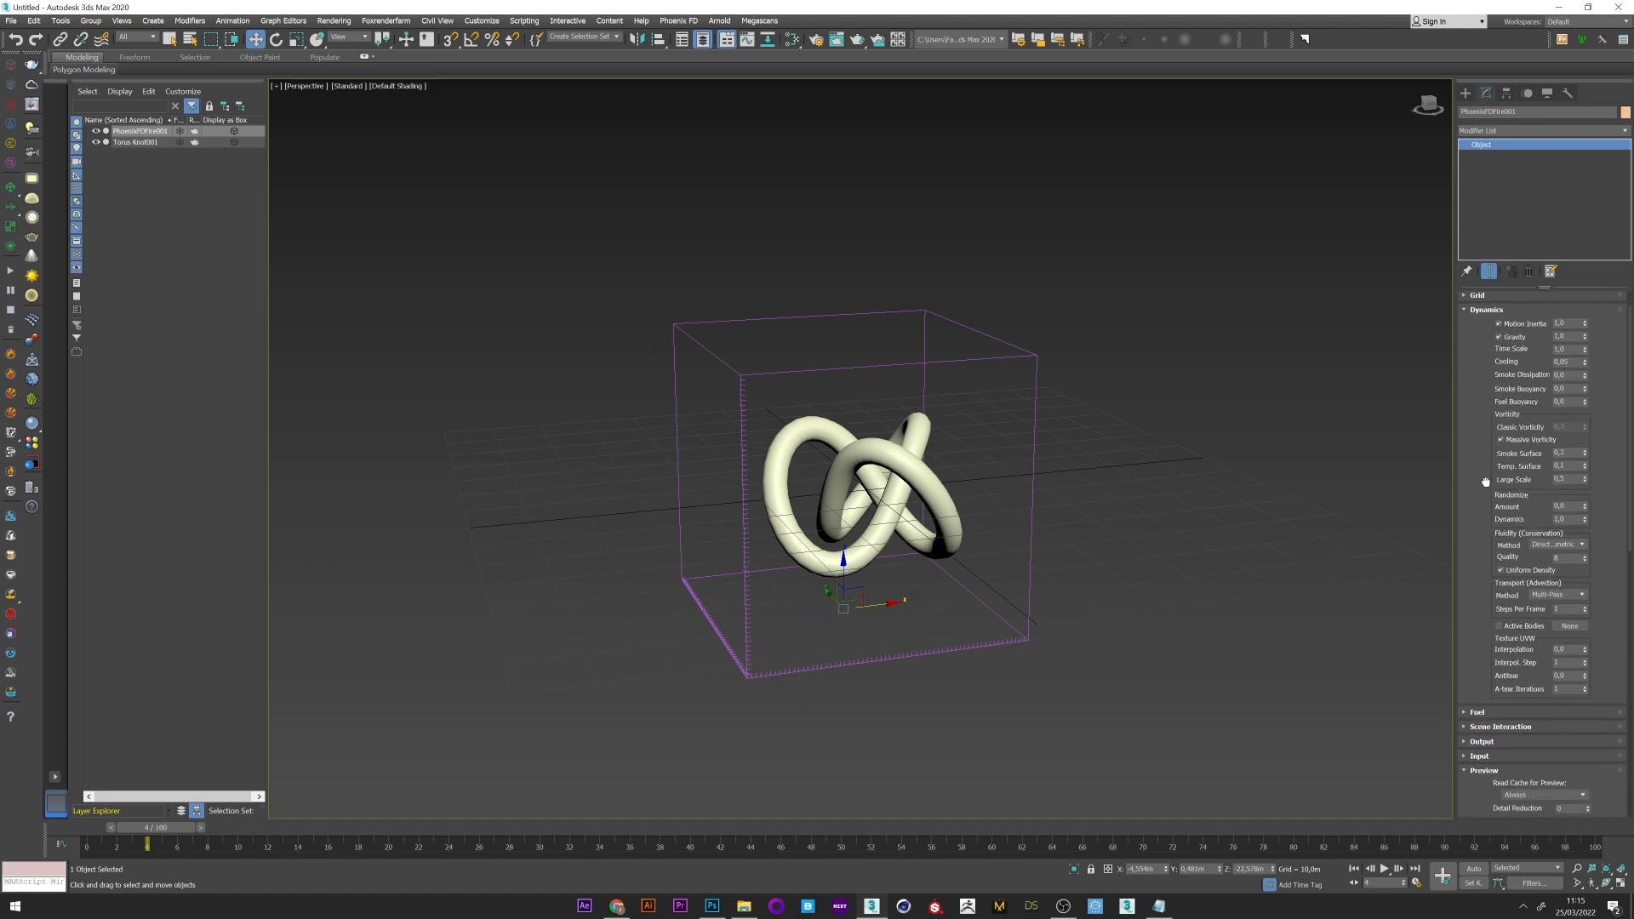
{"action": "left_click", "coordinate": [1557, 499]}
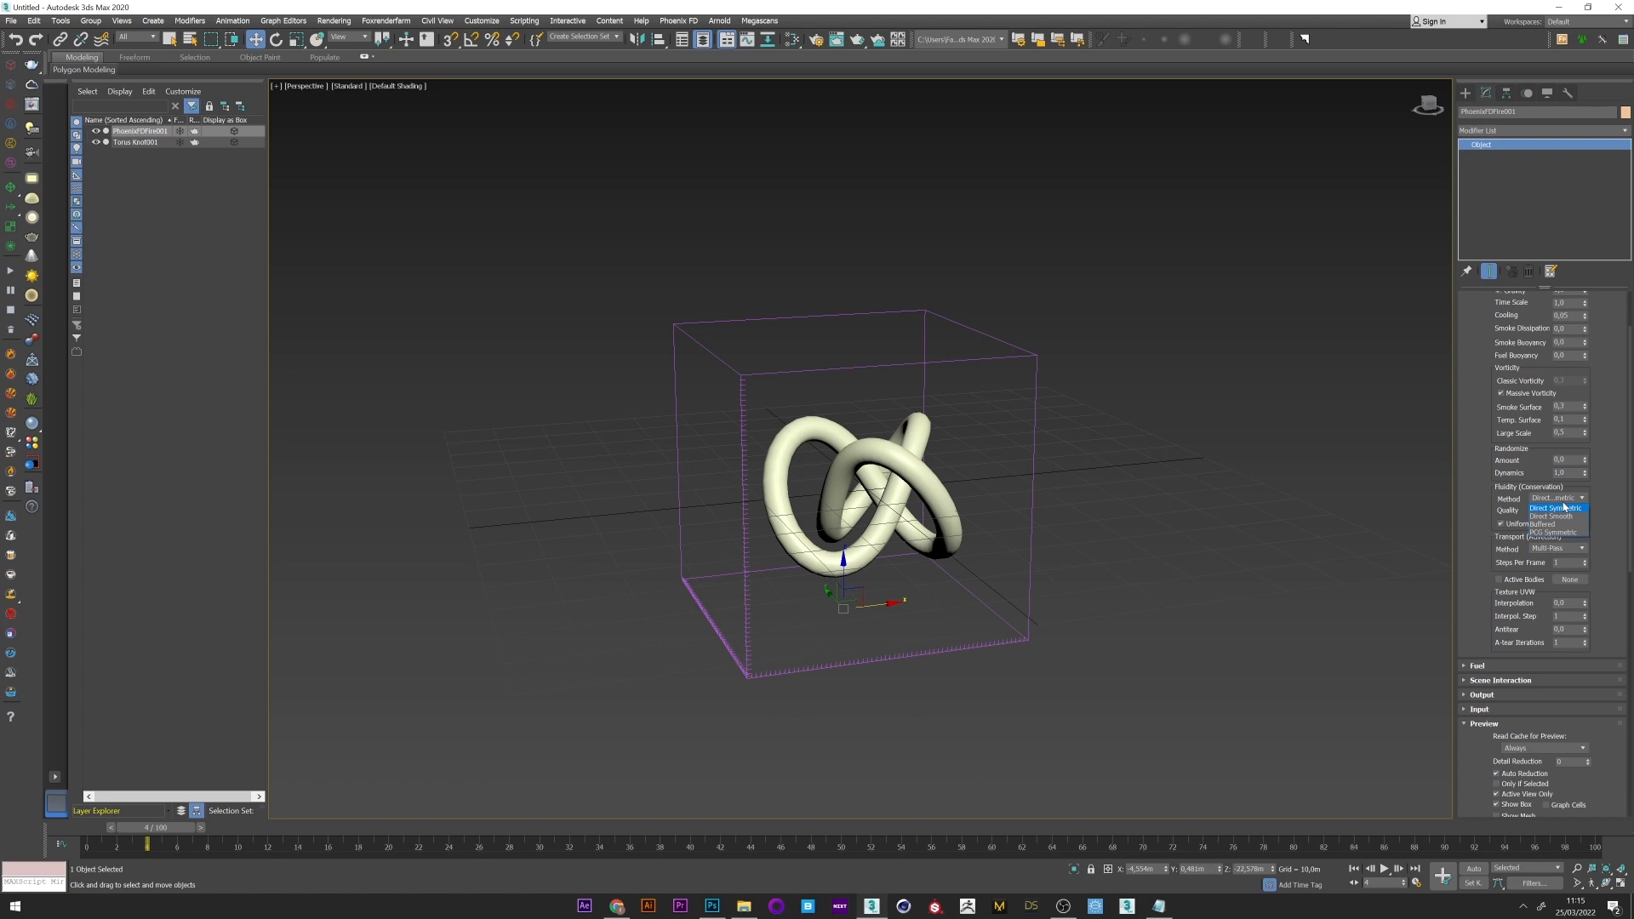
{"action": "left_click", "coordinate": [1553, 532]}
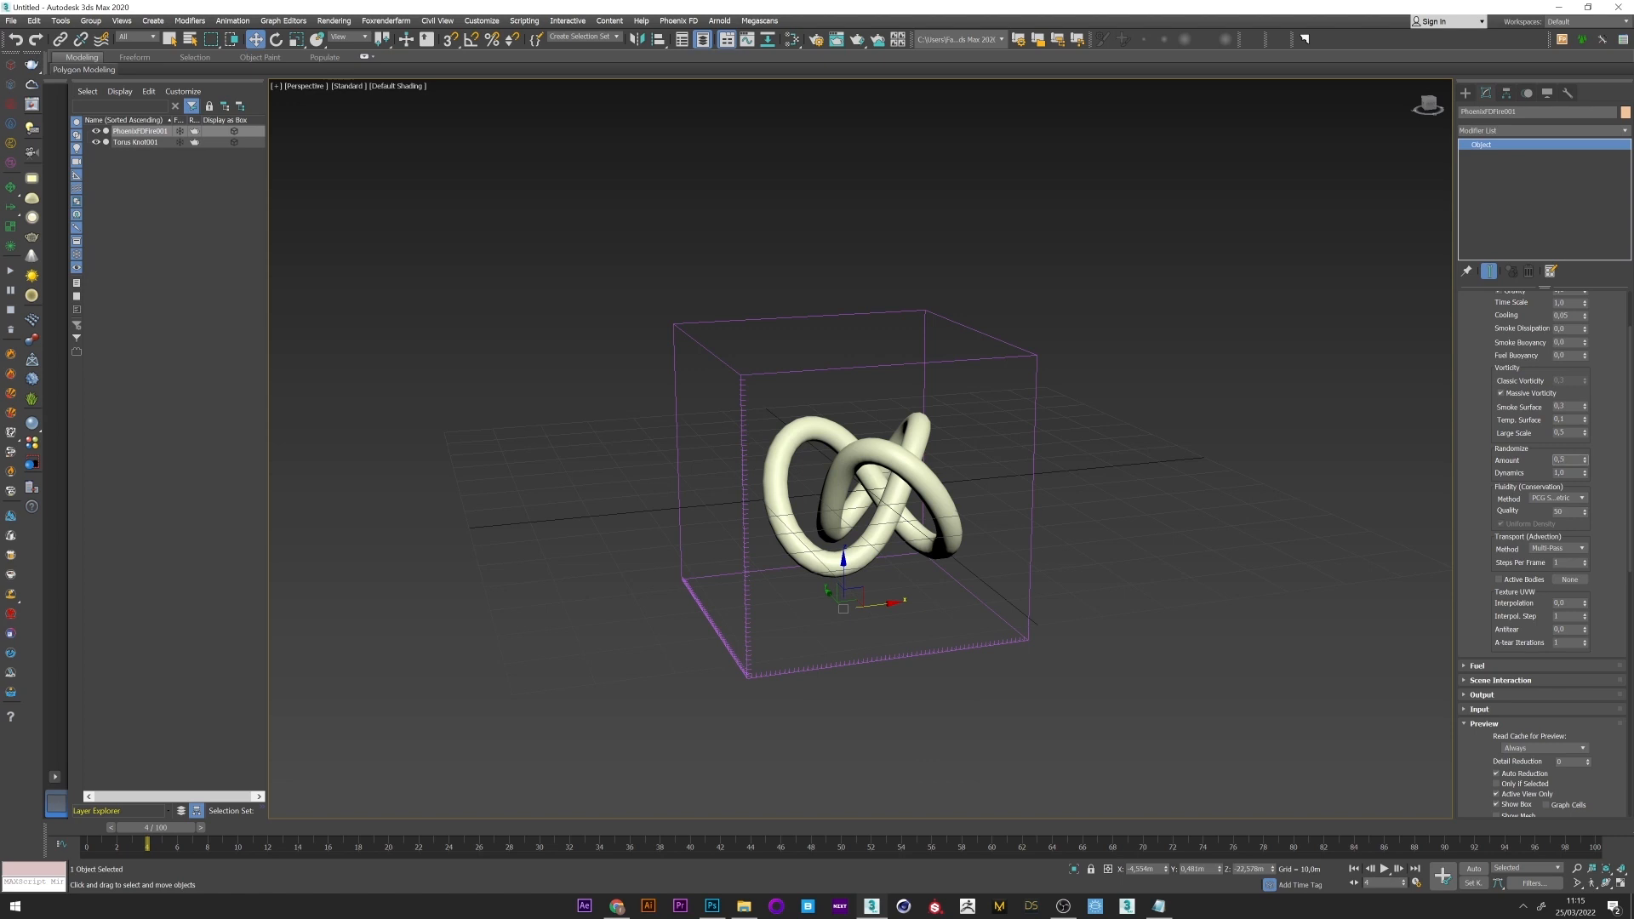
{"action": "scroll", "scroll_direction": "down", "scroll_amount": 3}
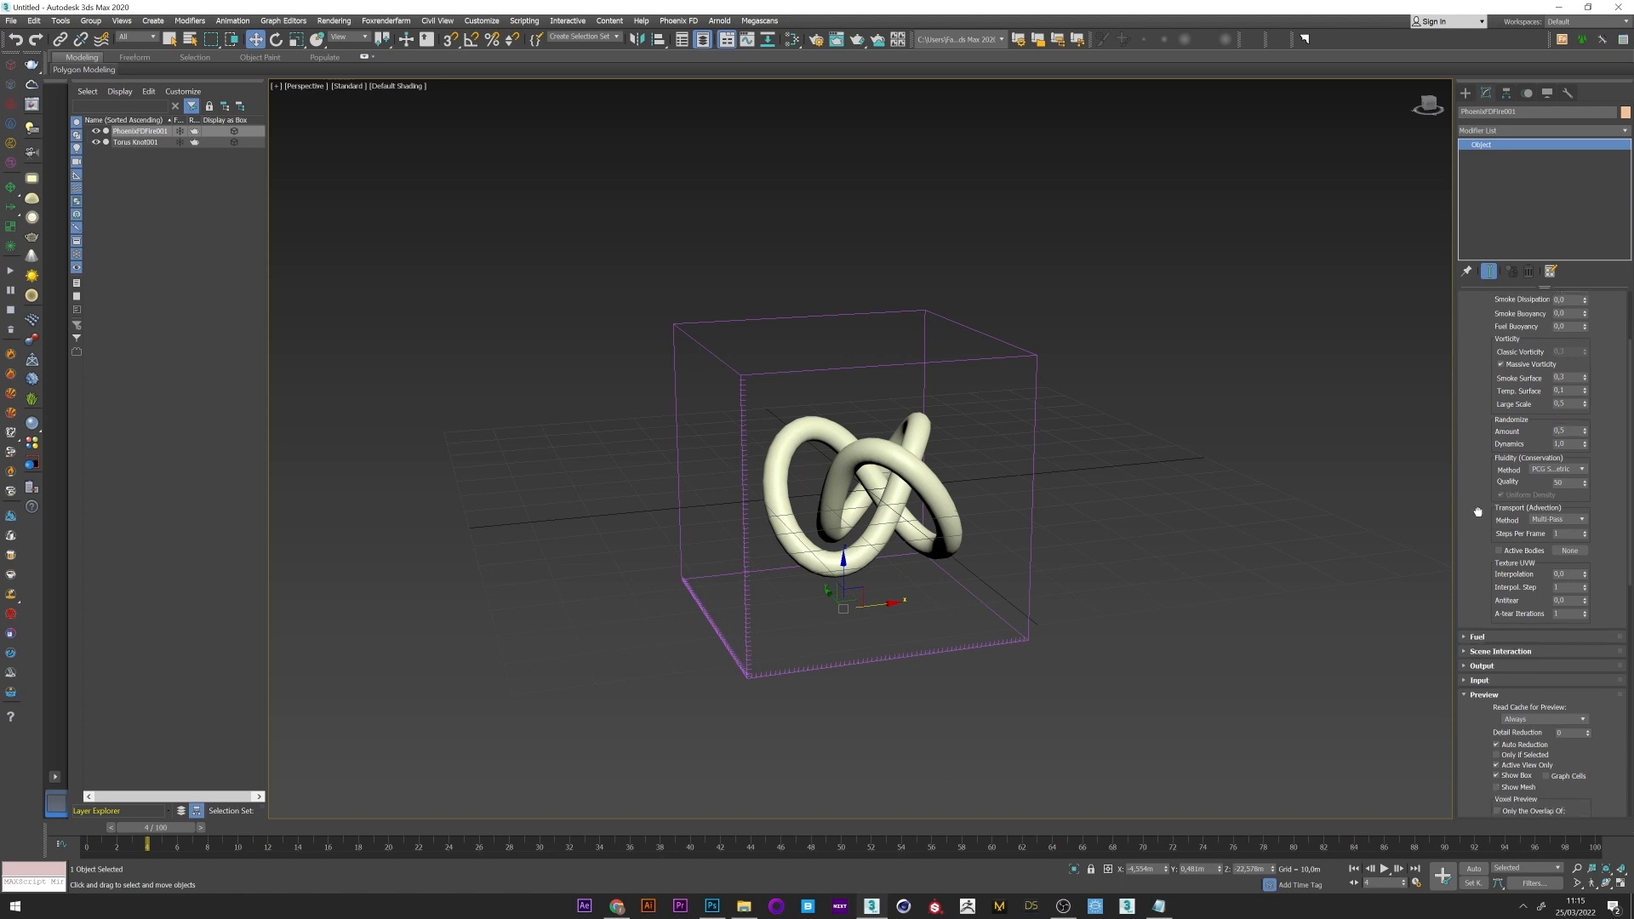
{"action": "scroll", "scroll_direction": "down", "scroll_amount": 3}
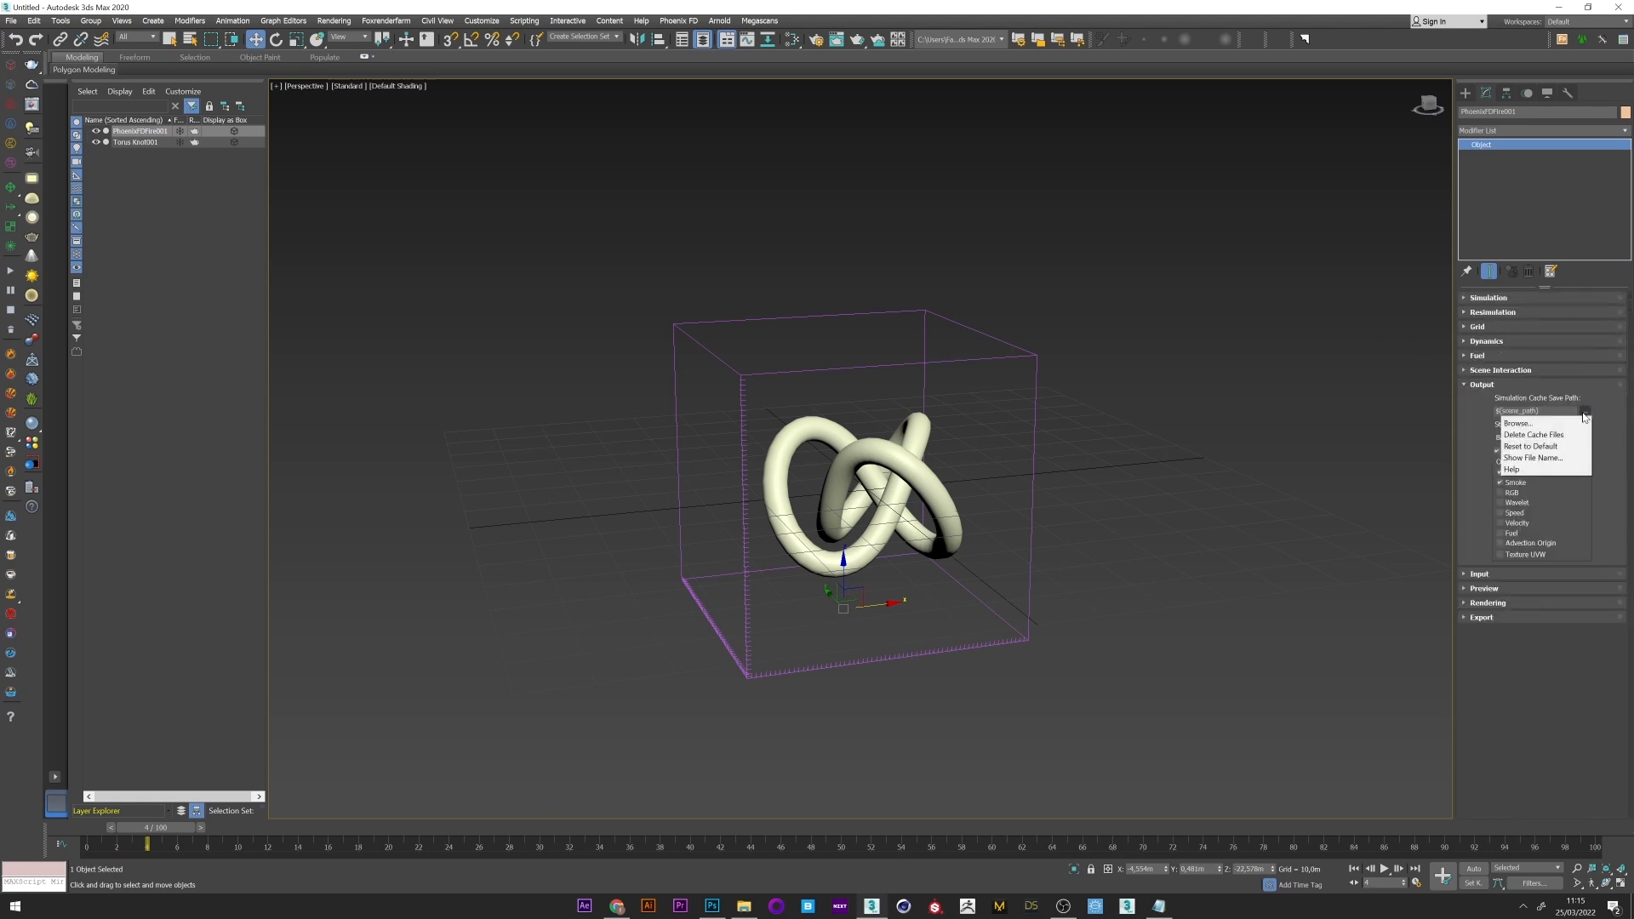
Step: Save the simulation cache as 'smoke' in the smoke sim folder, keeping the Phoenix FD format
{"action": "left_click", "coordinate": [1515, 422]}
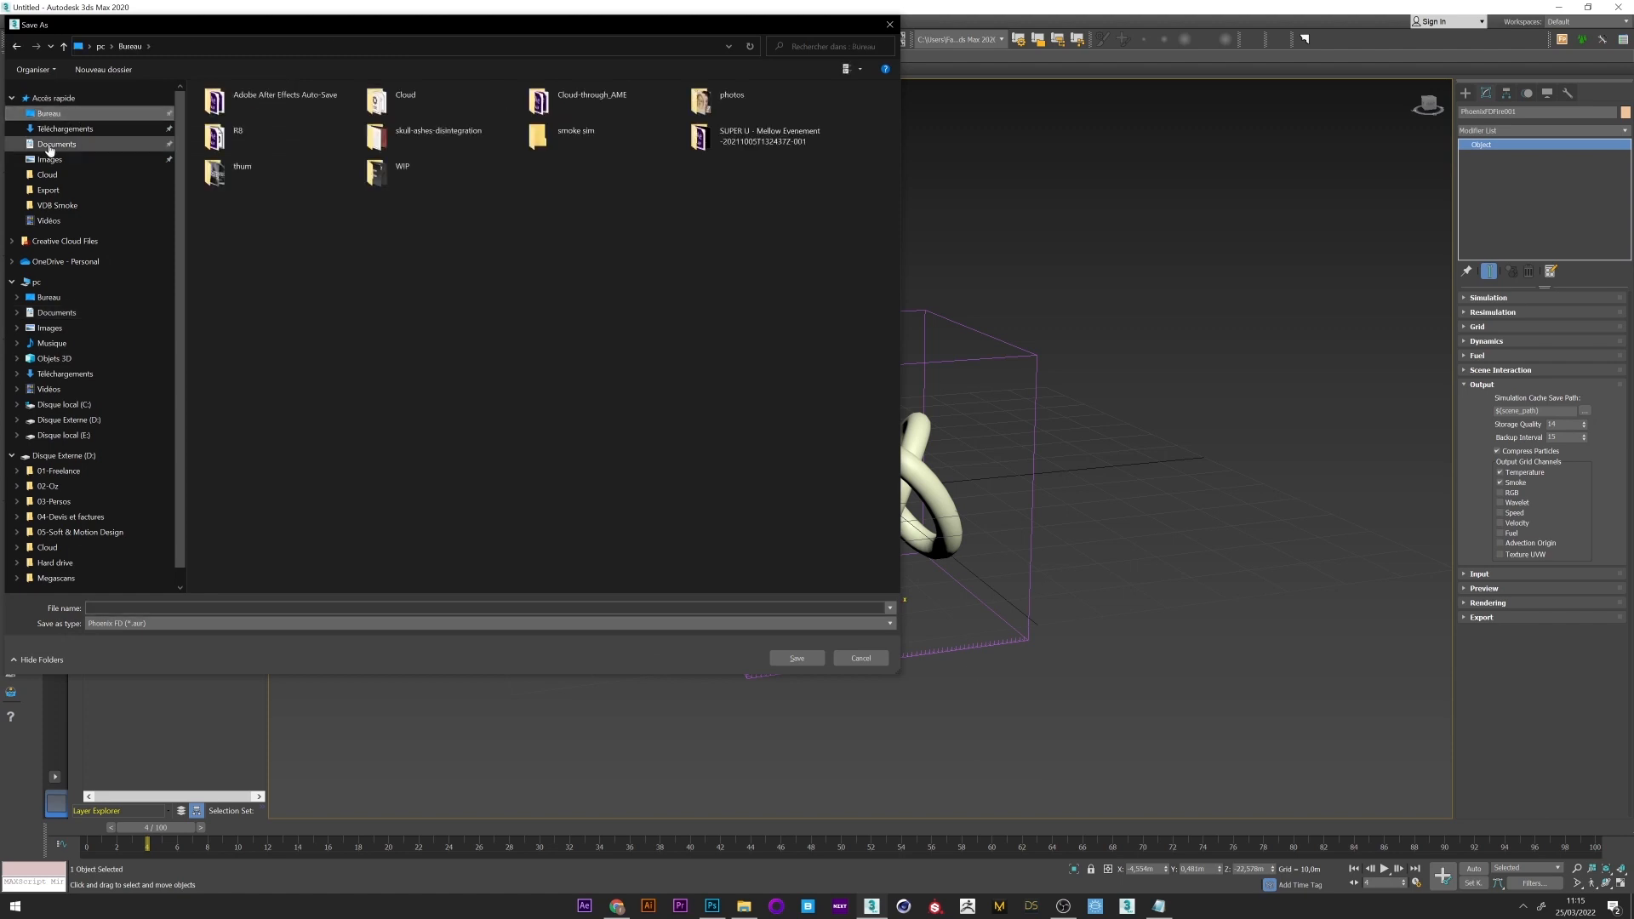
{"action": "double_click", "coordinate": [574, 136]}
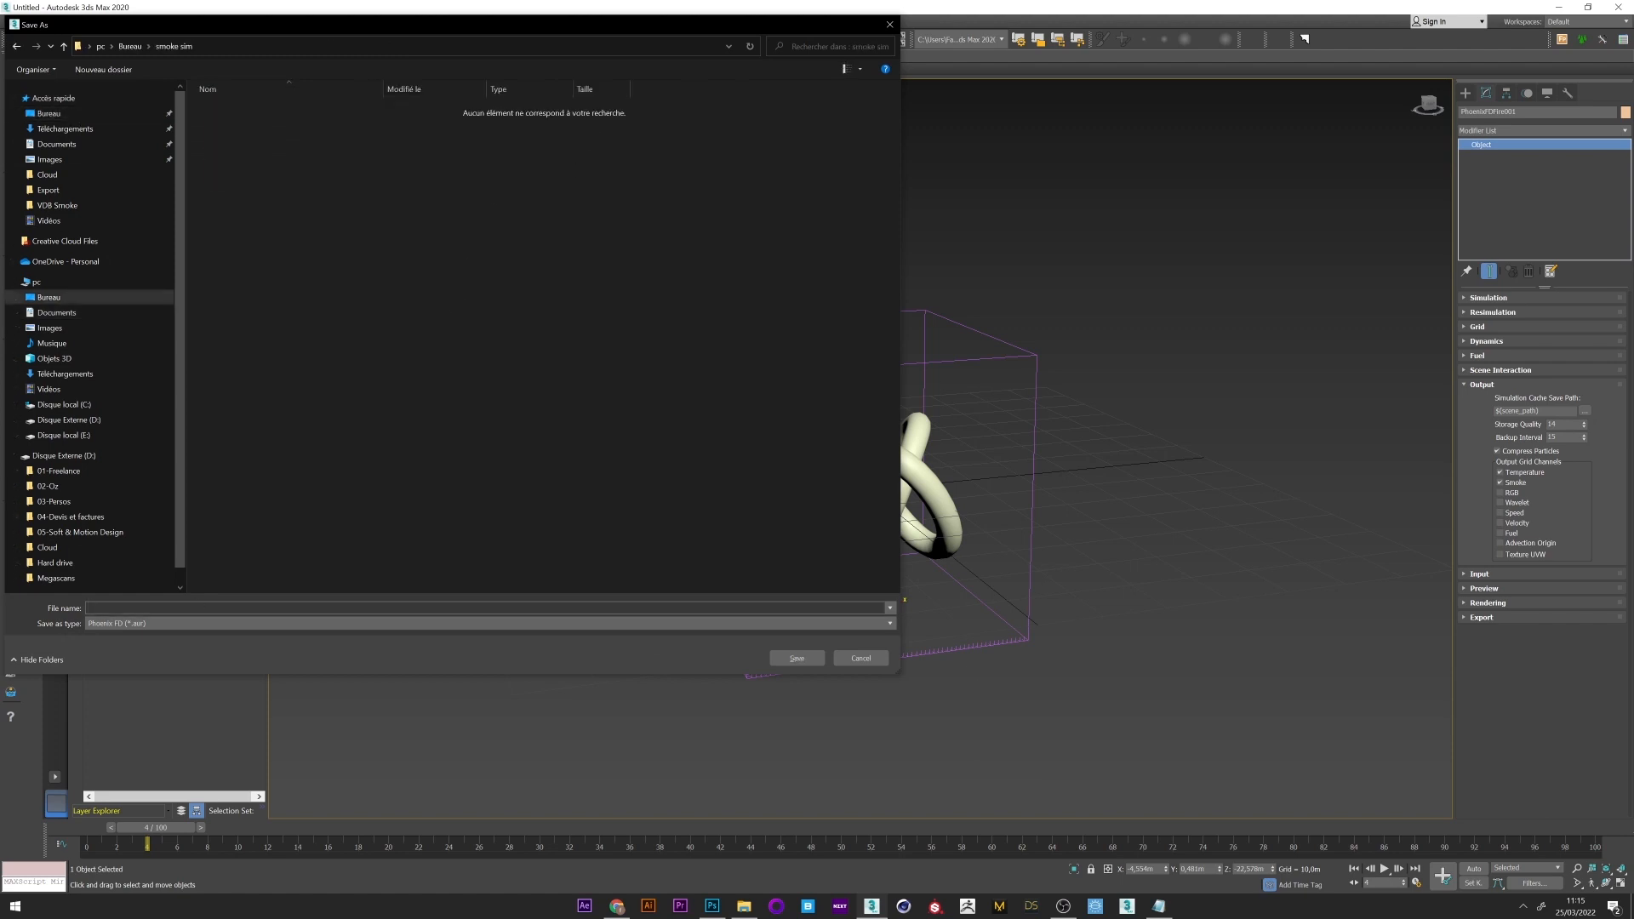
{"action": "left_click", "coordinate": [888, 623]}
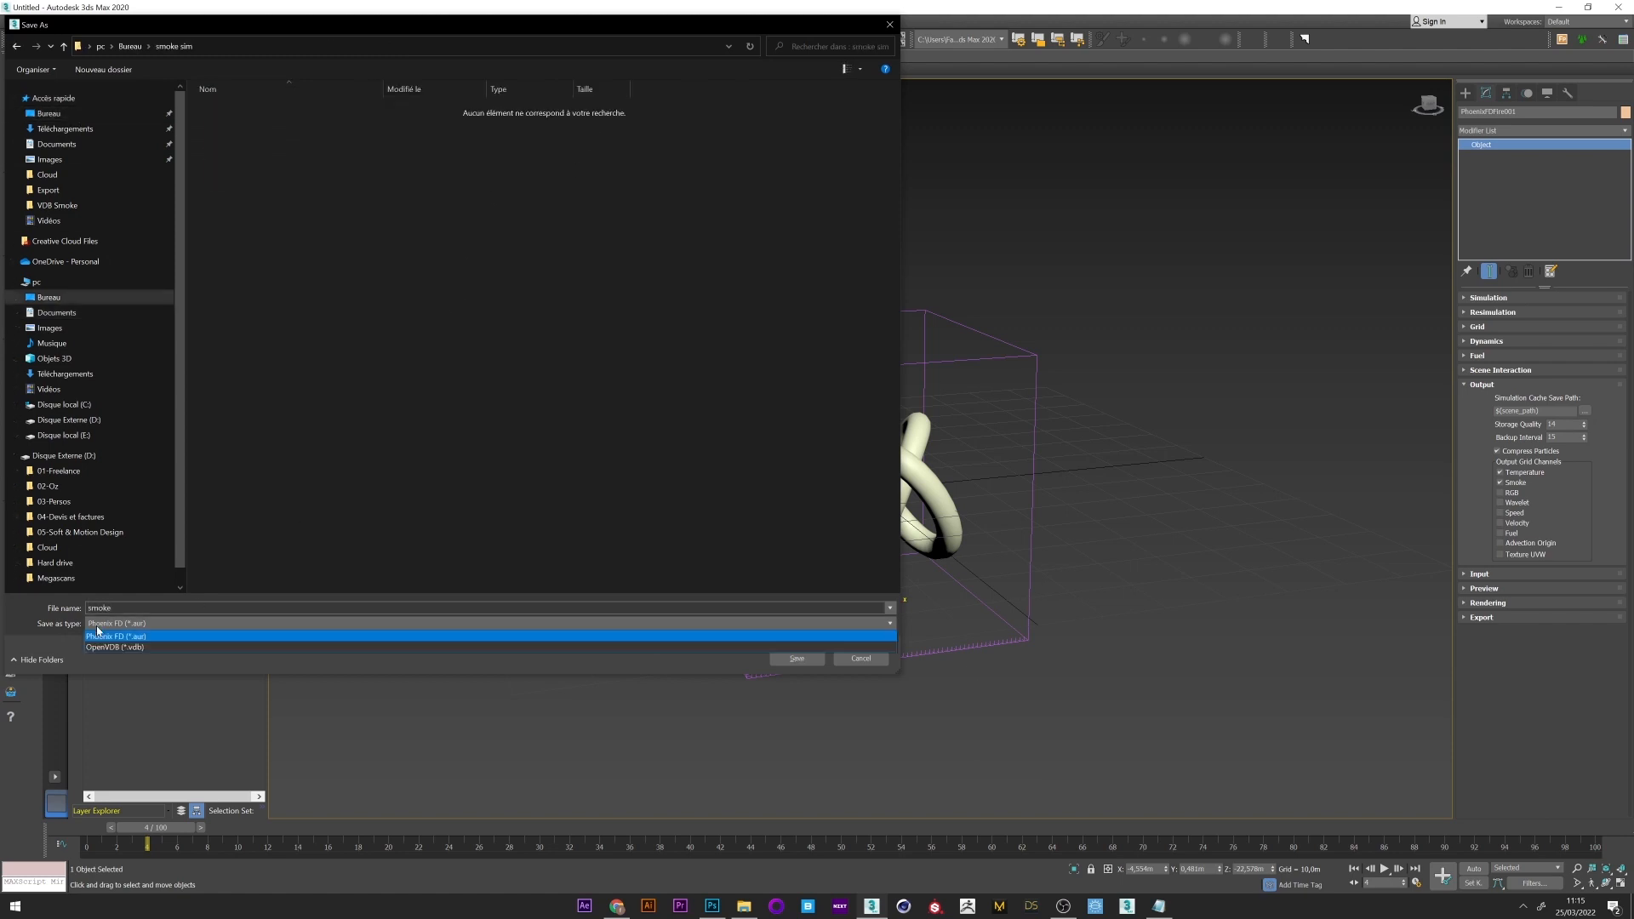
{"action": "mouse_move", "coordinate": [131, 644]}
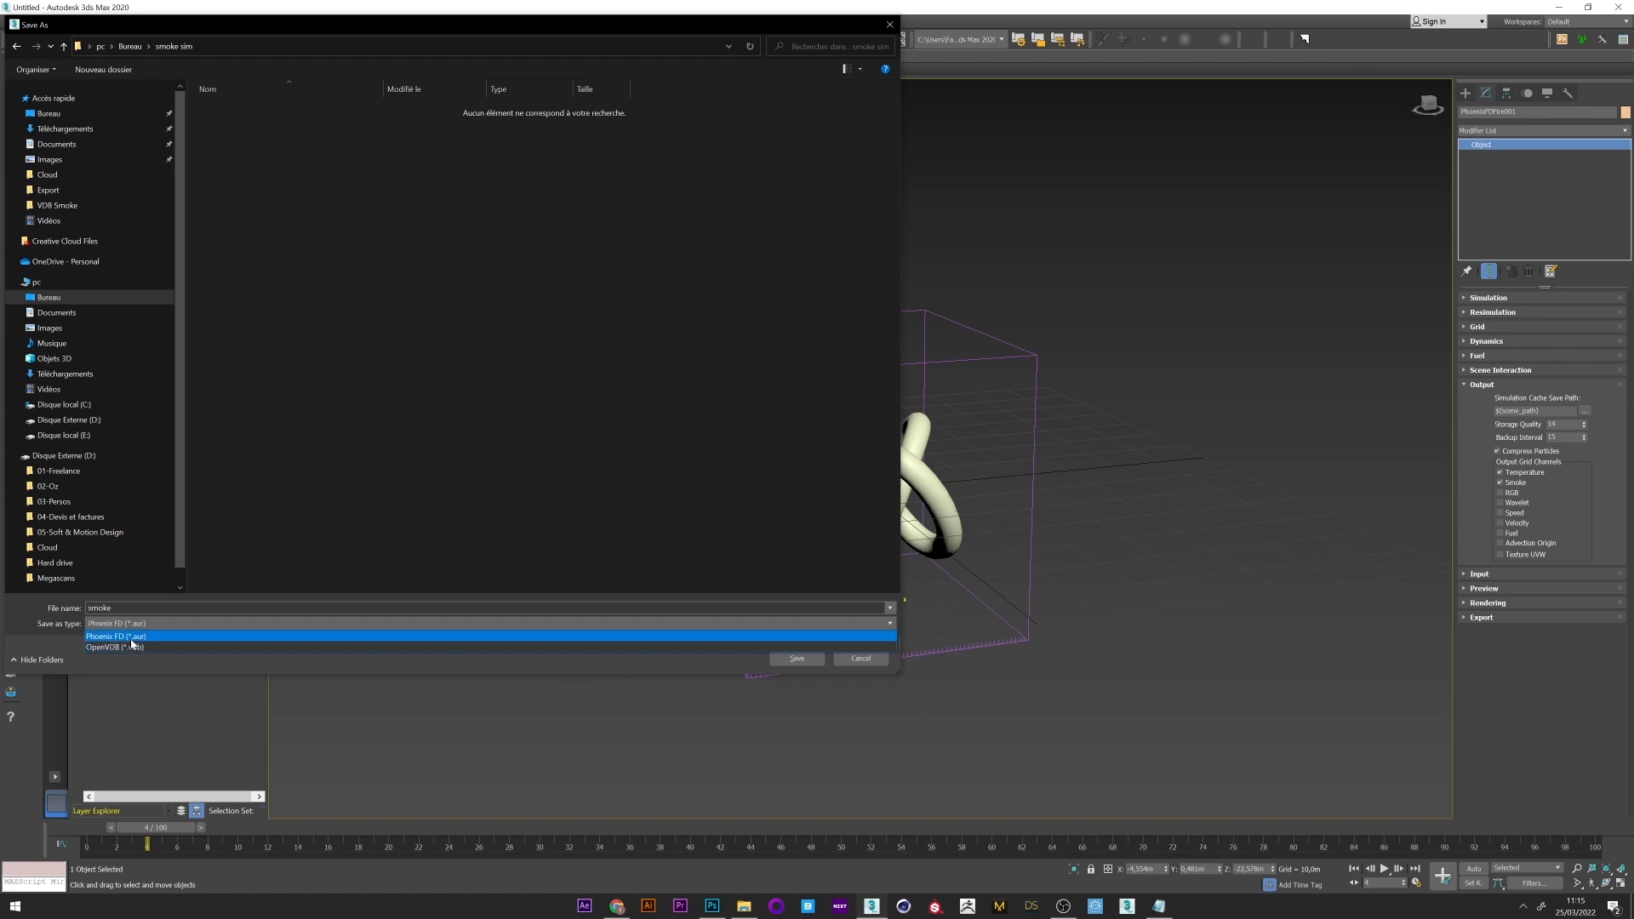
{"action": "left_click", "coordinate": [116, 635]}
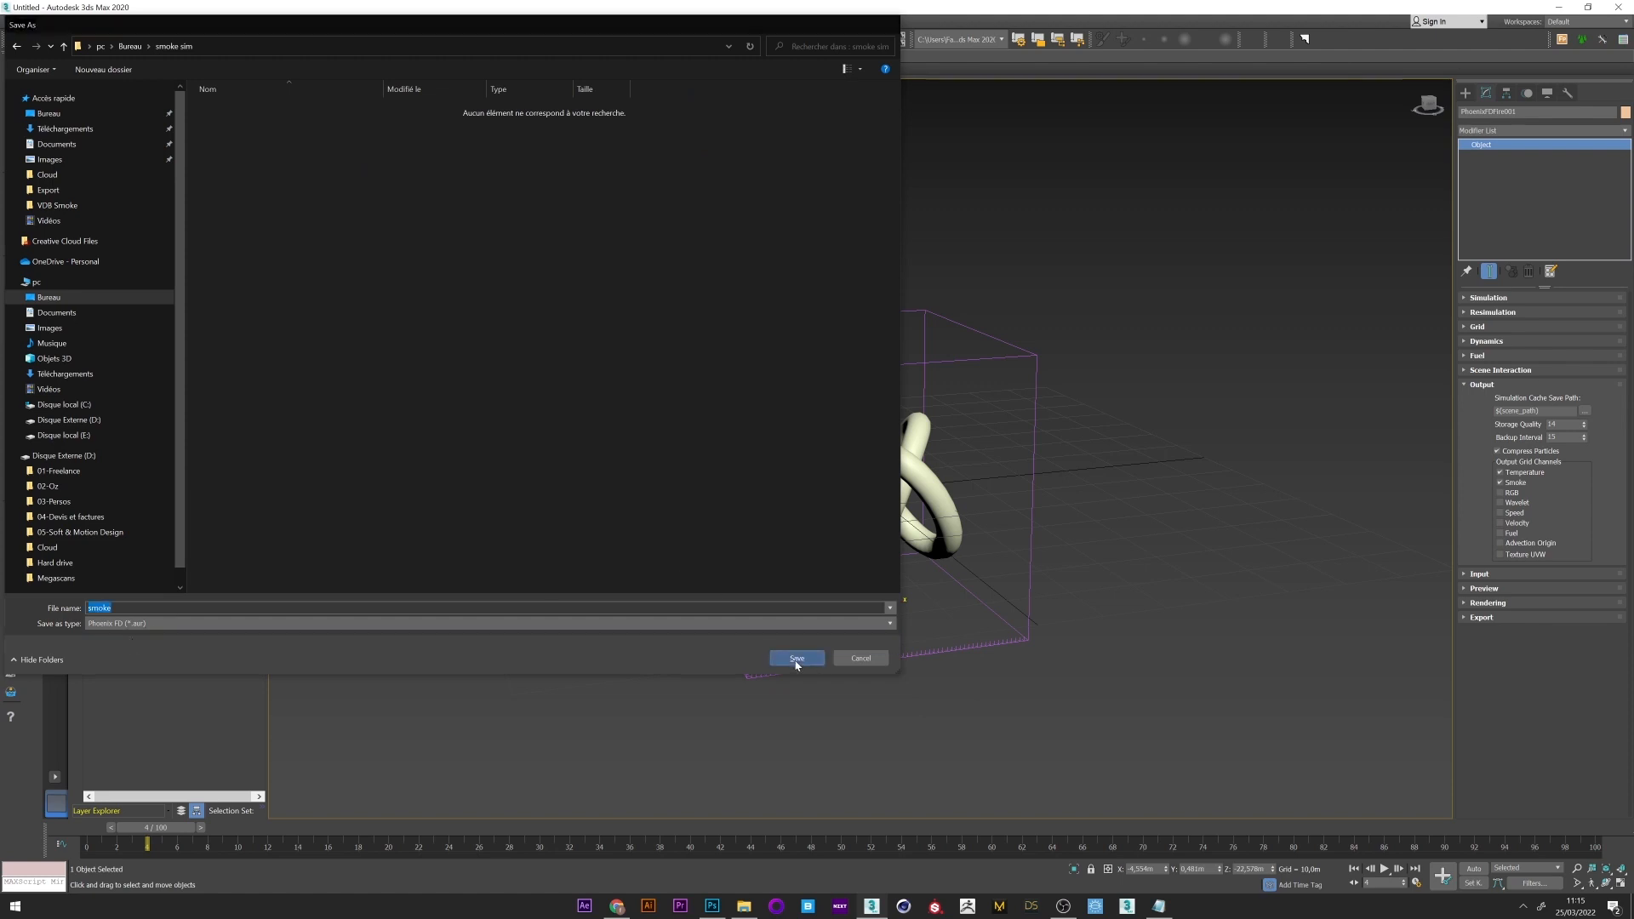
{"action": "left_click", "coordinate": [797, 657]}
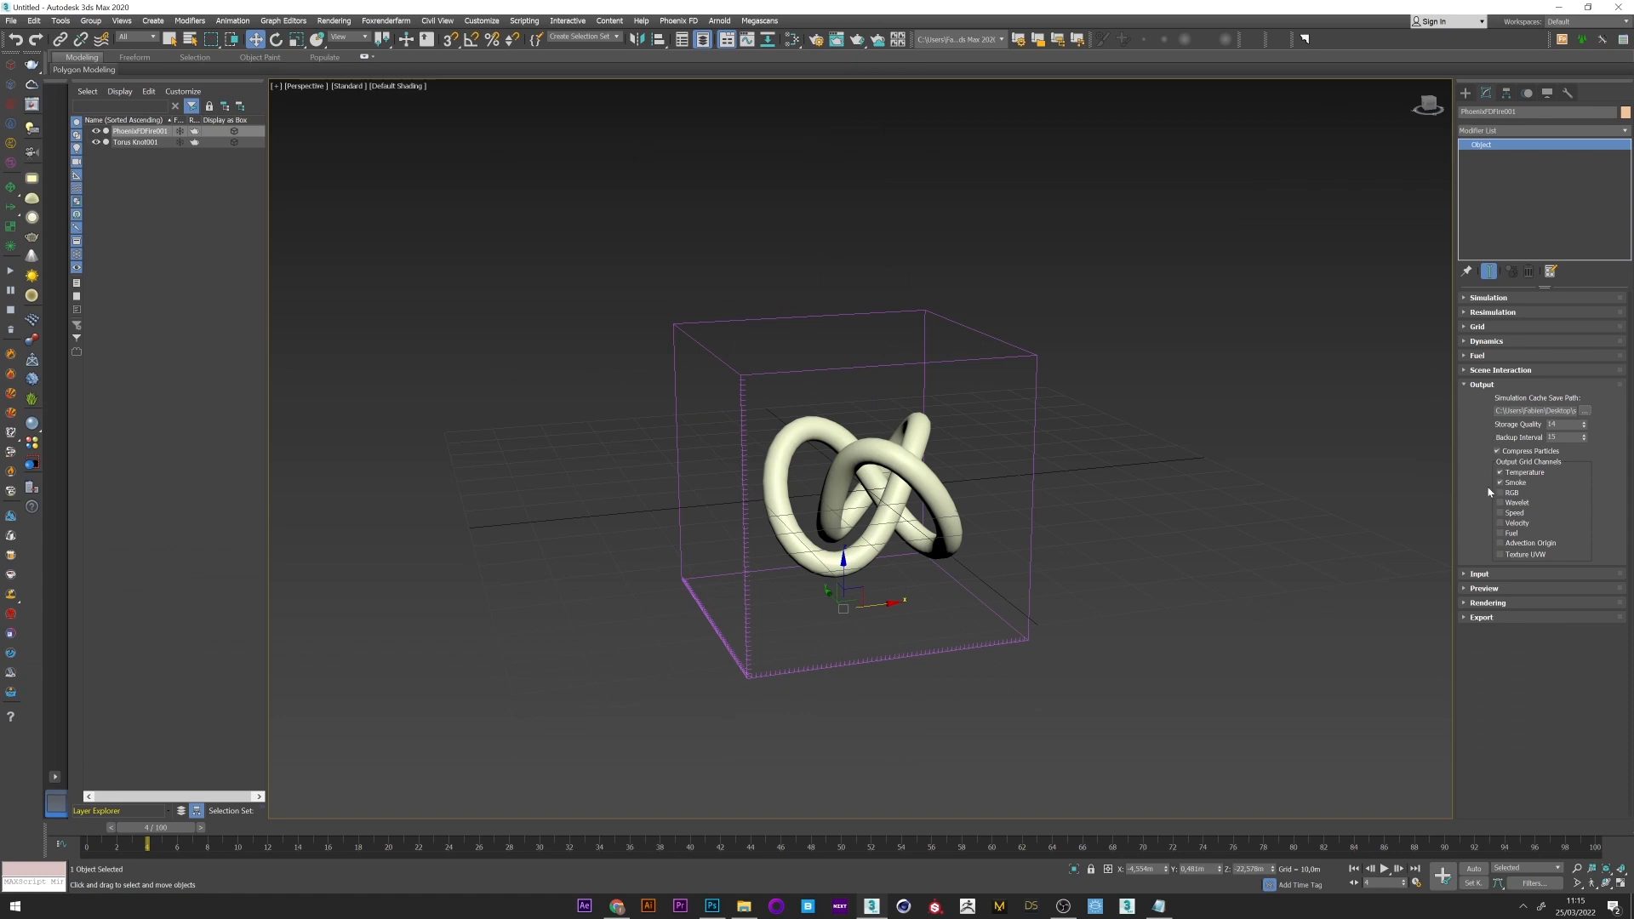
Step: Add the Wavelet and Velocity grid channels to the cache output
{"action": "left_click", "coordinate": [1502, 522]}
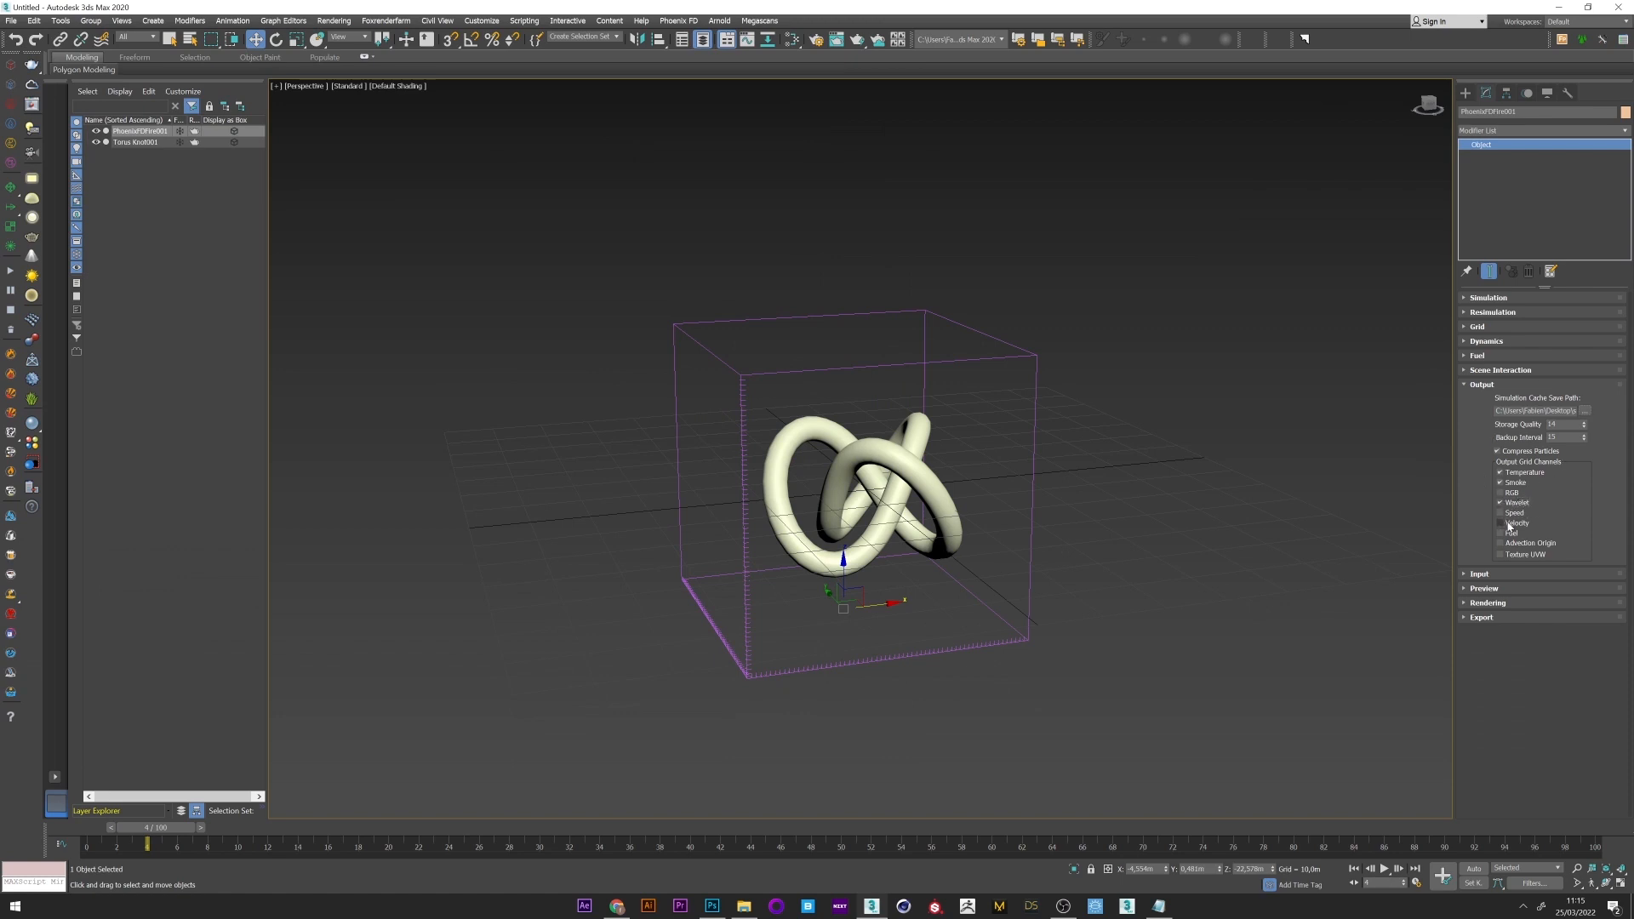
{"action": "left_click", "coordinate": [1483, 383]}
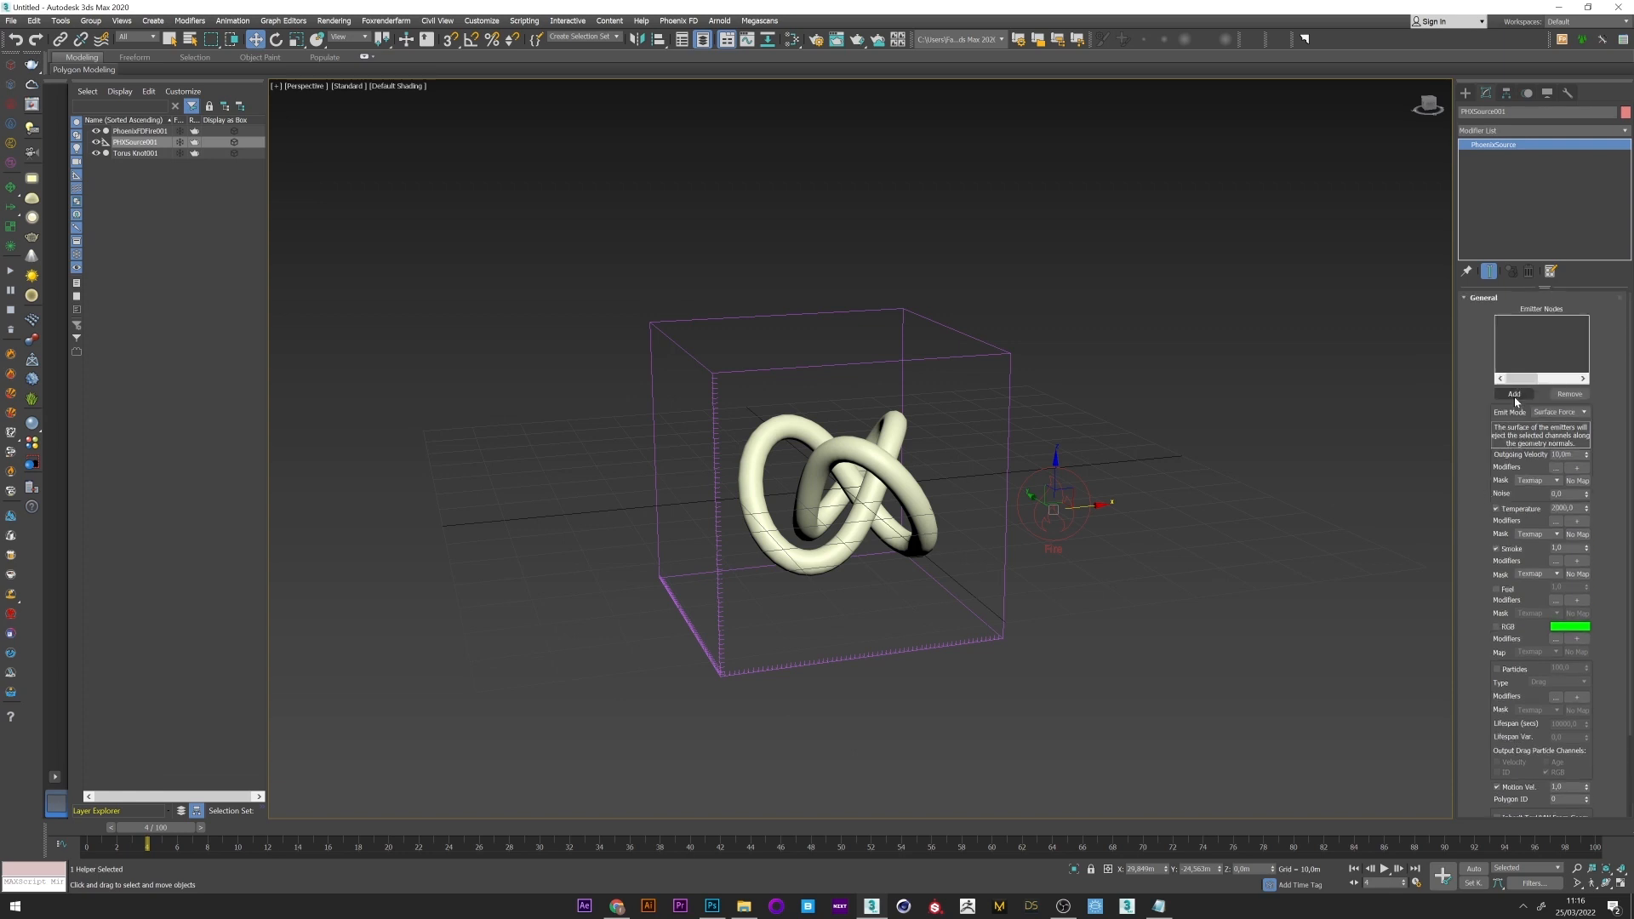
Step: Add the torus knot to the PHXSource as a smoke-only emitter with Temperature disabled
{"action": "left_click", "coordinate": [1513, 393]}
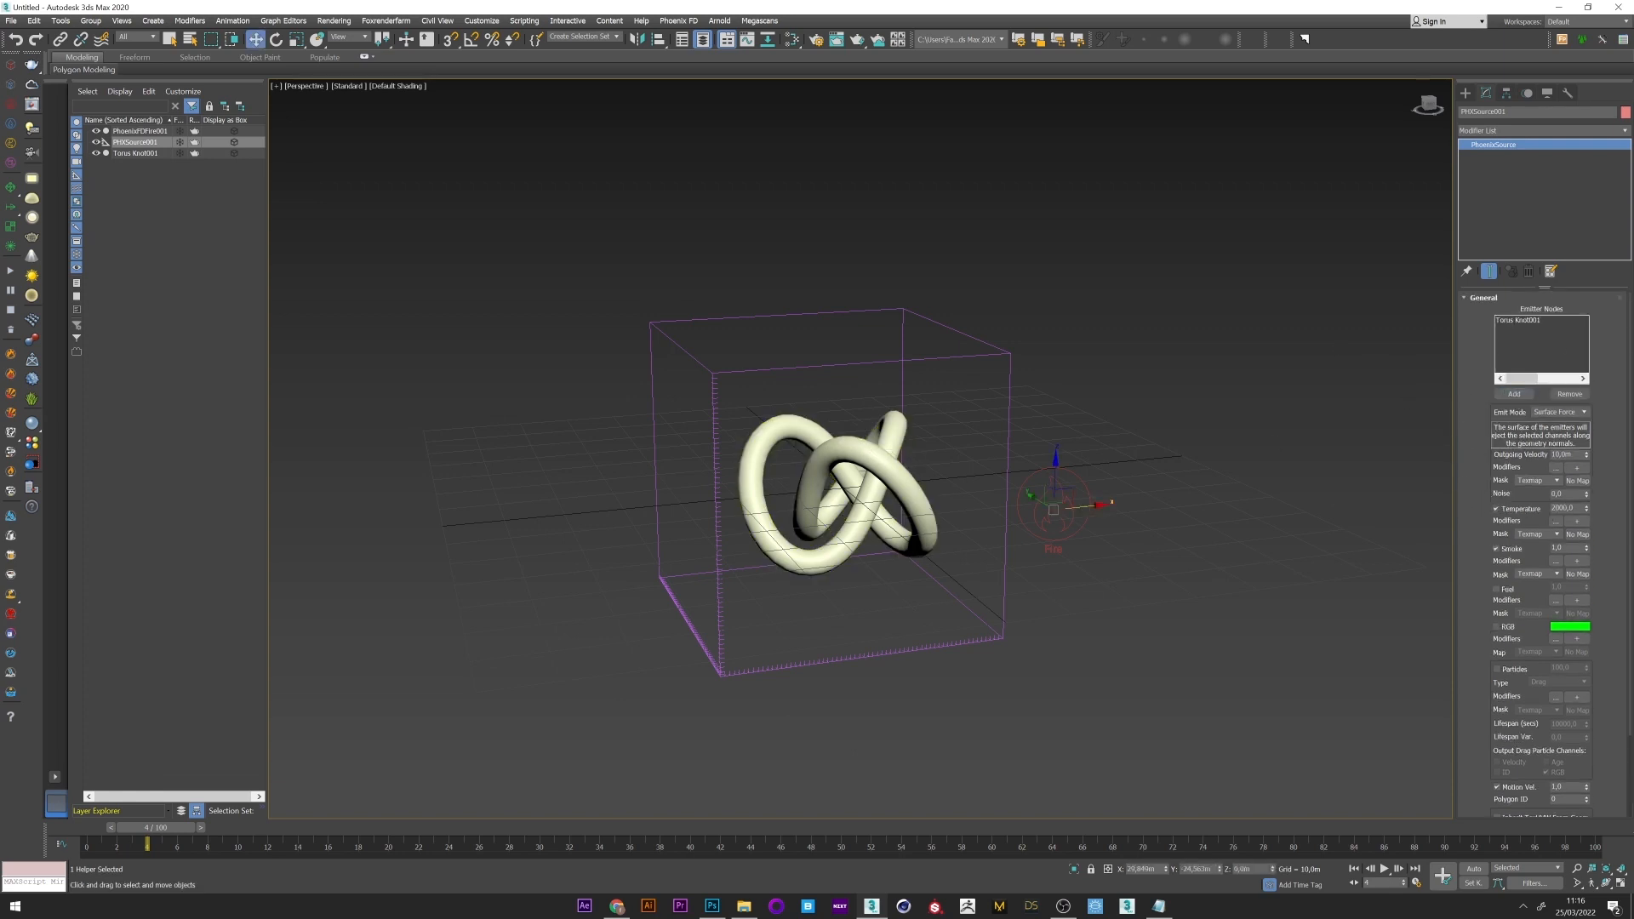
{"action": "left_click", "coordinate": [1562, 494]}
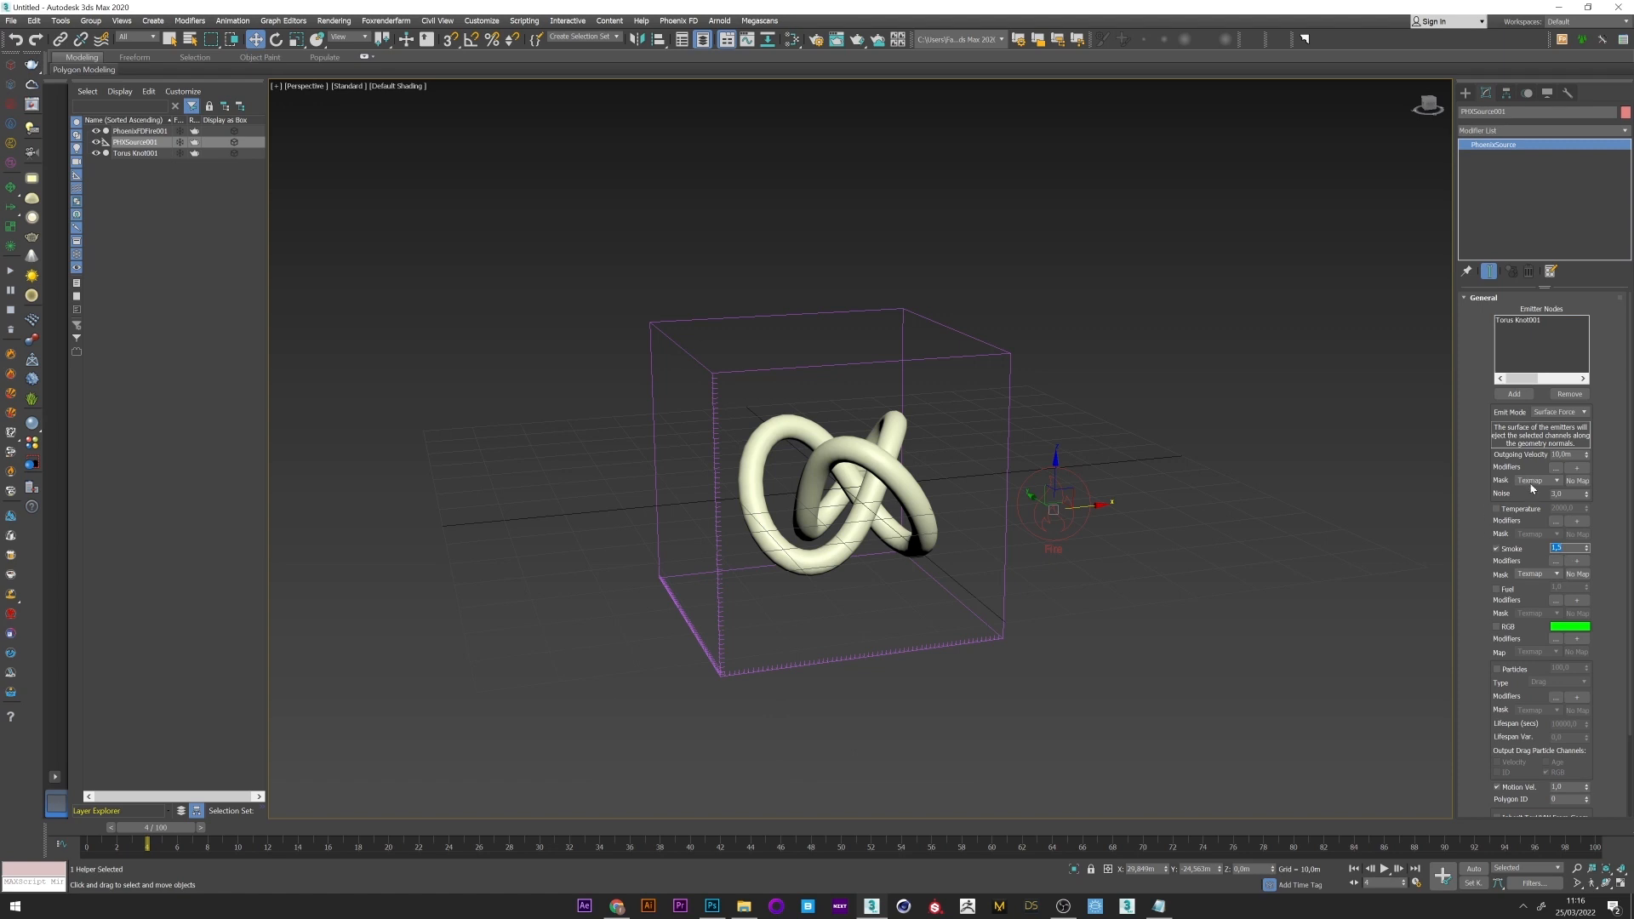
{"action": "left_click", "coordinate": [1566, 454]}
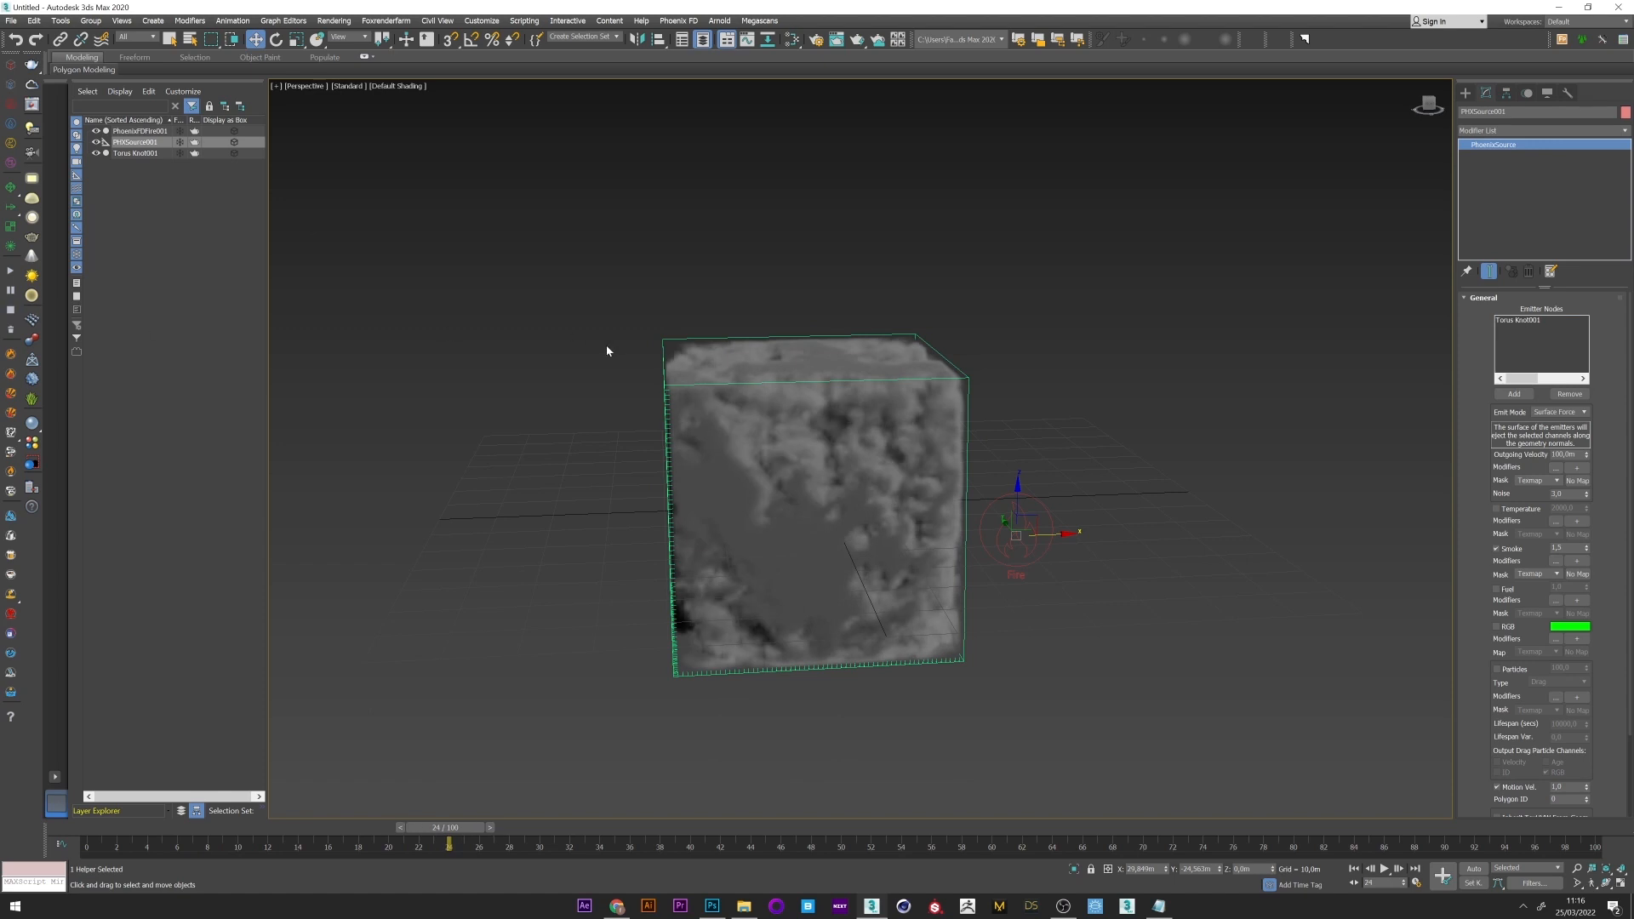
Step: Set the simulator's Adaptive Grid to Smoke and confirm deleting the existing cache
{"action": "left_click", "coordinate": [138, 131]}
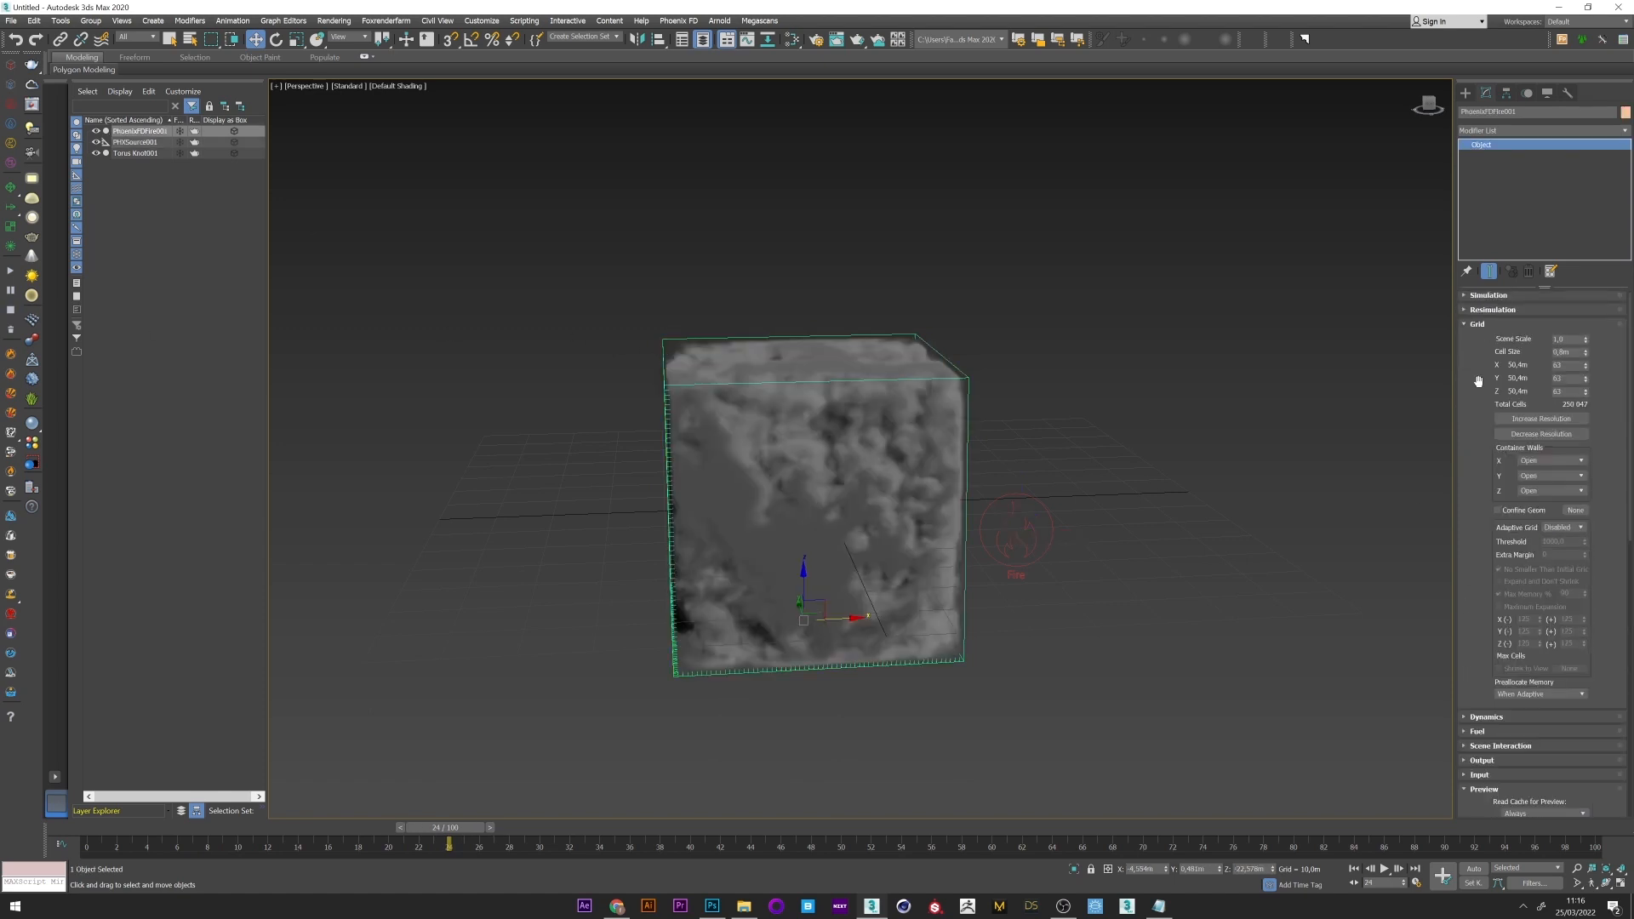
{"action": "left_click", "coordinate": [1560, 526]}
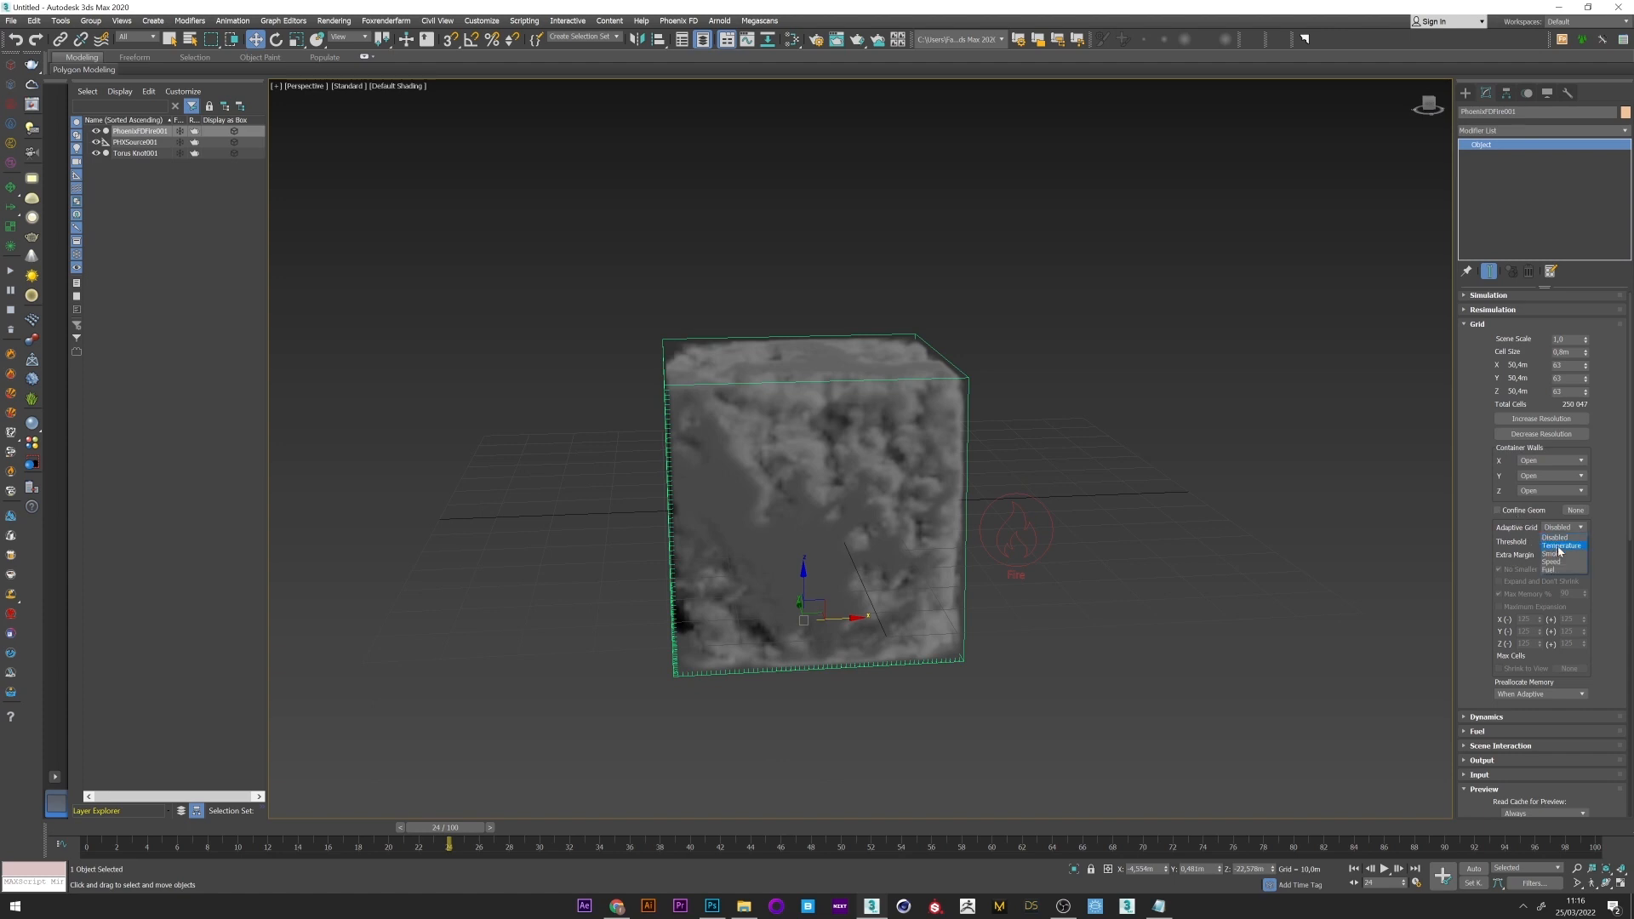
{"action": "left_click", "coordinate": [1557, 538]}
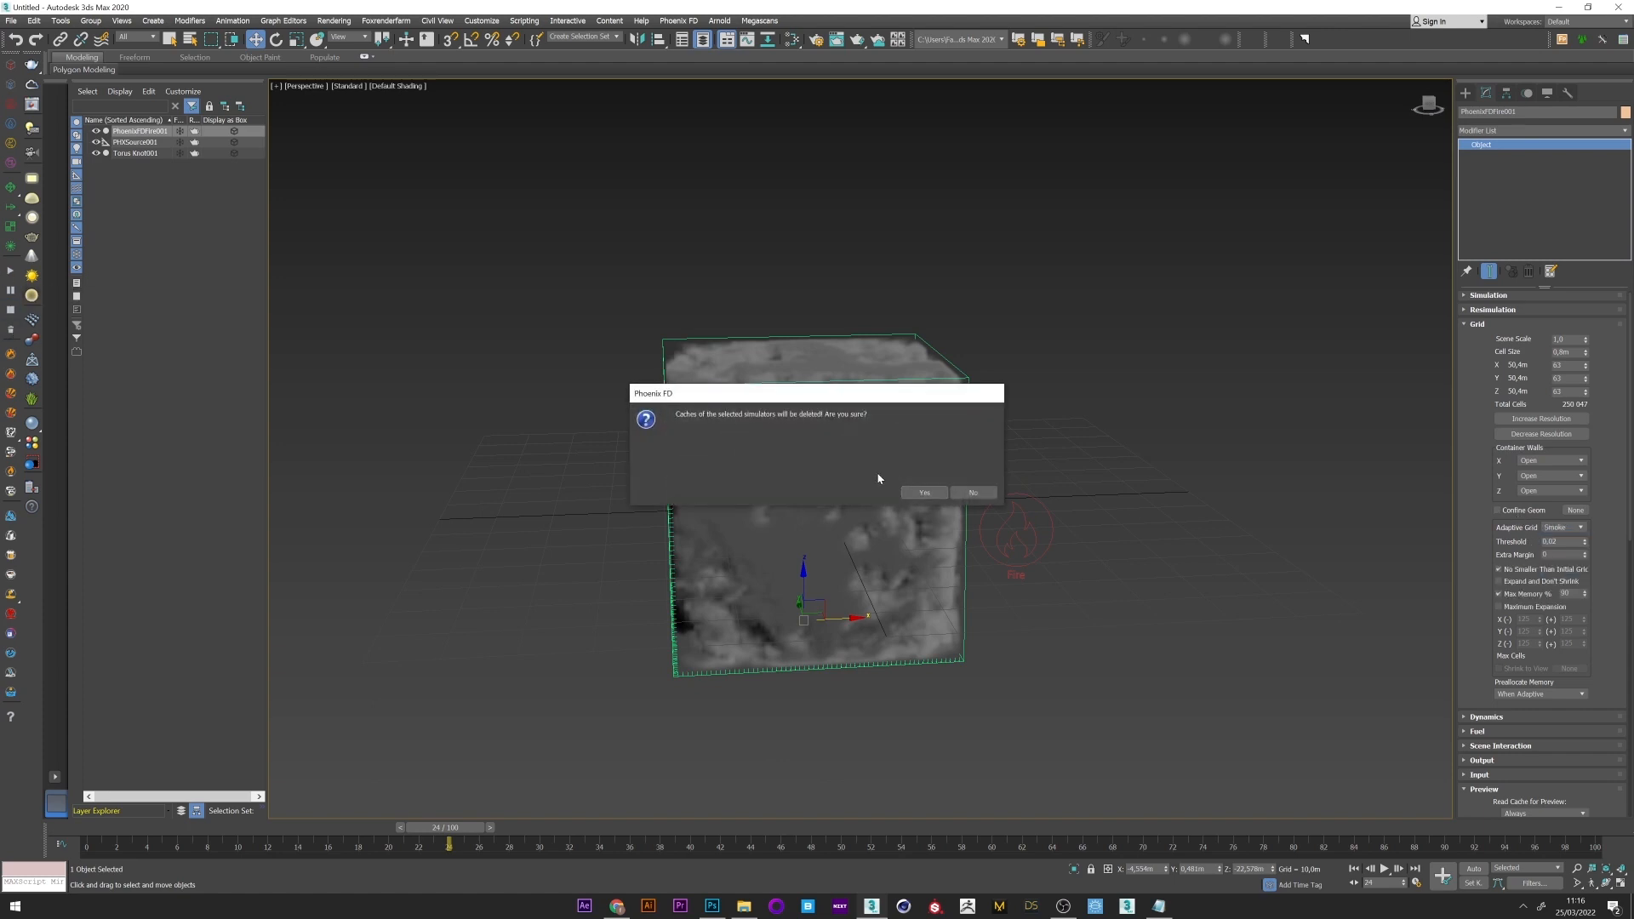
{"action": "left_click", "coordinate": [922, 492]}
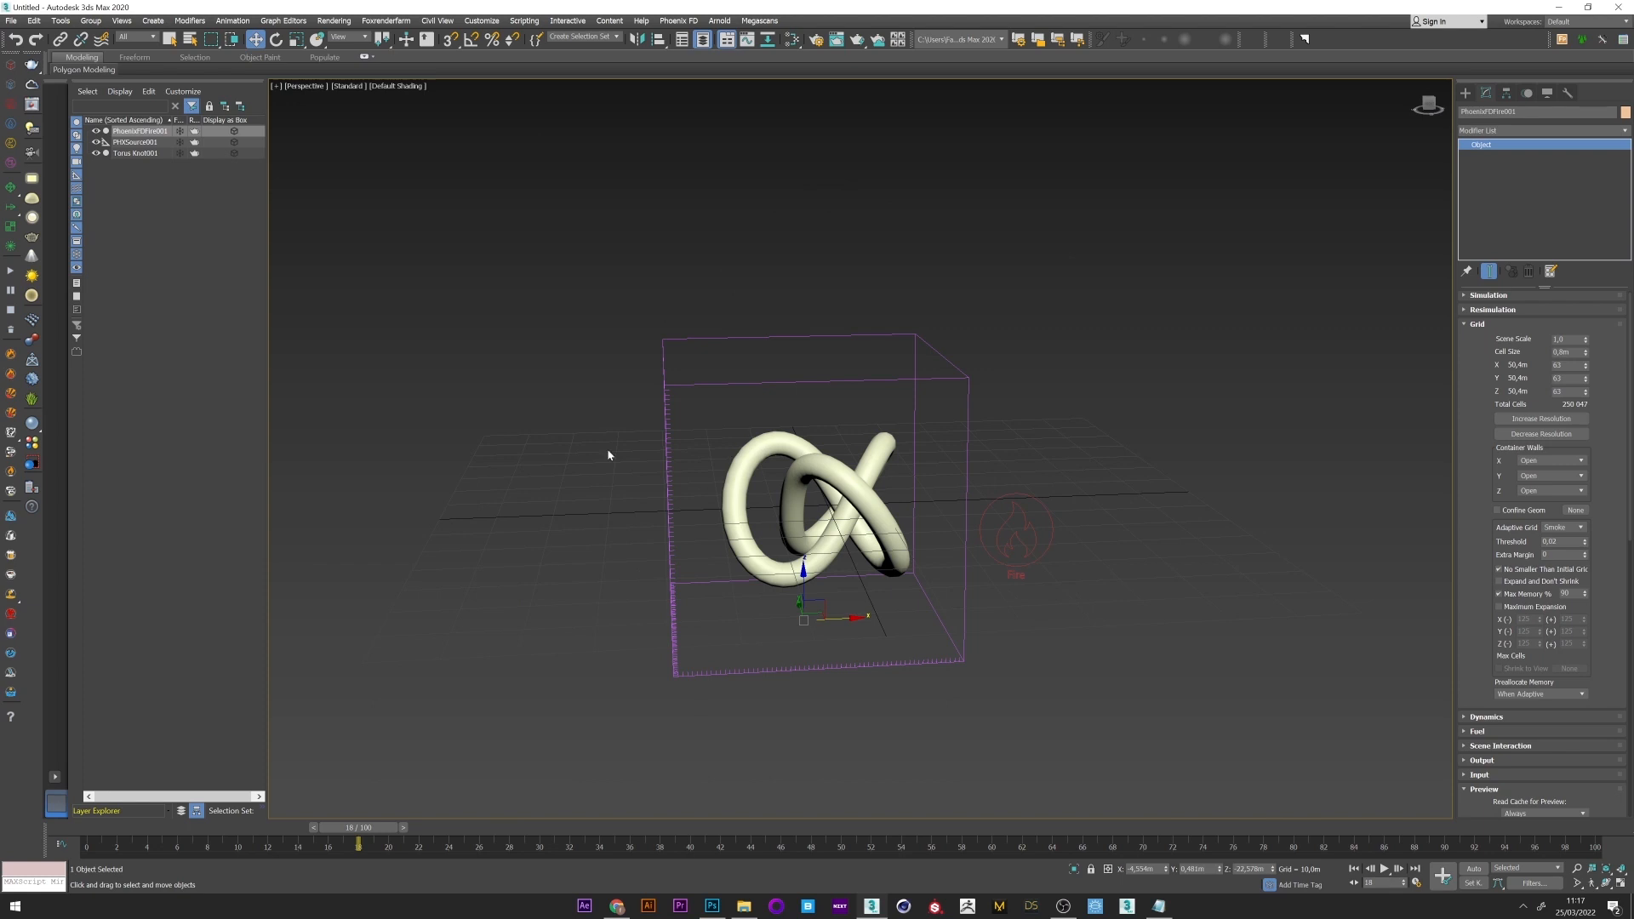
Step: Give the torus knot a new general material with a Noise map in its Diffuse slot
{"action": "left_click", "coordinate": [134, 152]}
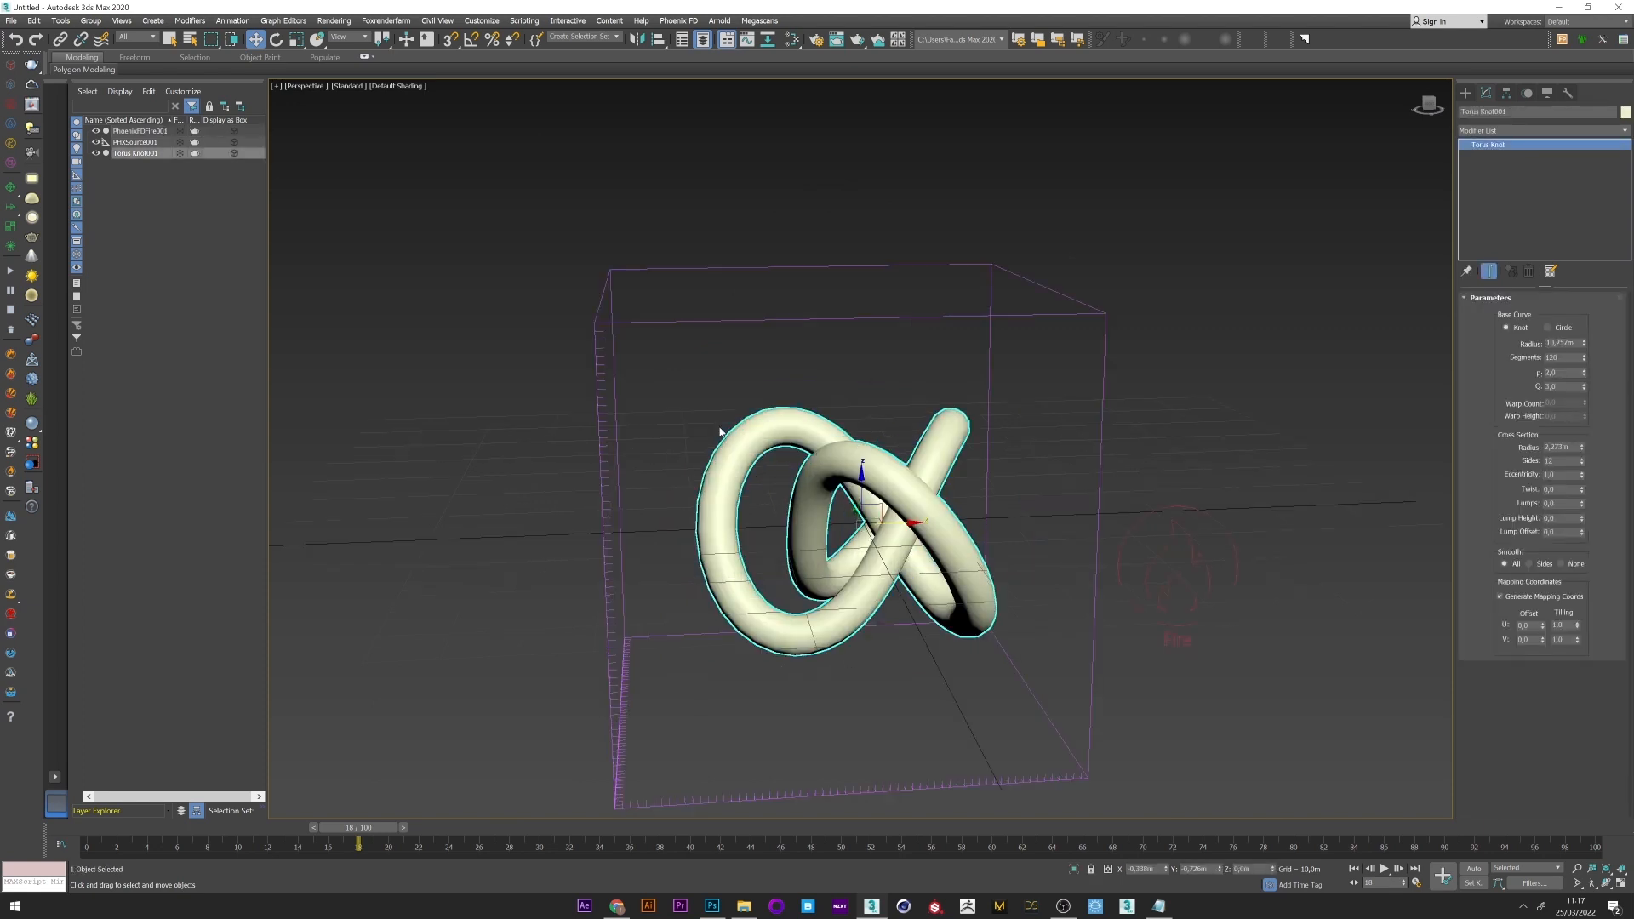
{"action": "mouse_move", "coordinate": [922, 211]}
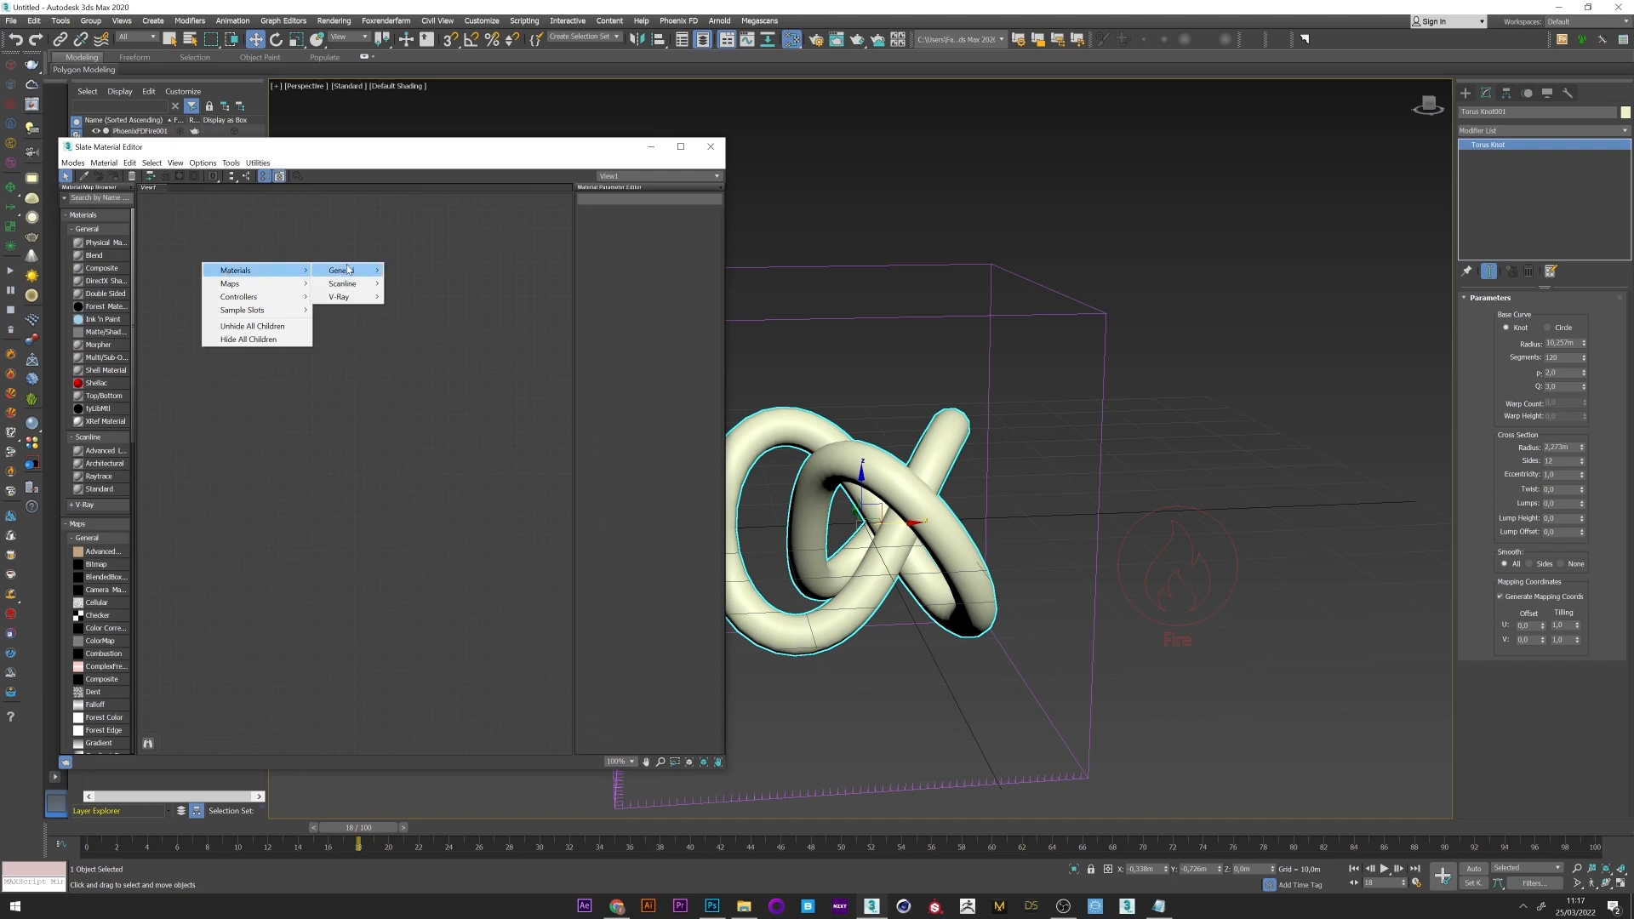
{"action": "left_click", "coordinate": [343, 271]}
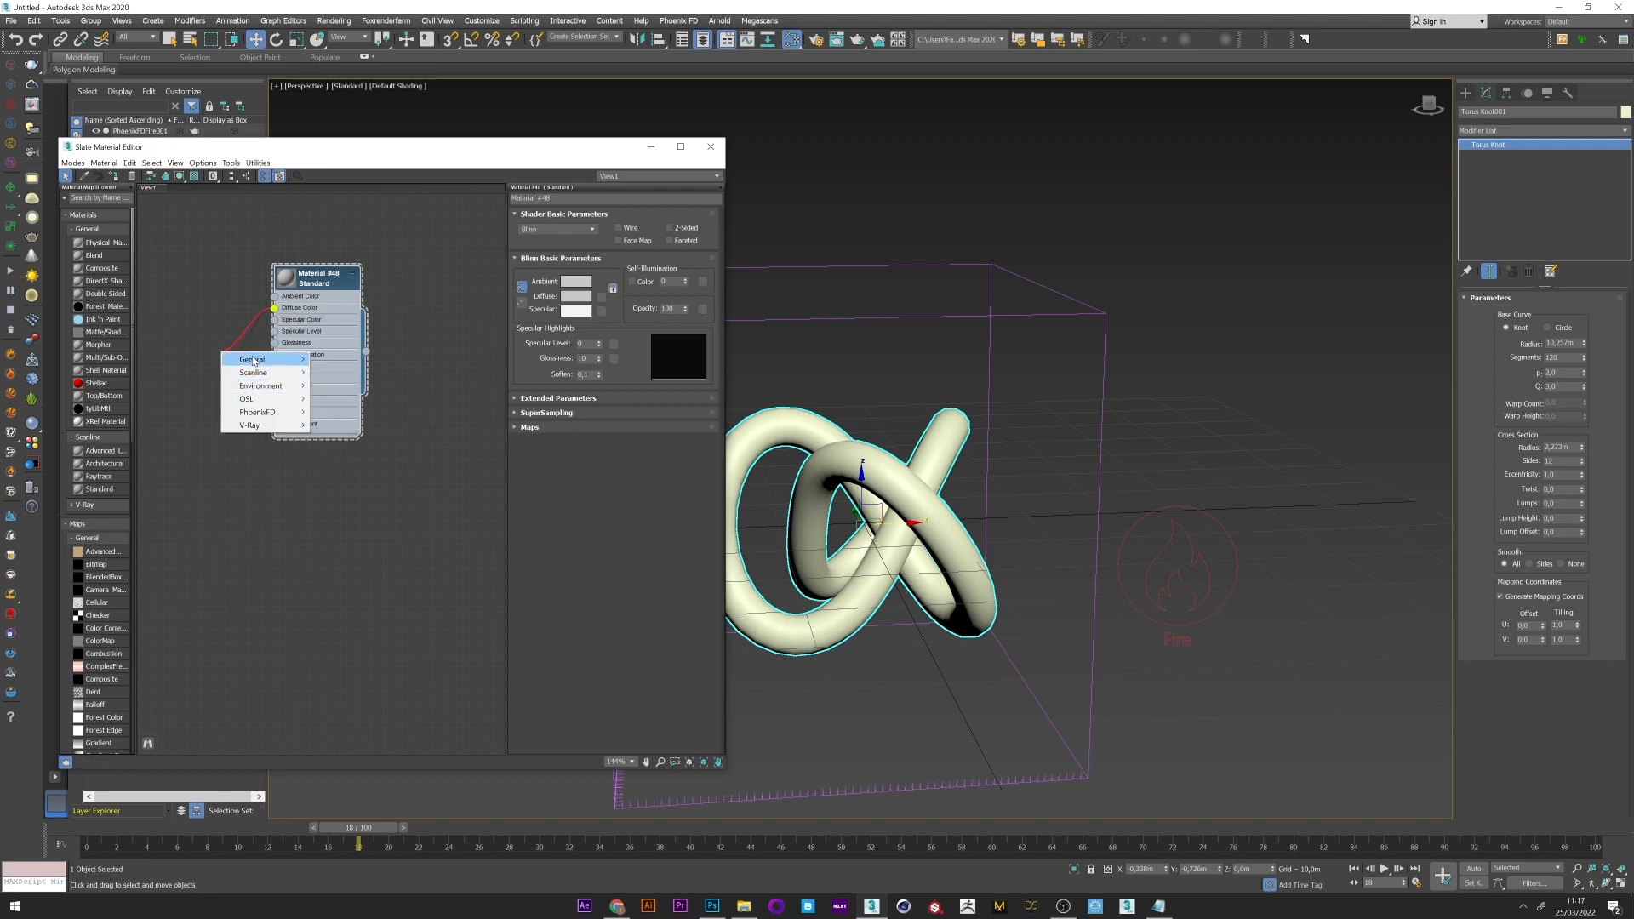
{"action": "left_click", "coordinate": [252, 359]}
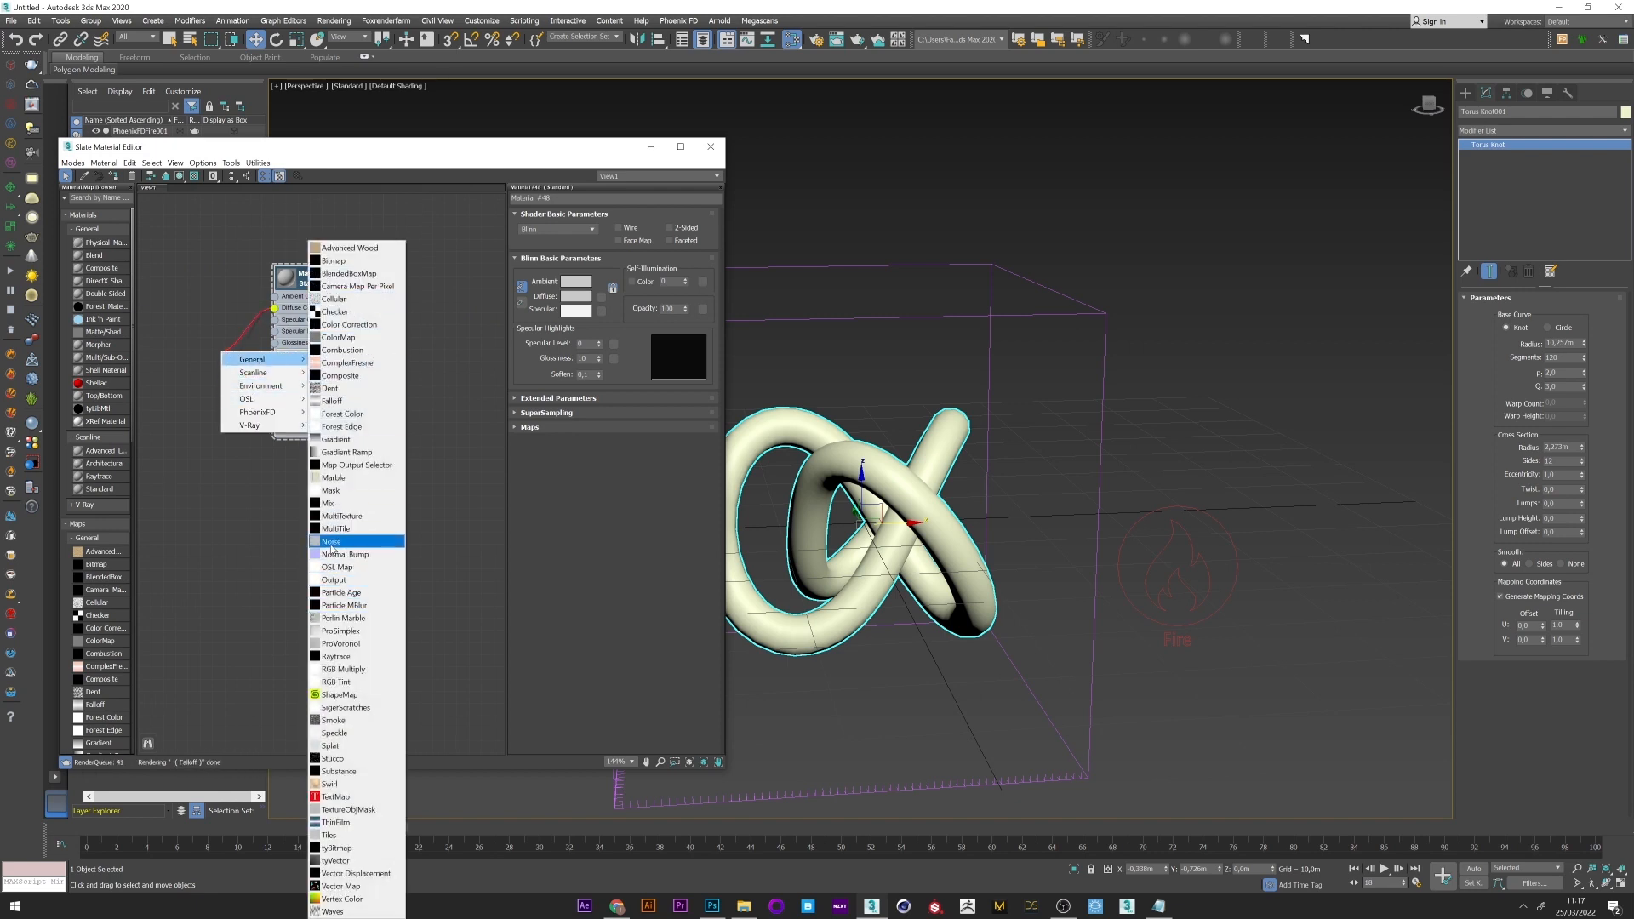
{"action": "left_click", "coordinate": [330, 541]}
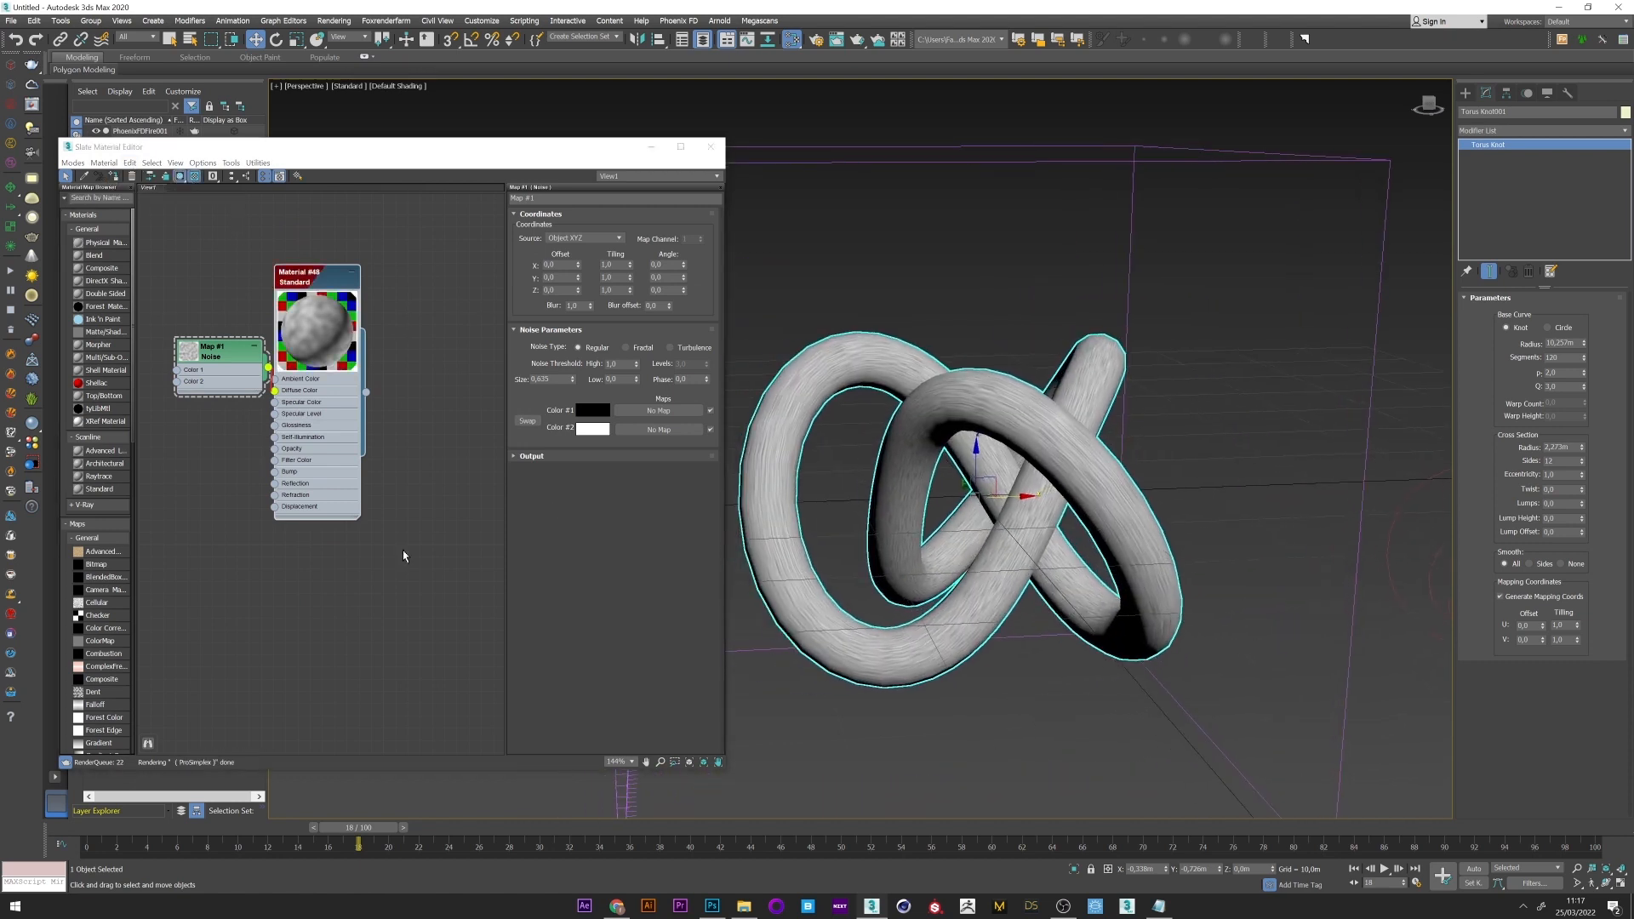
Step: Add a UVW Map modifier to the knot set to Spherical mapping
{"action": "left_click", "coordinate": [1522, 141]}
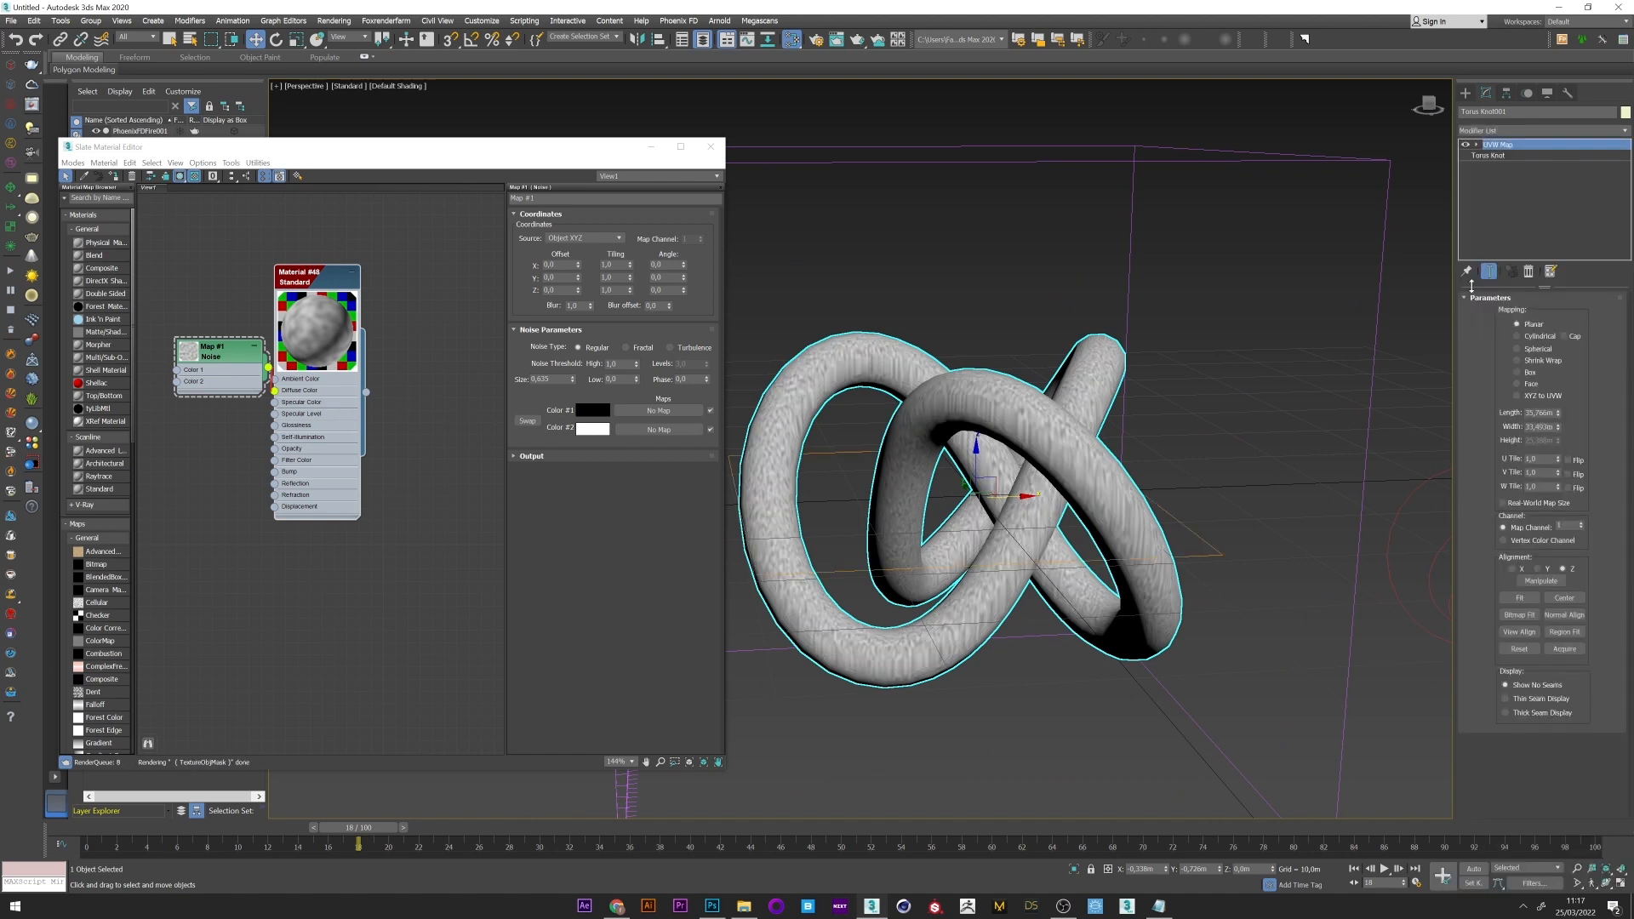
{"action": "left_click", "coordinate": [1520, 347]}
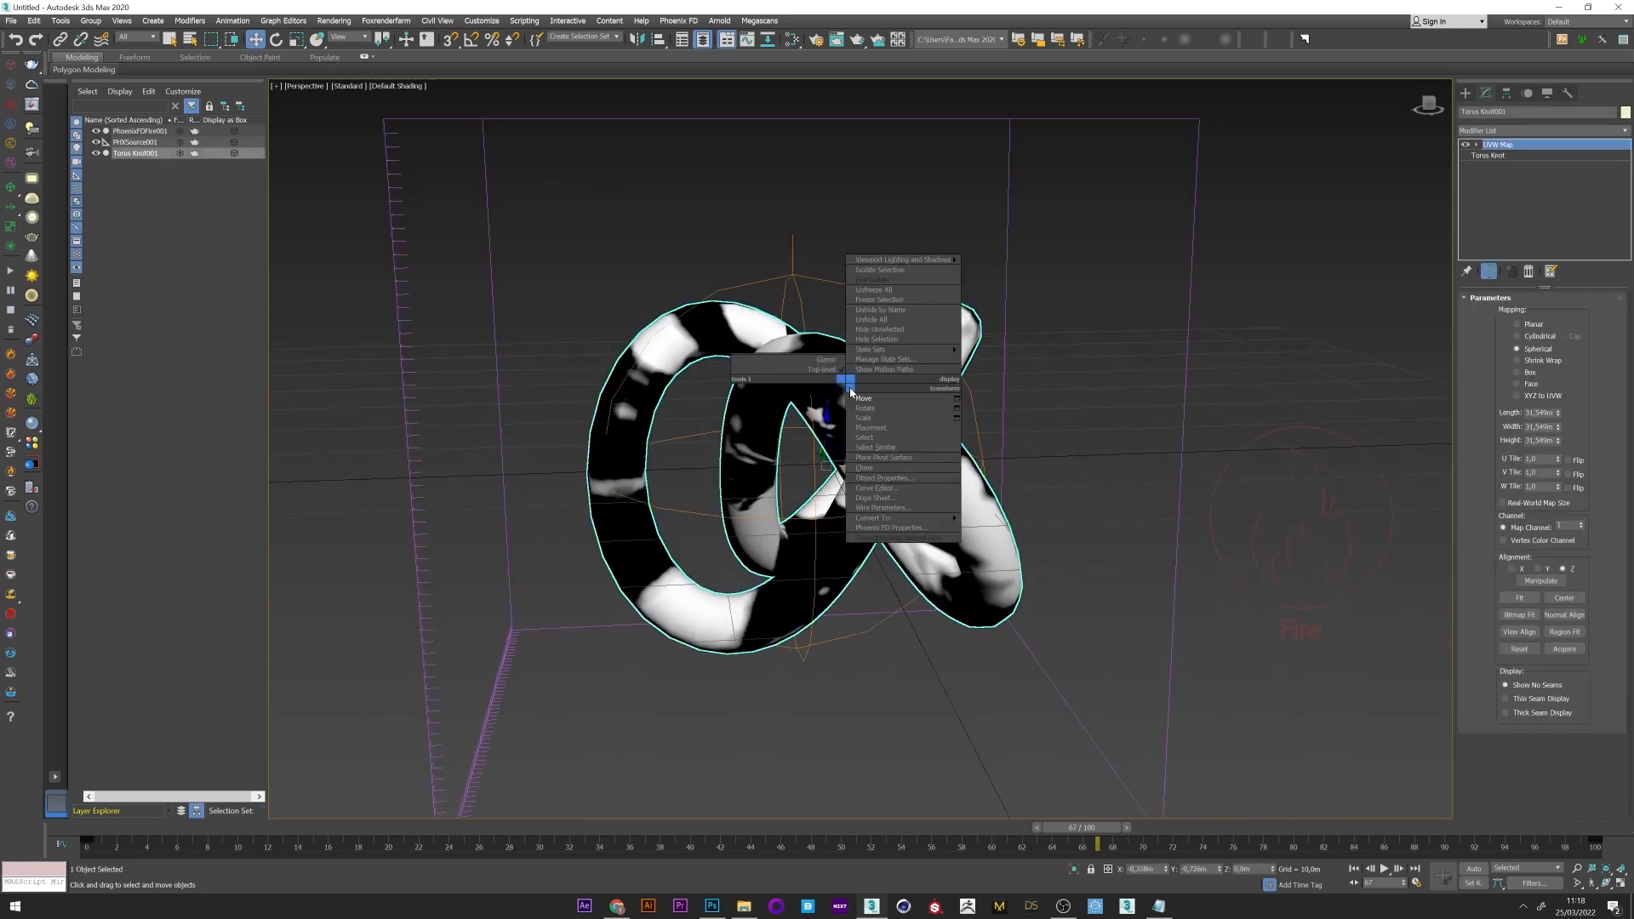
Step: Hide the torus knot, adjust the PHXSource's Outgoing Velocity and run the smoke simulation
{"action": "left_click", "coordinate": [883, 477]}
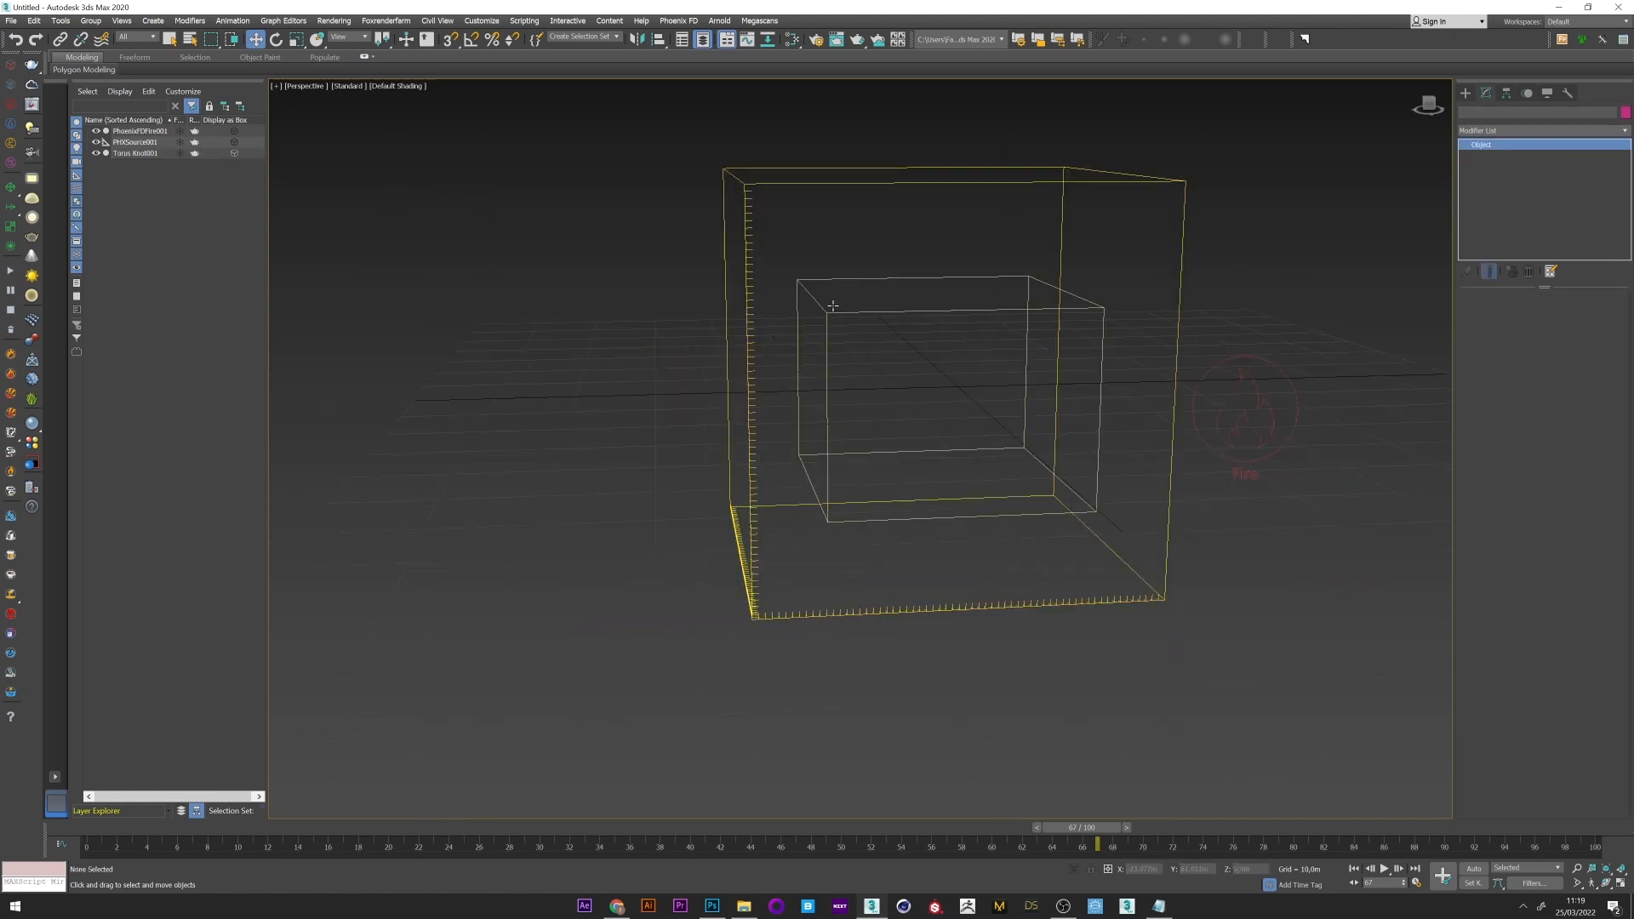
{"action": "left_click", "coordinate": [133, 141]}
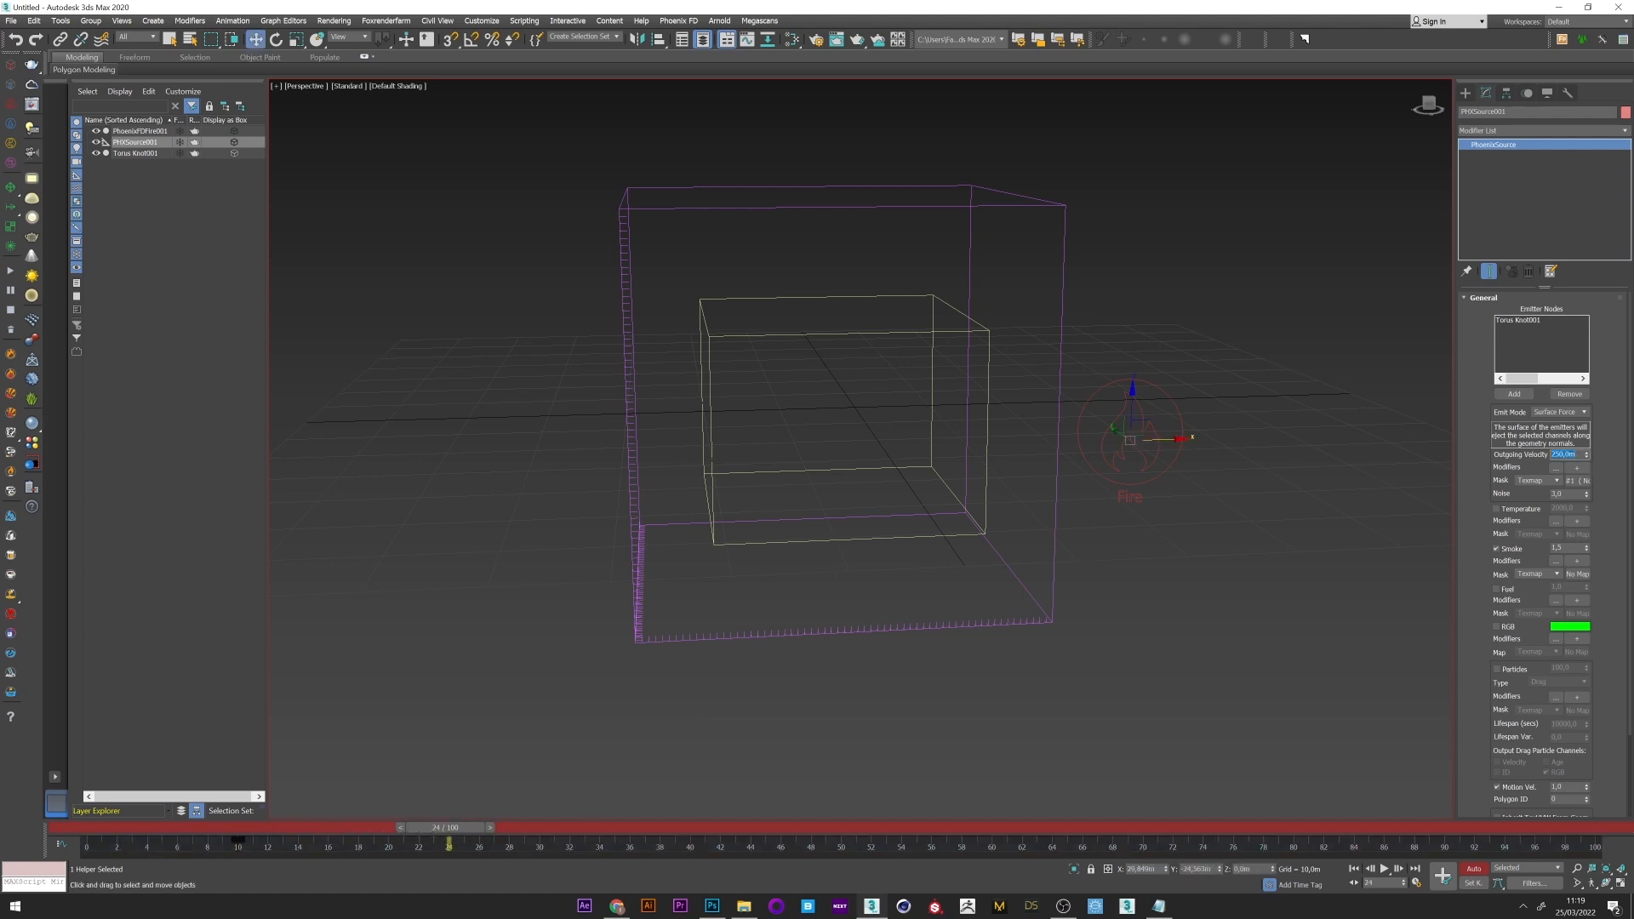
{"action": "left_click_drag", "start_coordinate": [448, 843], "coordinate": [434, 843]}
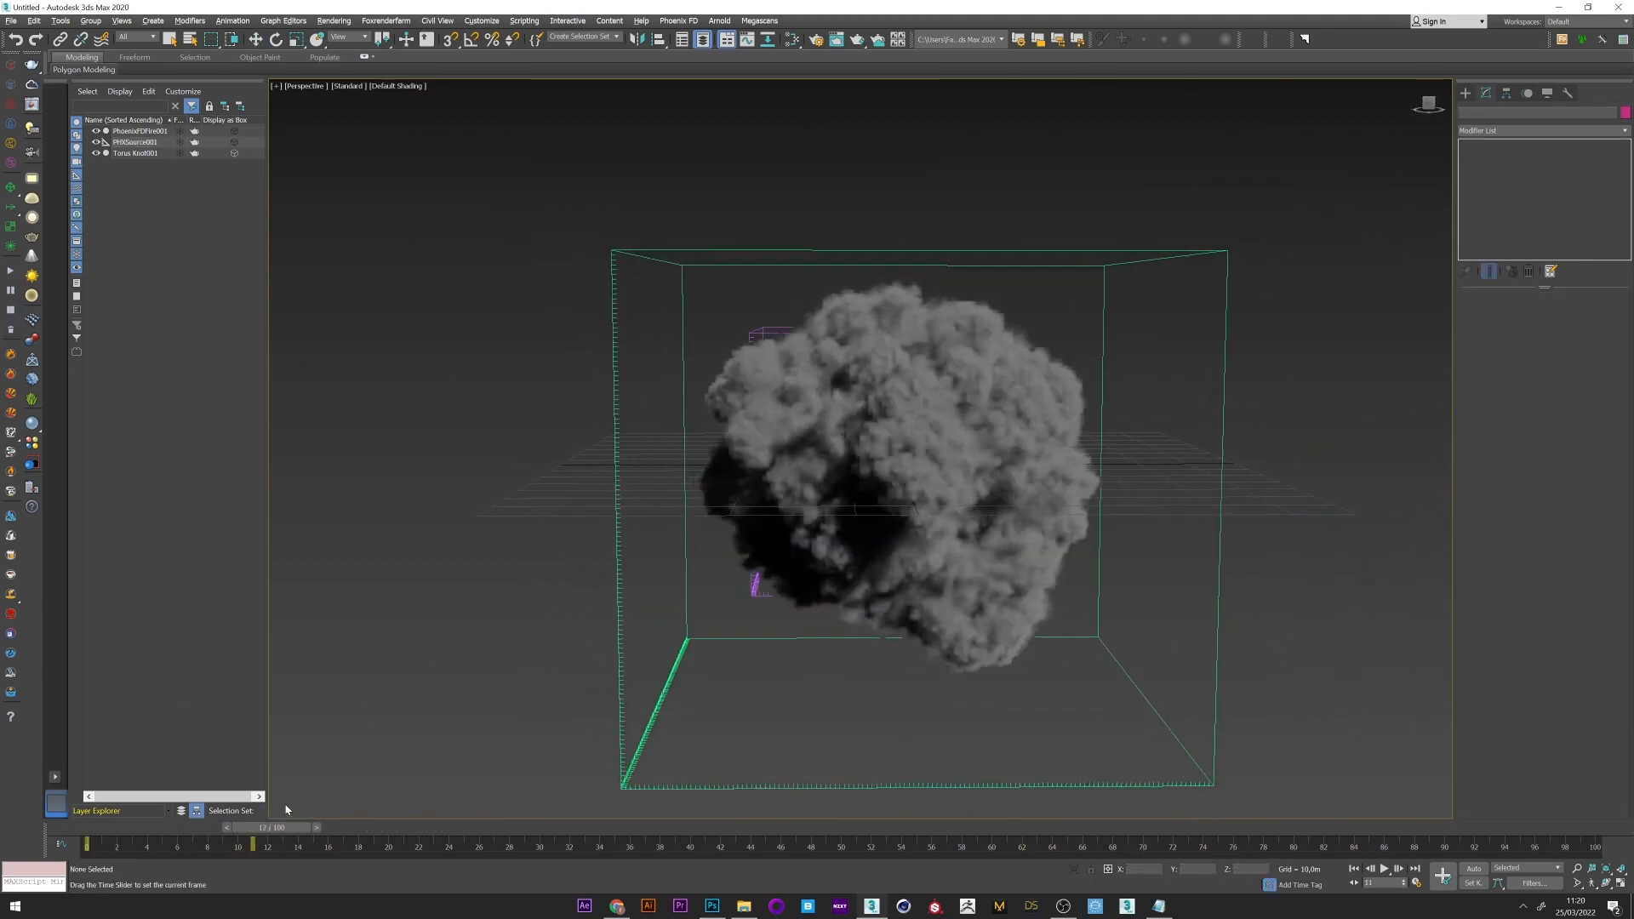
Step: Scrub to a later frame, then in Dynamics switch from Massive to Classic Vorticity
{"action": "left_click_drag", "start_coordinate": [255, 845], "coordinate": [448, 844]}
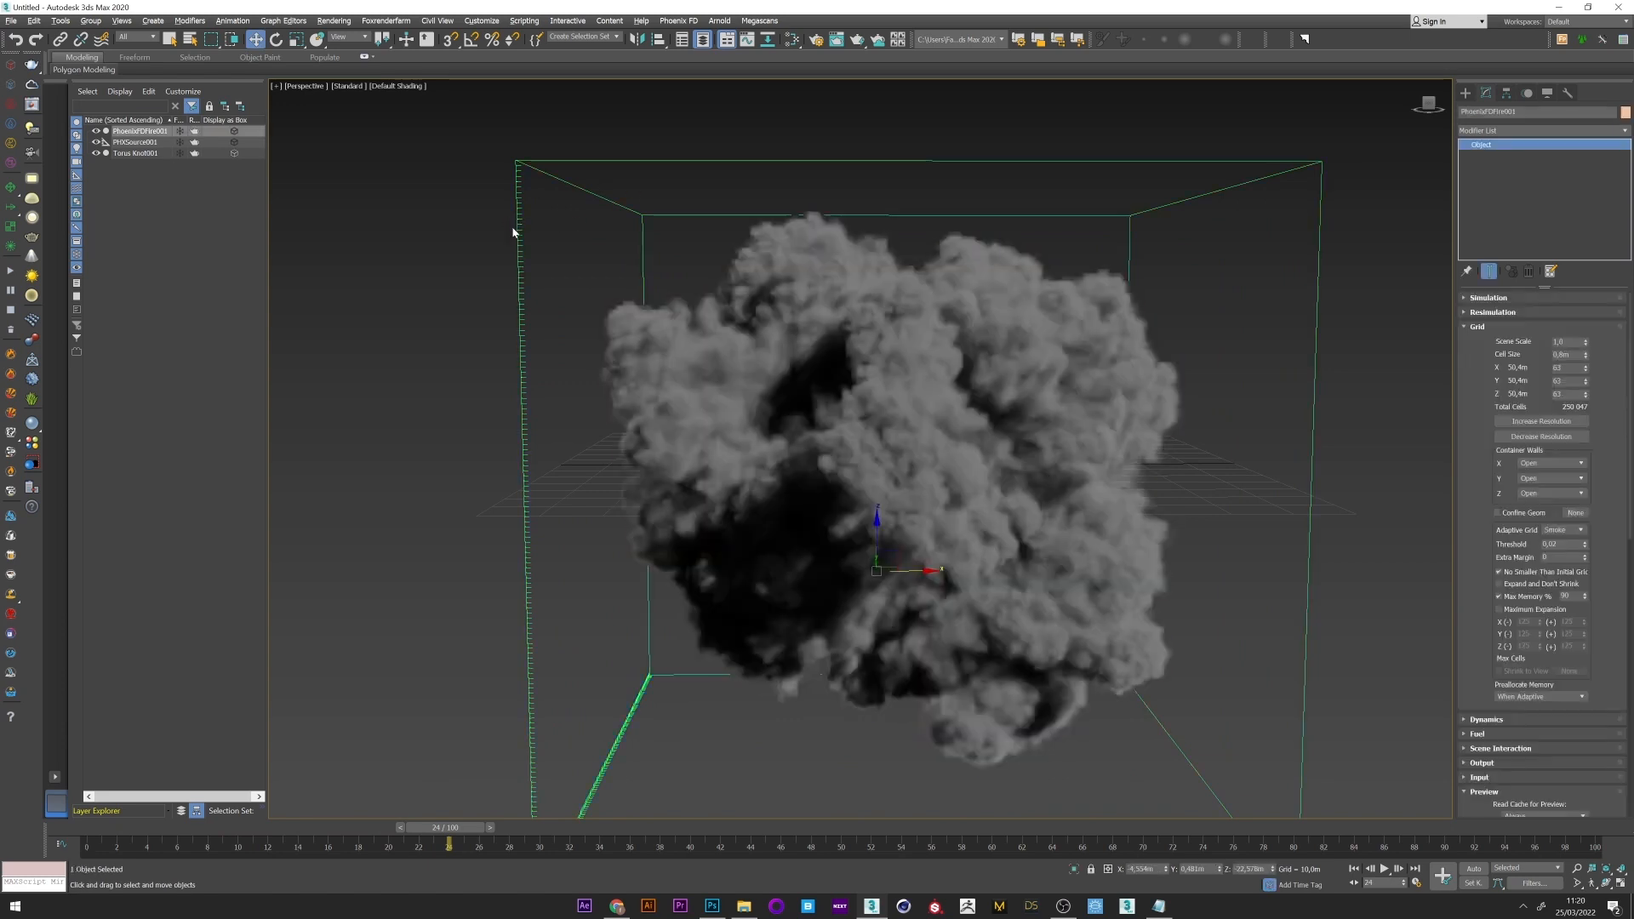
{"action": "mouse_move", "coordinate": [137, 147]}
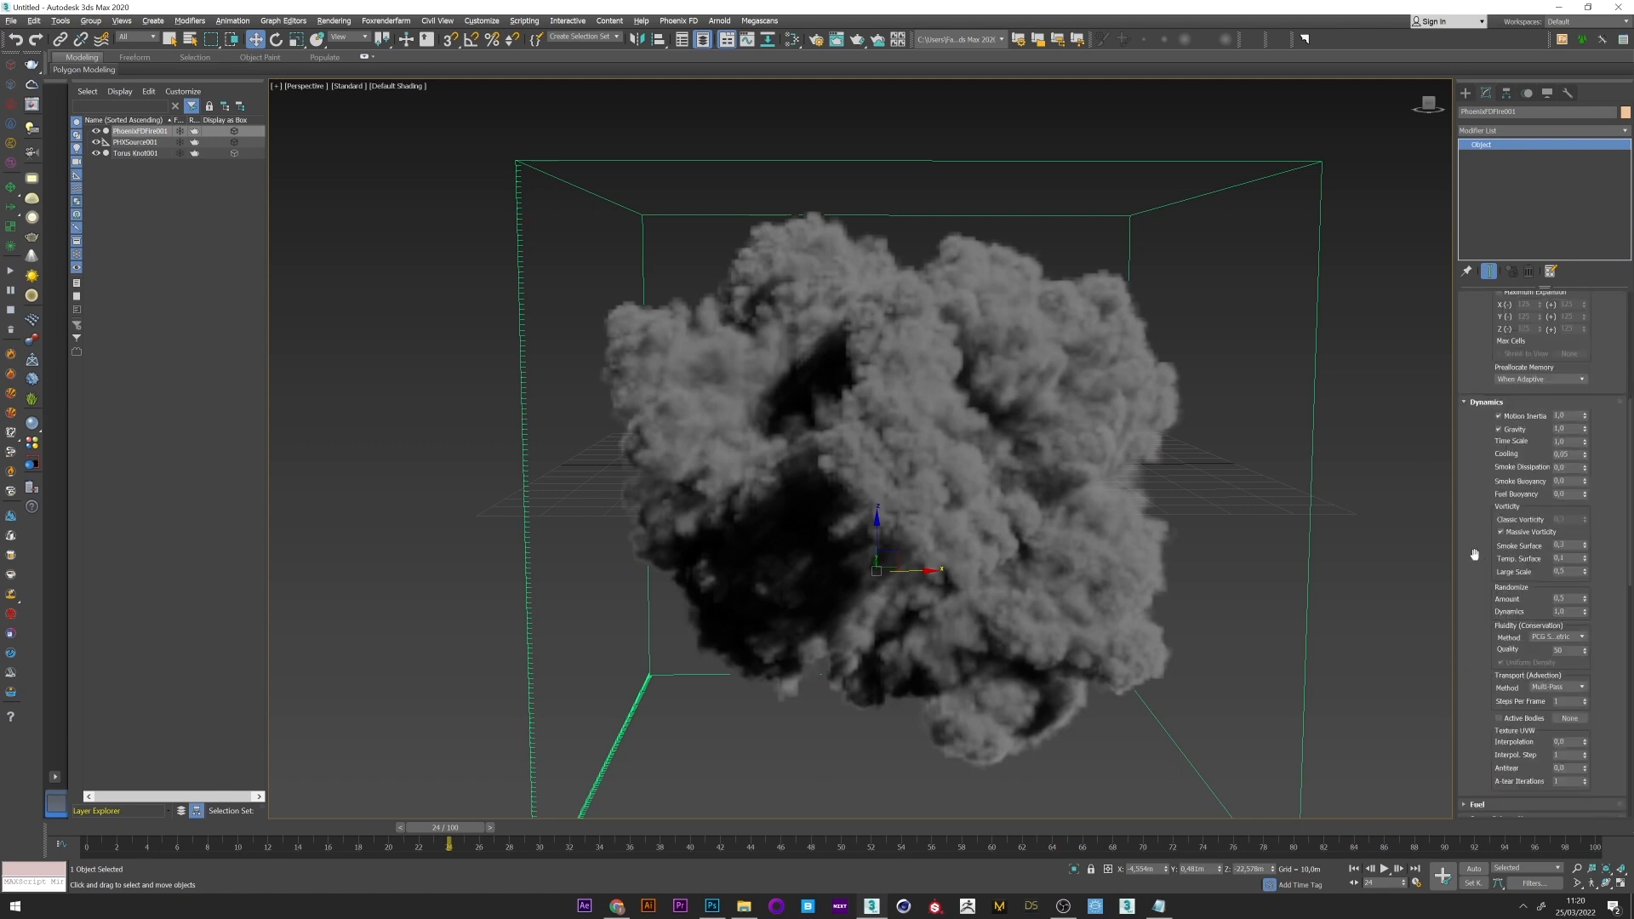
{"action": "mouse_move", "coordinate": [1517, 533]}
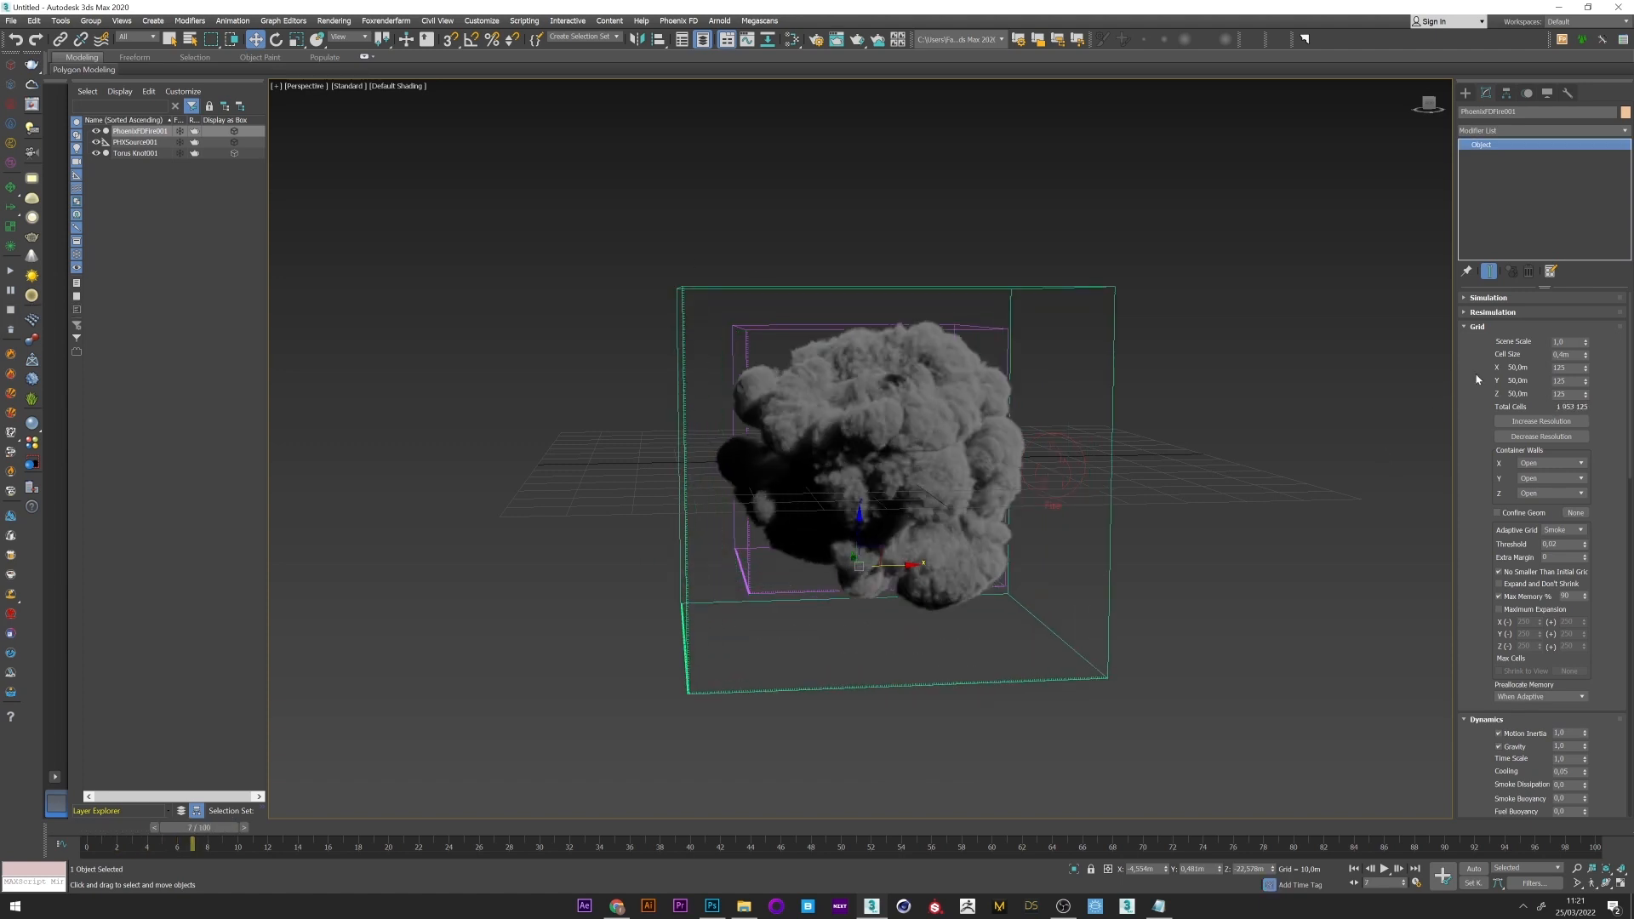
{"action": "left_click", "coordinate": [1478, 325]}
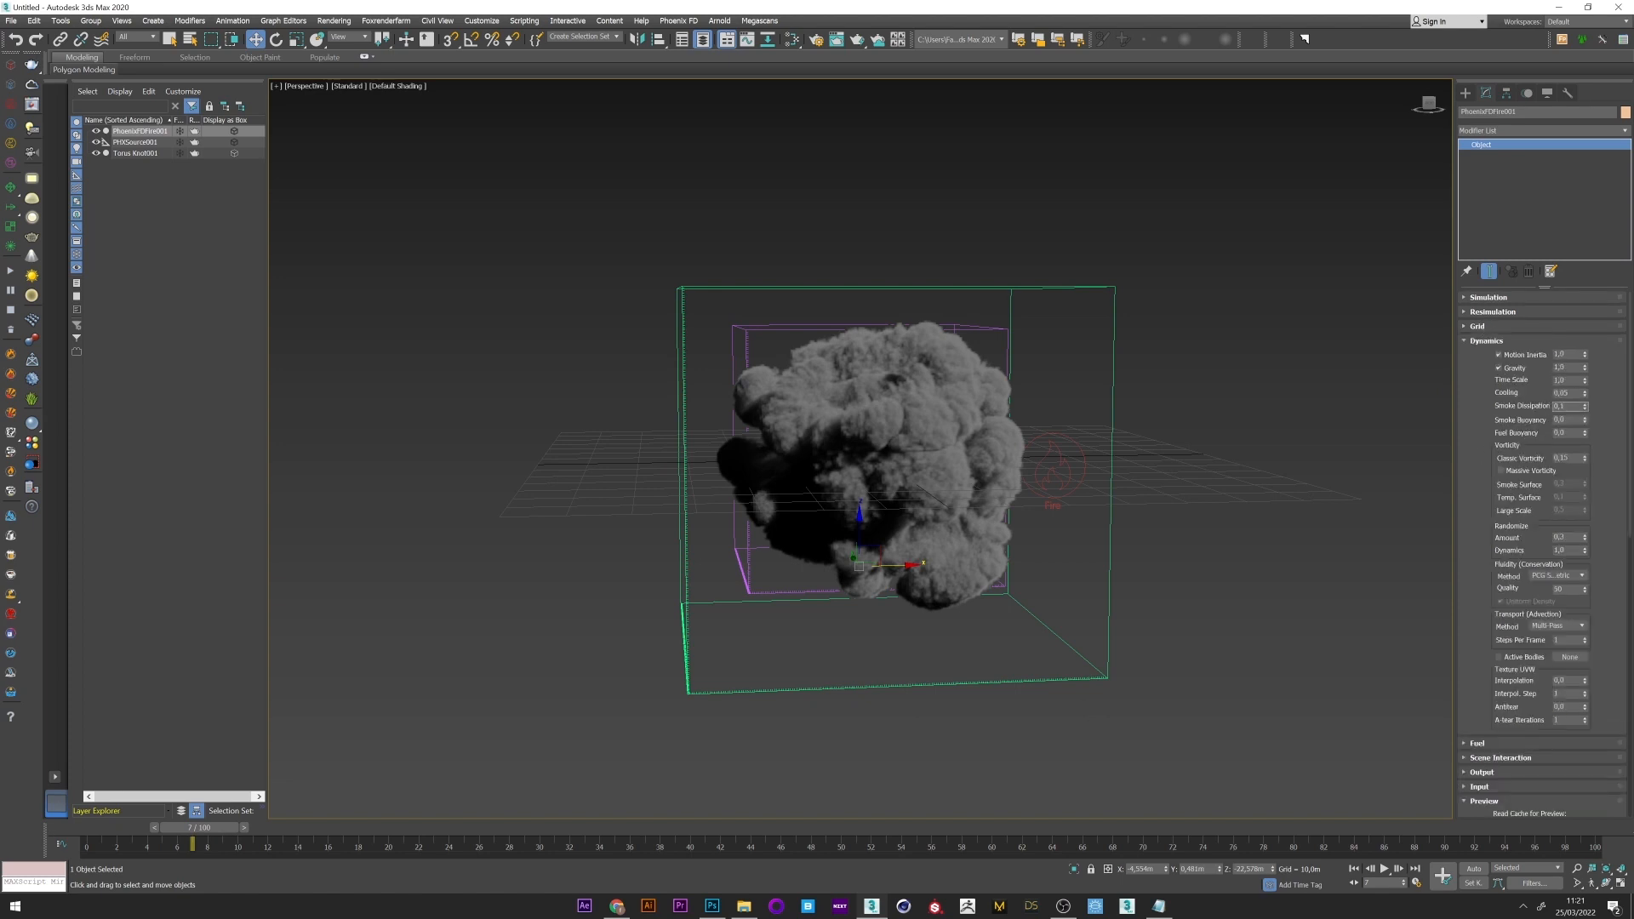
{"action": "left_click", "coordinate": [1561, 405]}
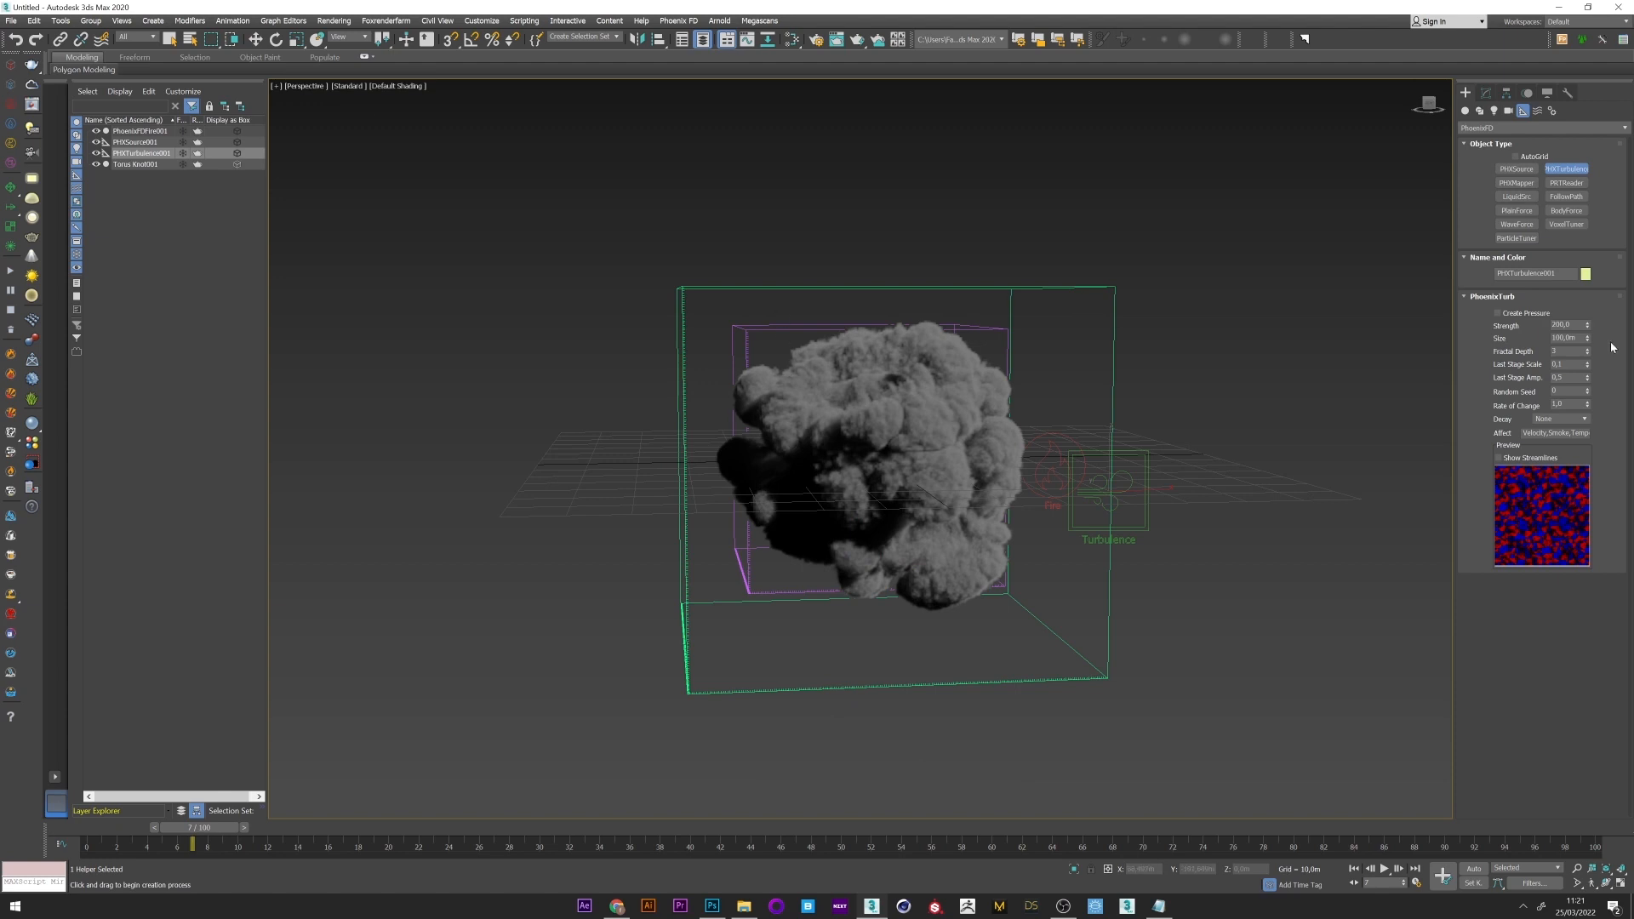
Step: Place a PHXTurbulence helper, return to the first frame and start a new smoke simulation
{"action": "left_click", "coordinate": [1562, 325]}
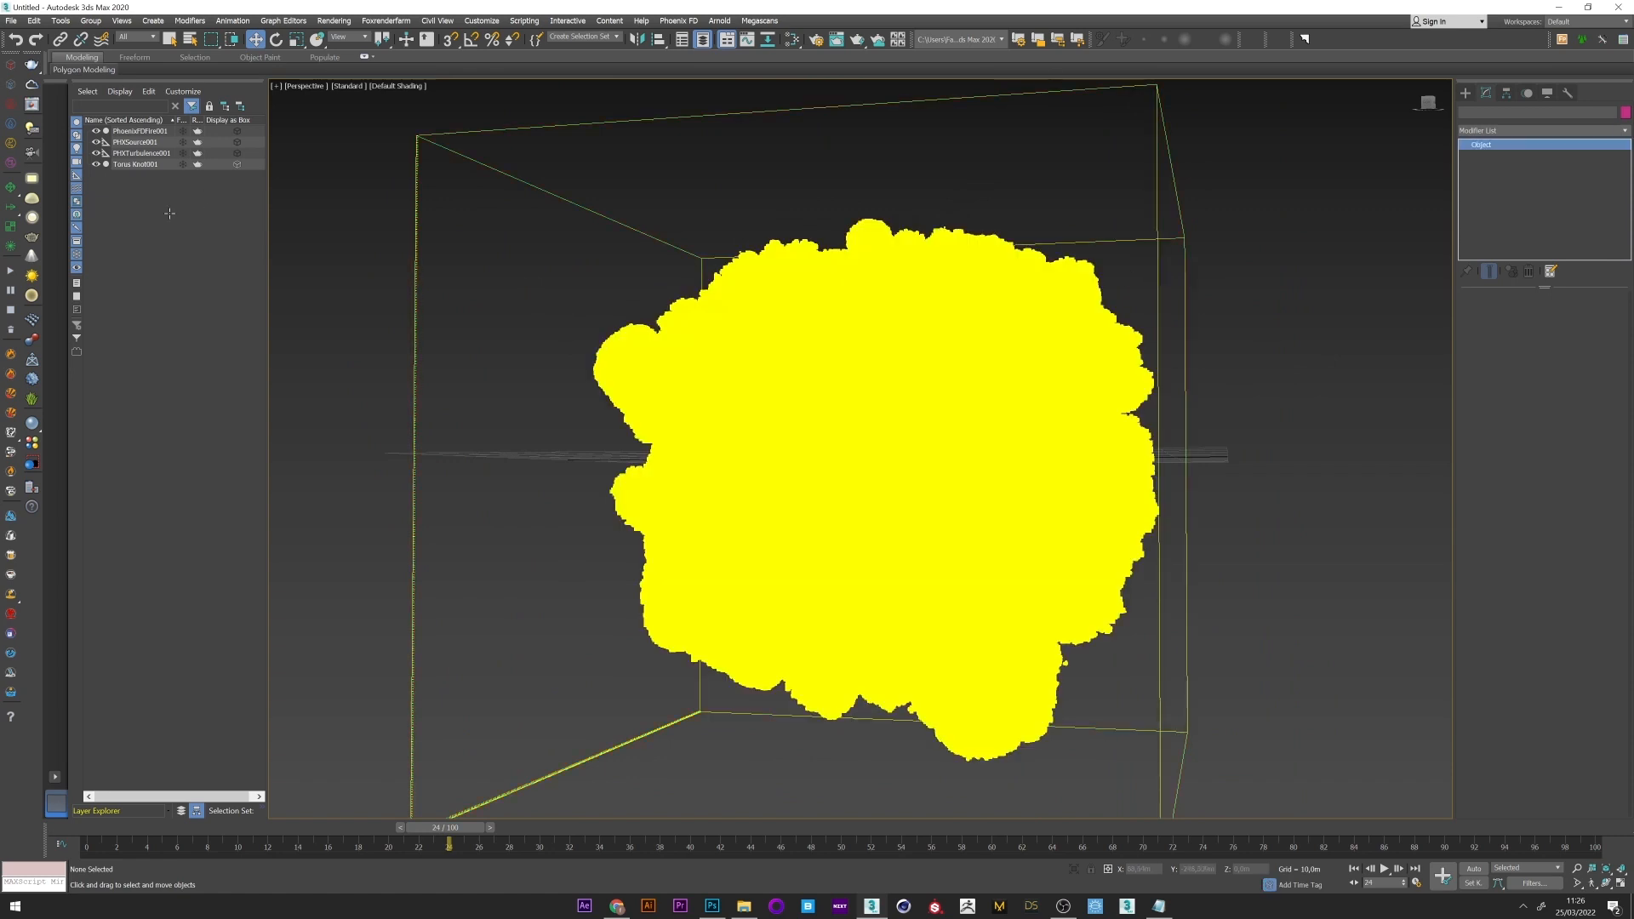
{"action": "left_click_drag", "start_coordinate": [448, 827], "coordinate": [85, 827]}
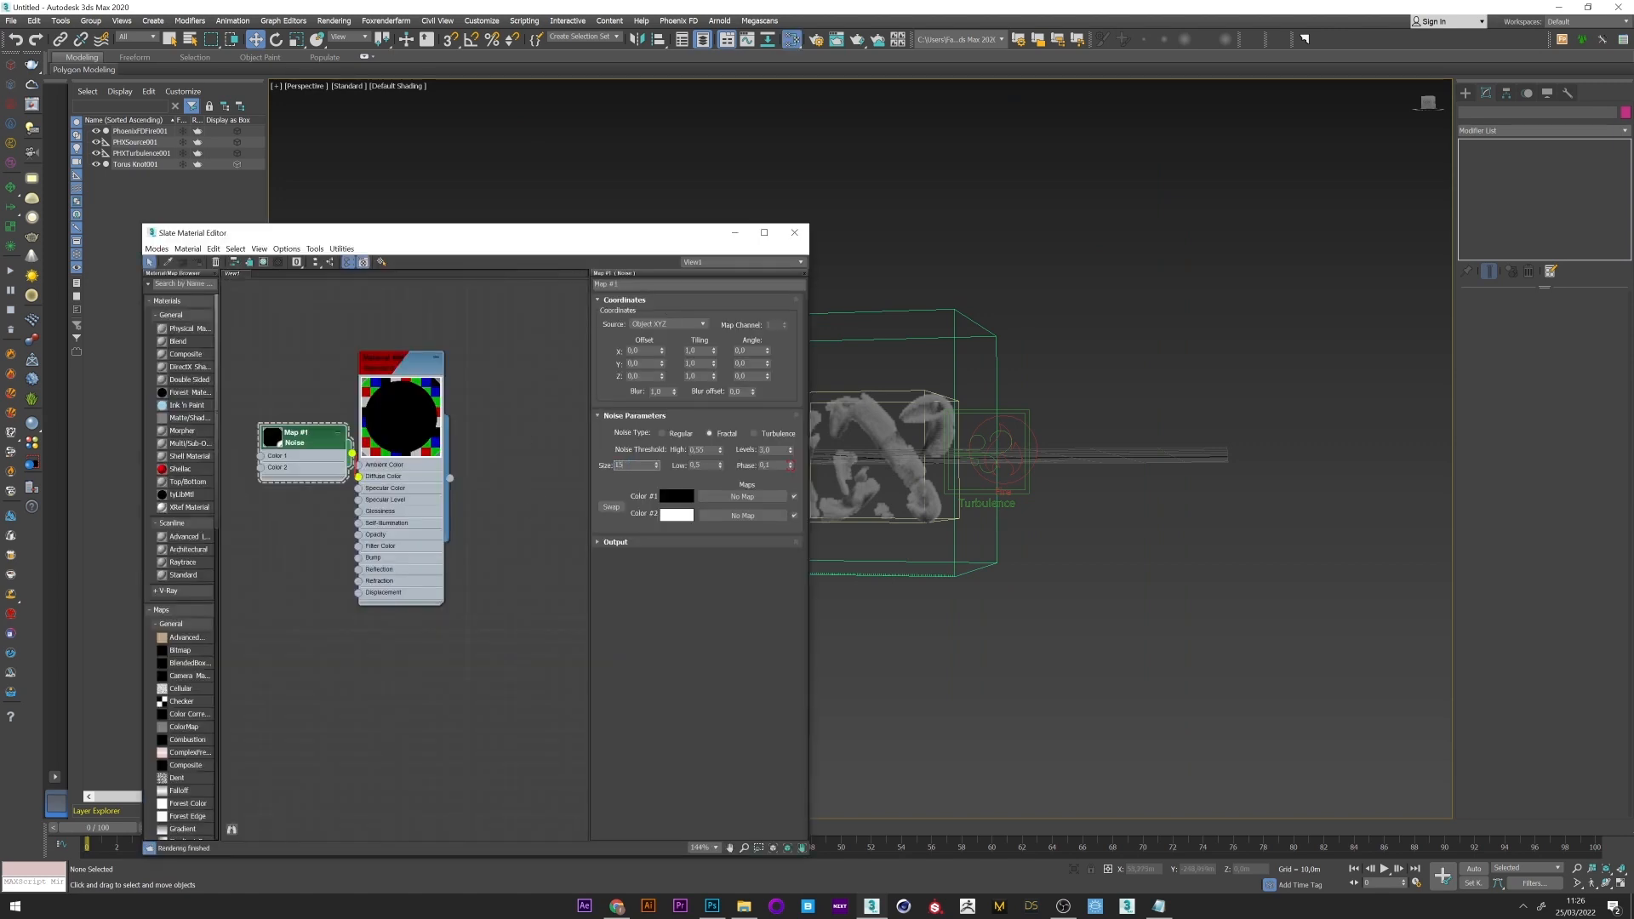
{"action": "left_click", "coordinate": [795, 233]}
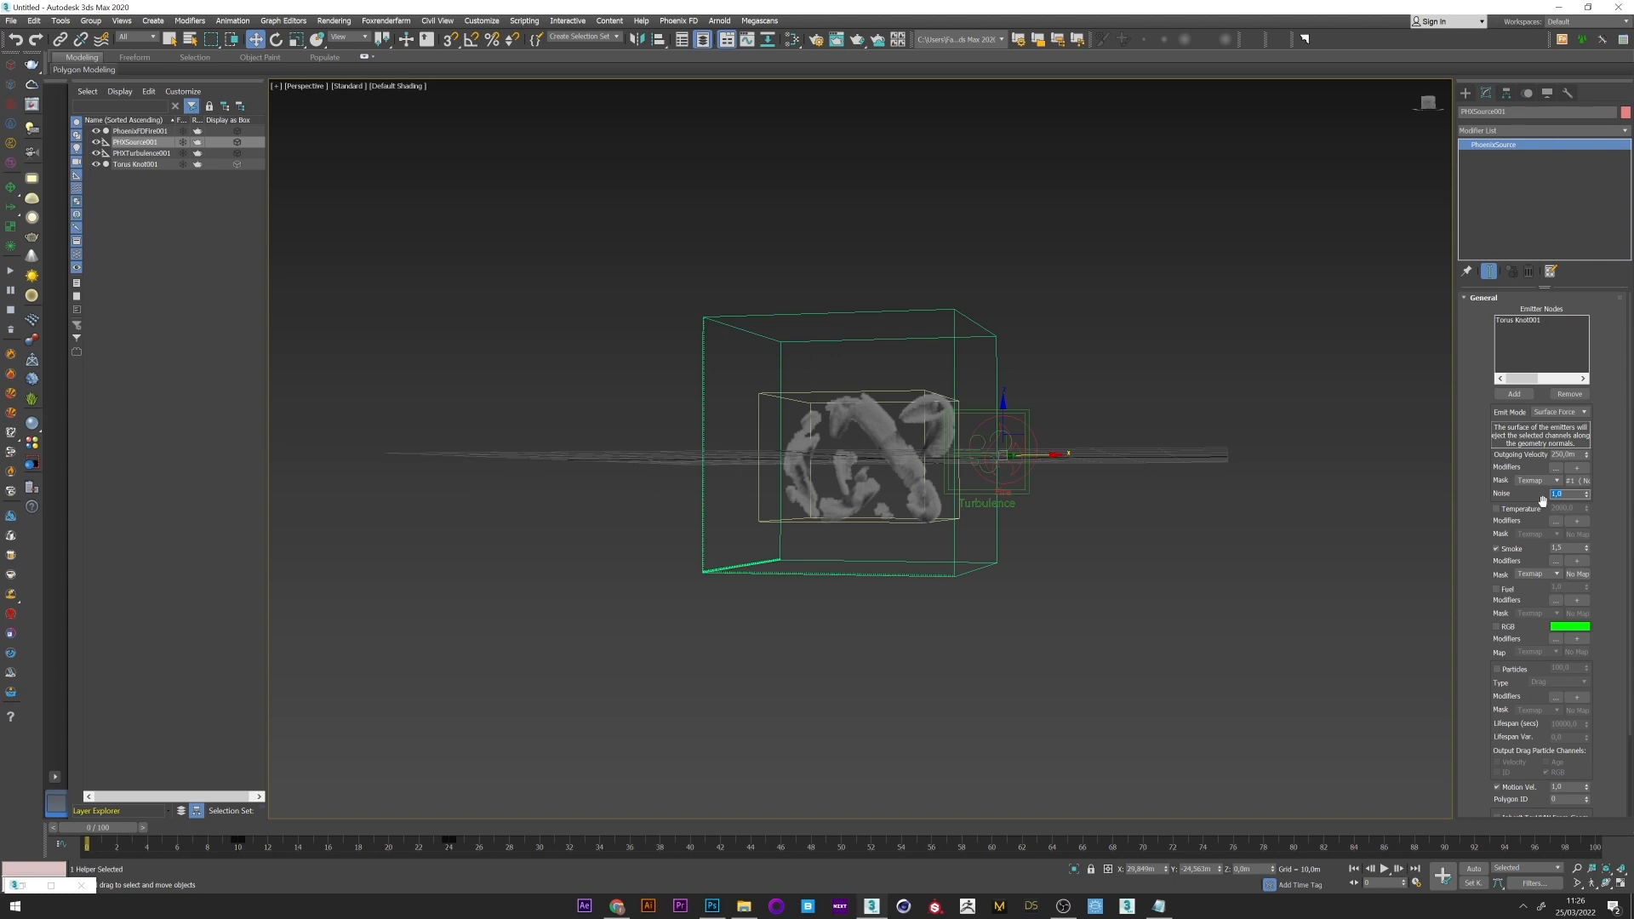
{"action": "mouse_move", "coordinate": [11, 275]}
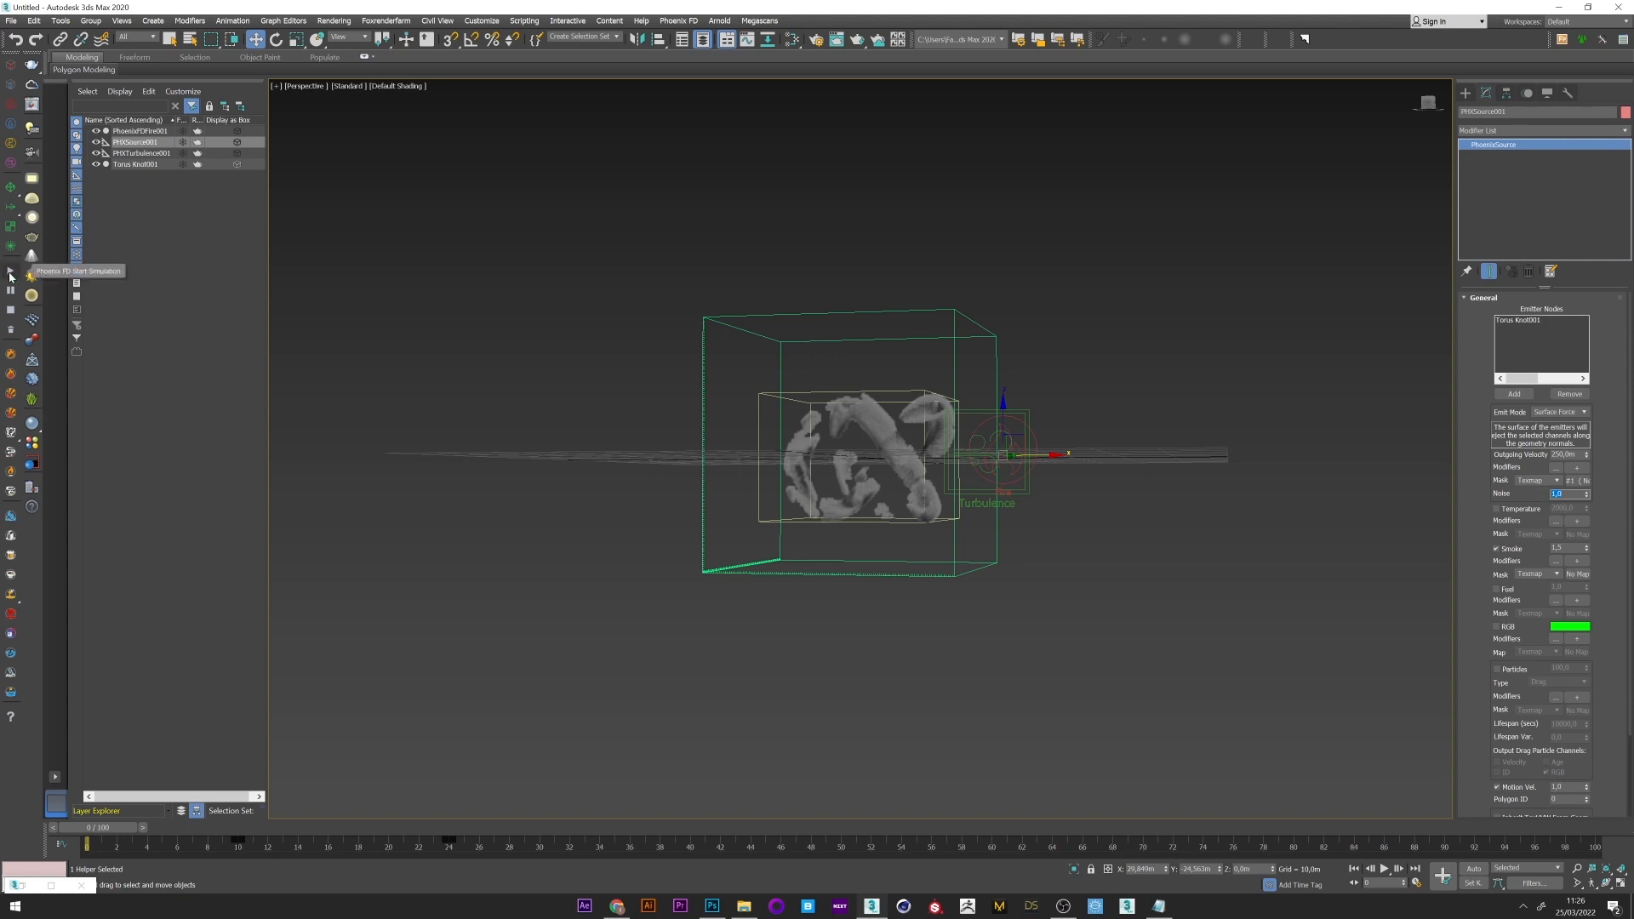
{"action": "left_click", "coordinate": [10, 276]}
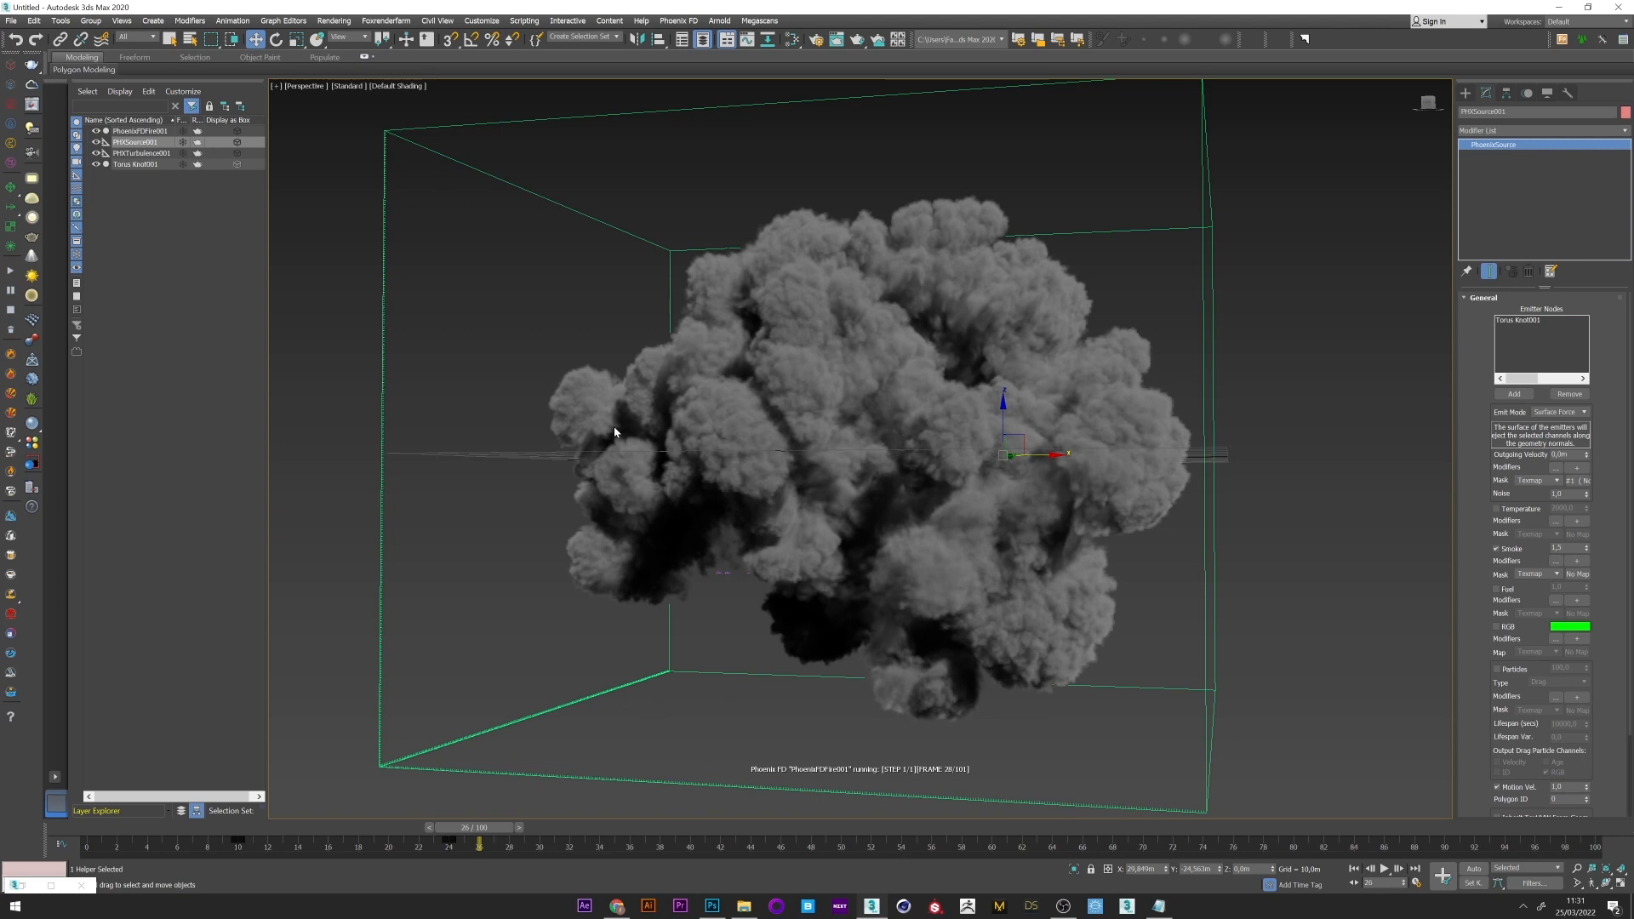
{"action": "mouse_move", "coordinate": [29, 327]}
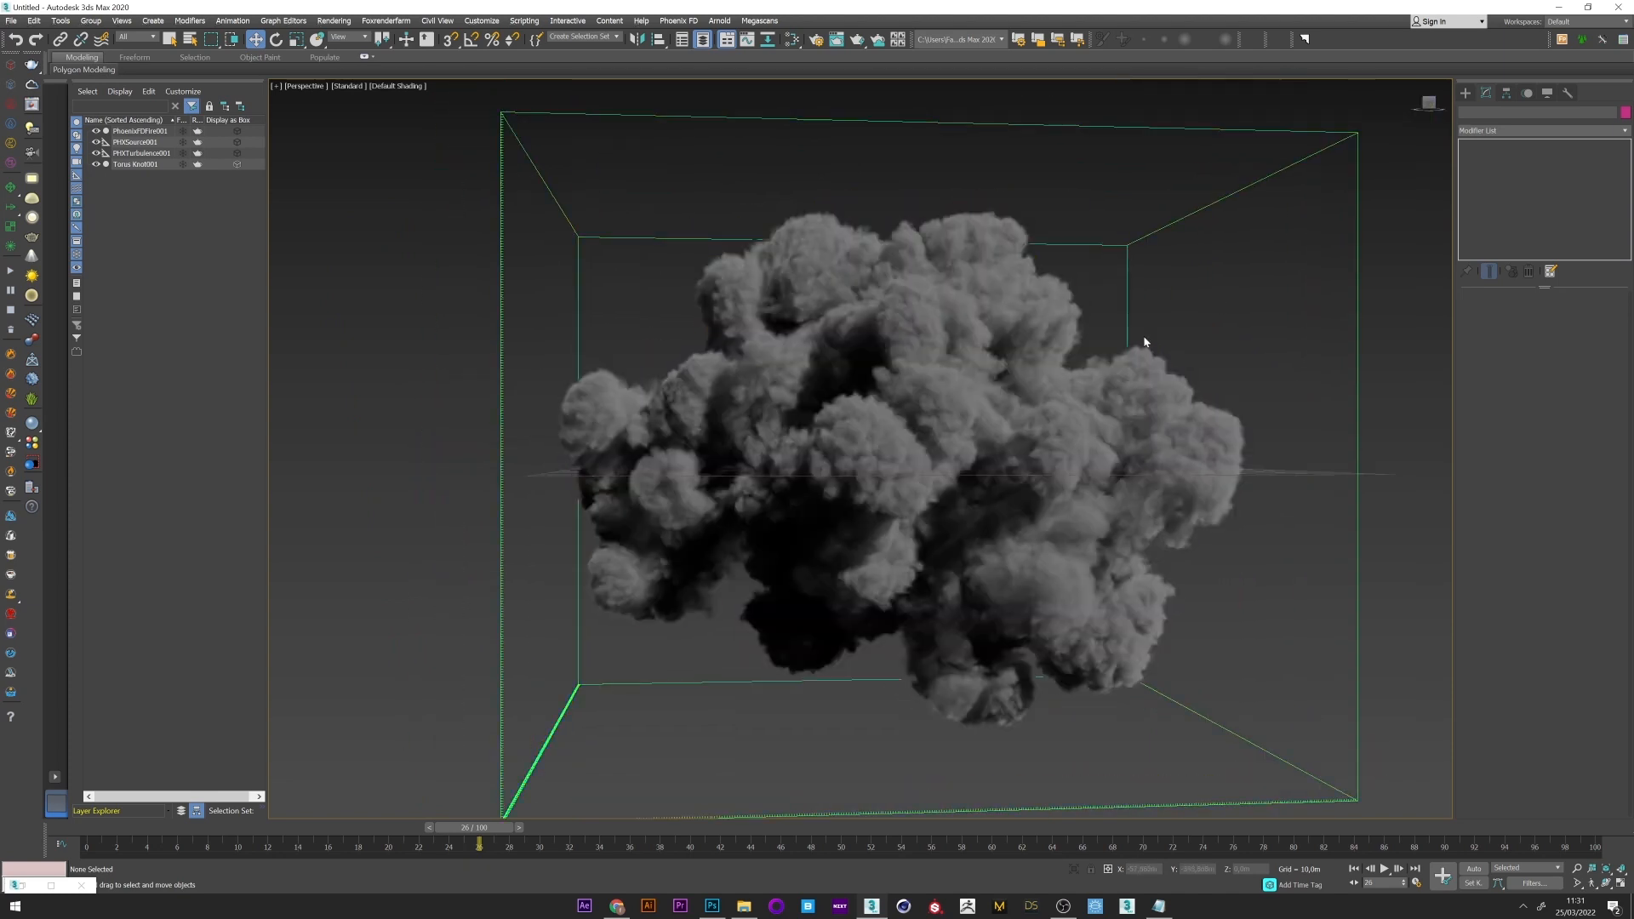
Step: Select the smoke source and then the simulator to review the result
{"action": "left_click", "coordinate": [137, 142]}
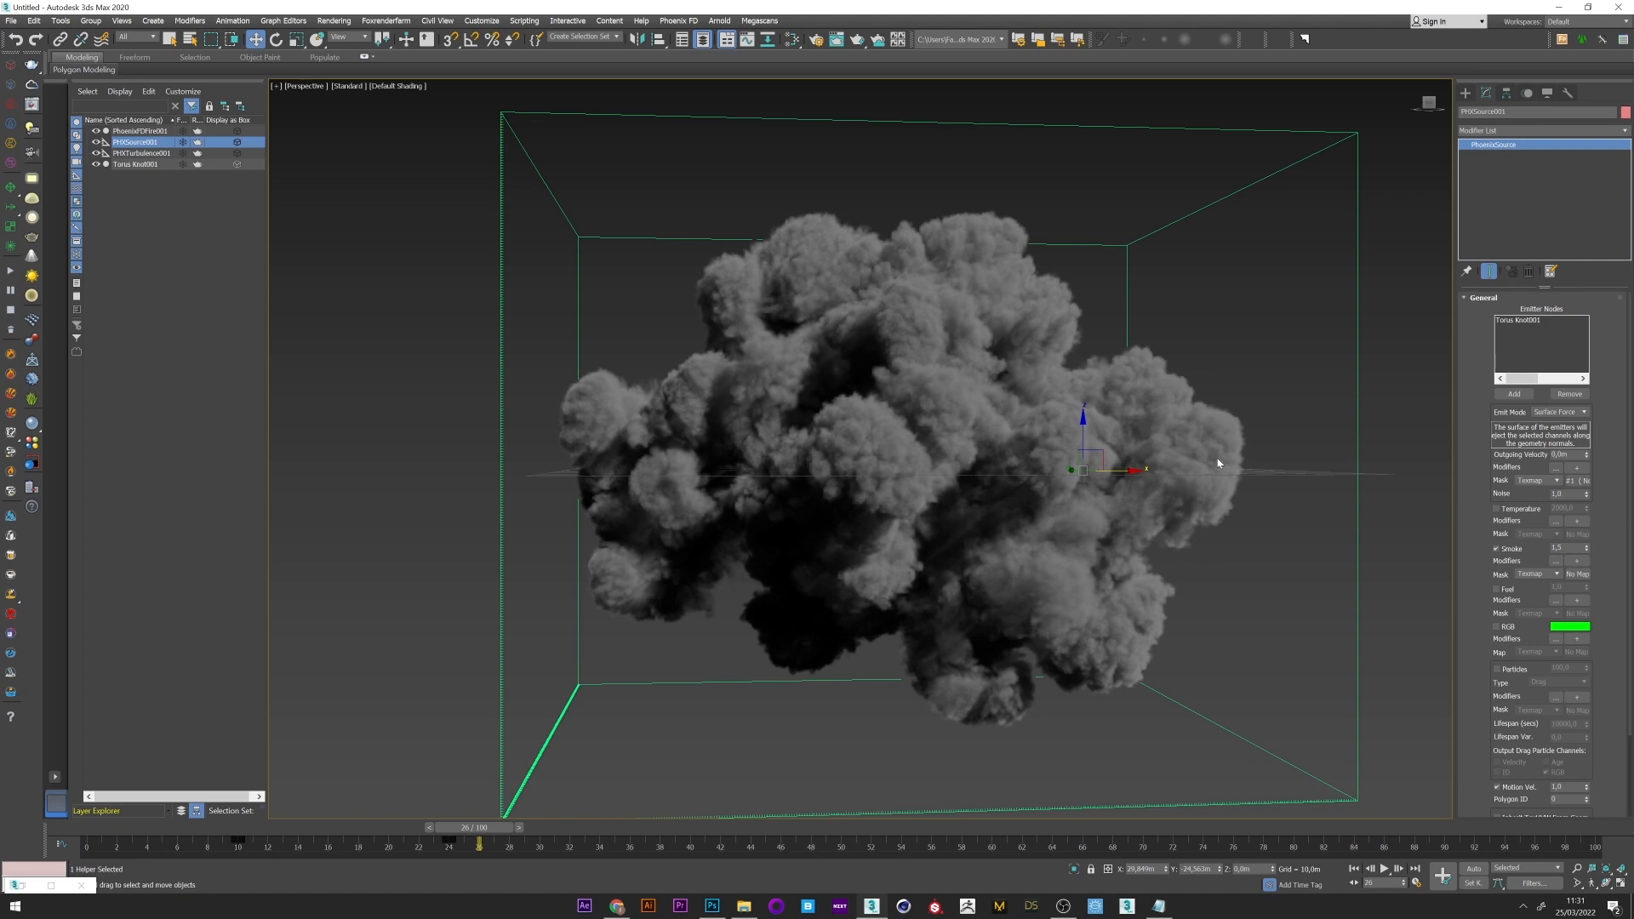
{"action": "mouse_move", "coordinate": [587, 424]}
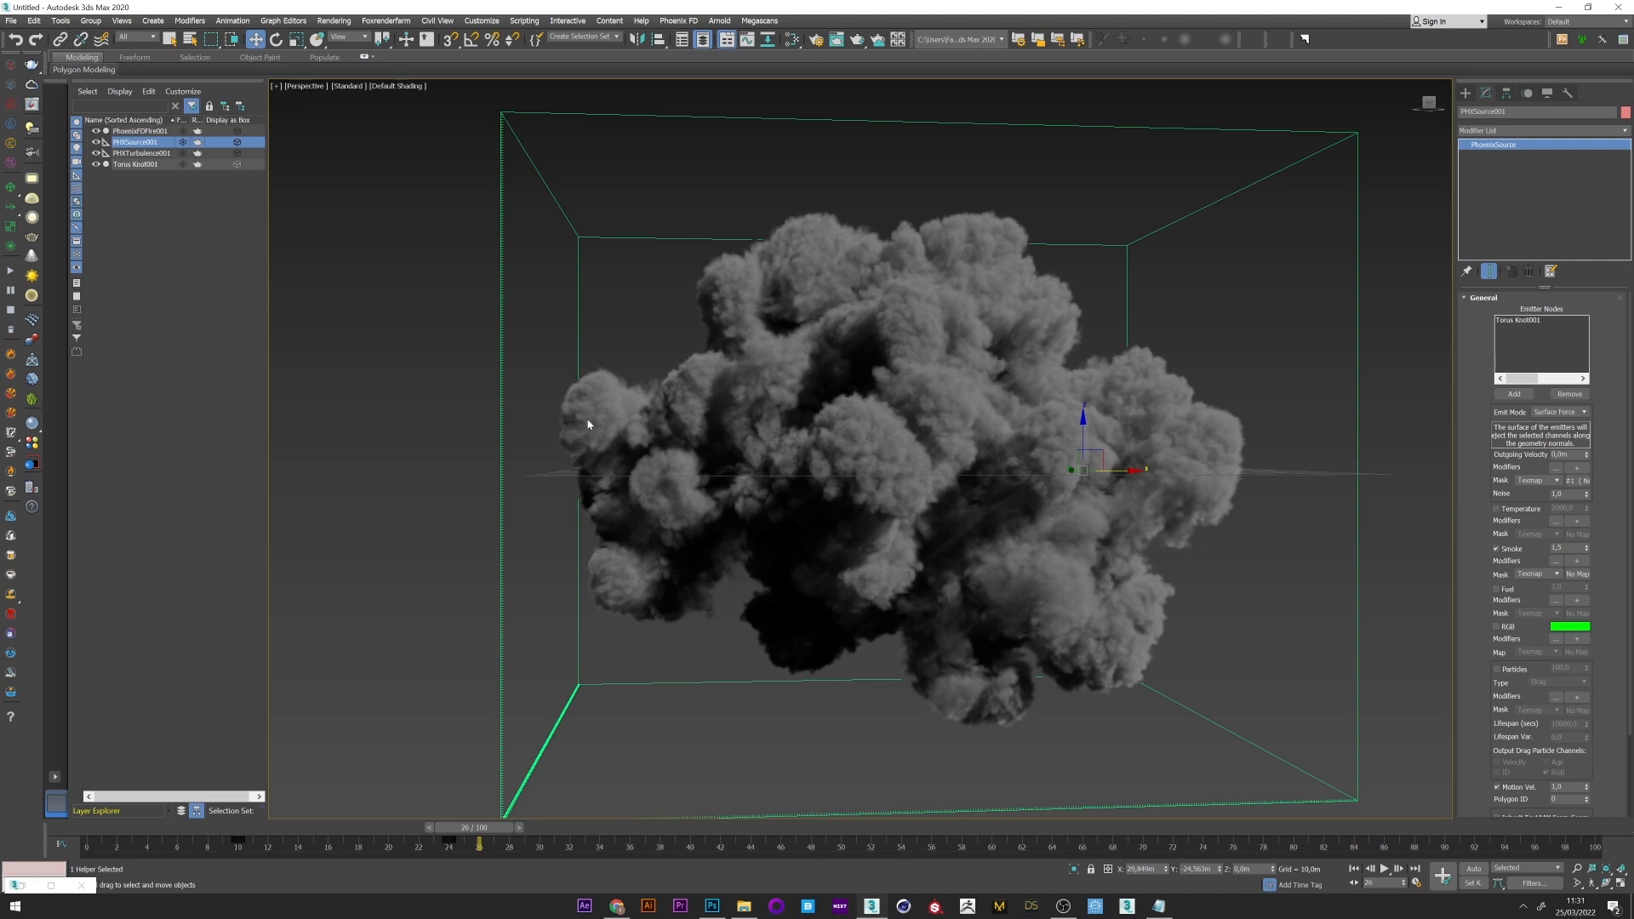
{"action": "left_click", "coordinate": [136, 131]}
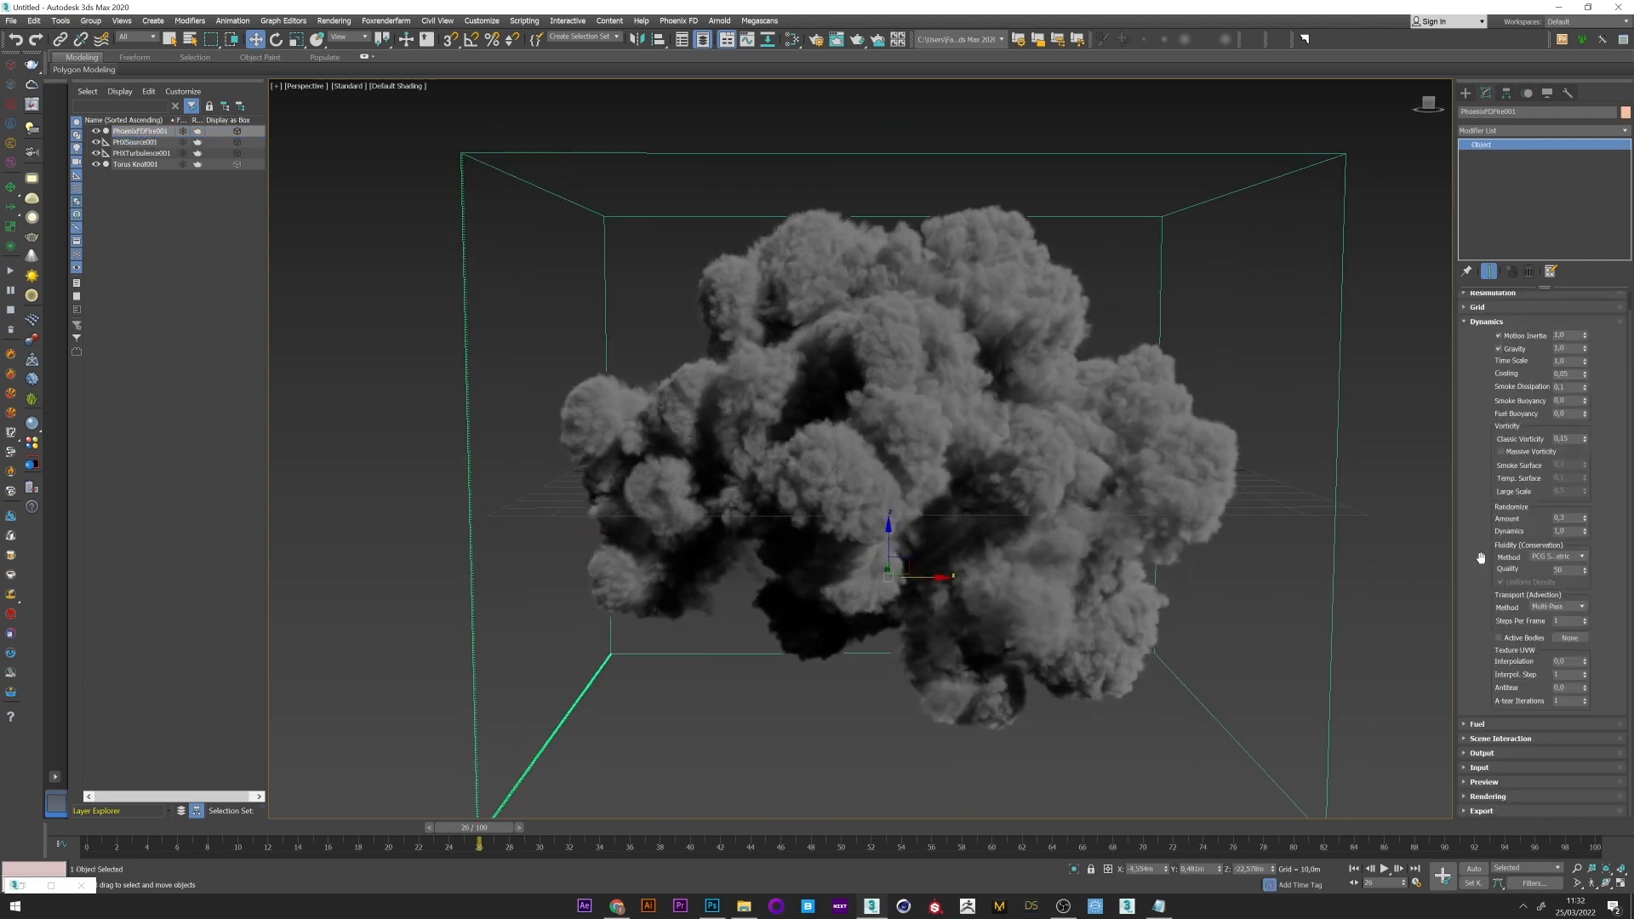
Step: In the Output cache browser check that OpenVDB is available as a Save as type
{"action": "scroll", "scroll_direction": "down", "scroll_amount": 3}
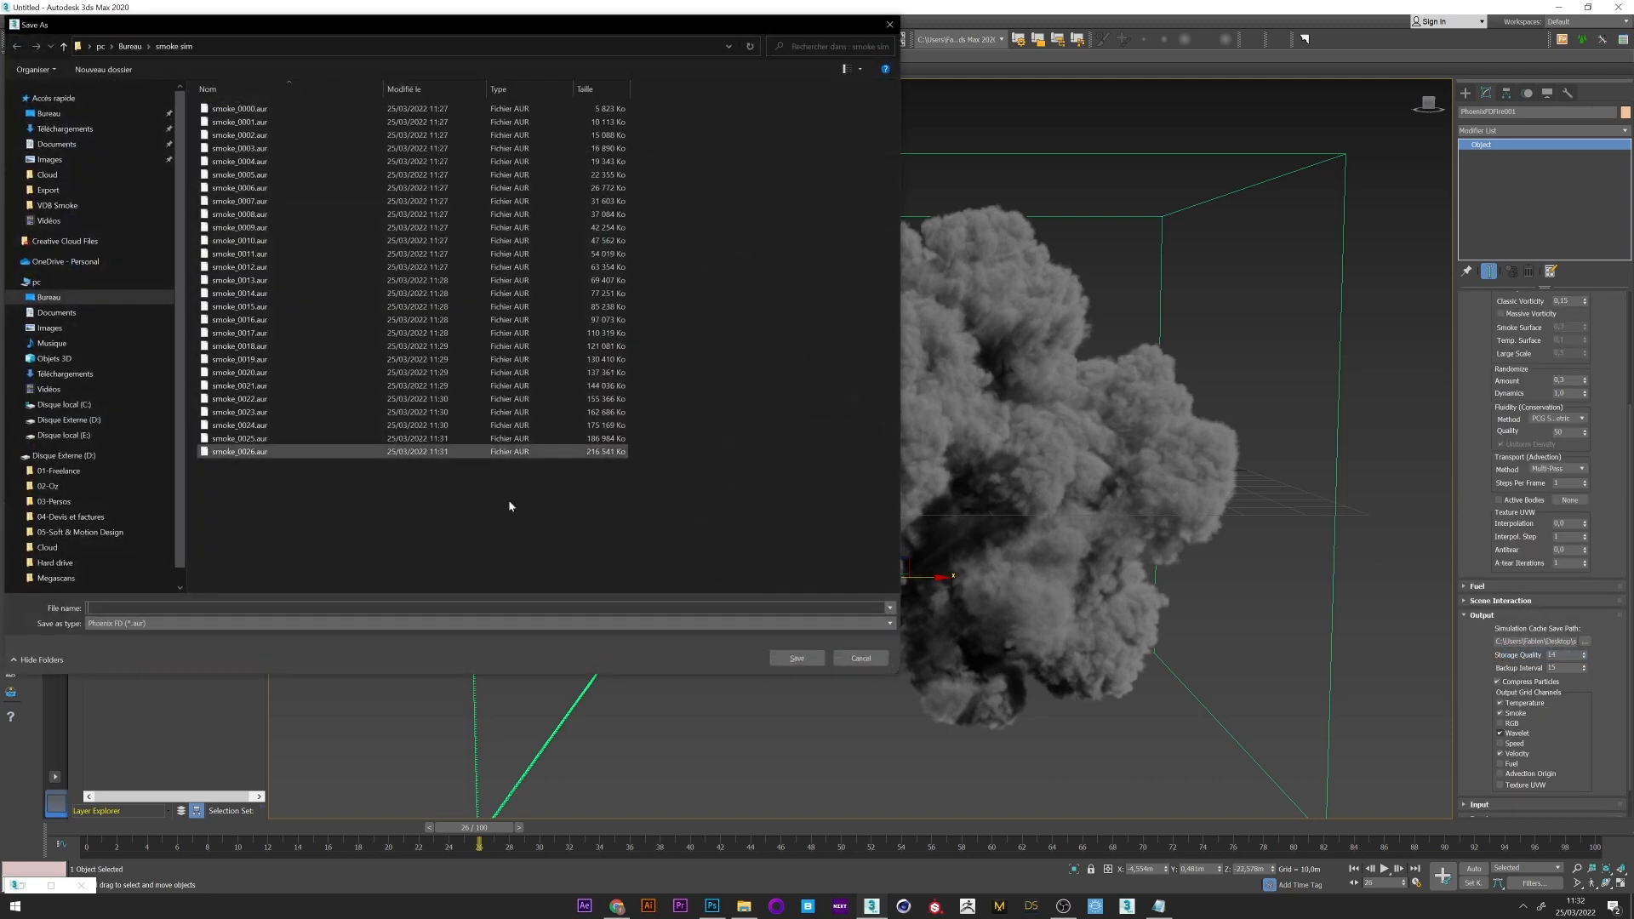
{"action": "left_click", "coordinate": [485, 623]}
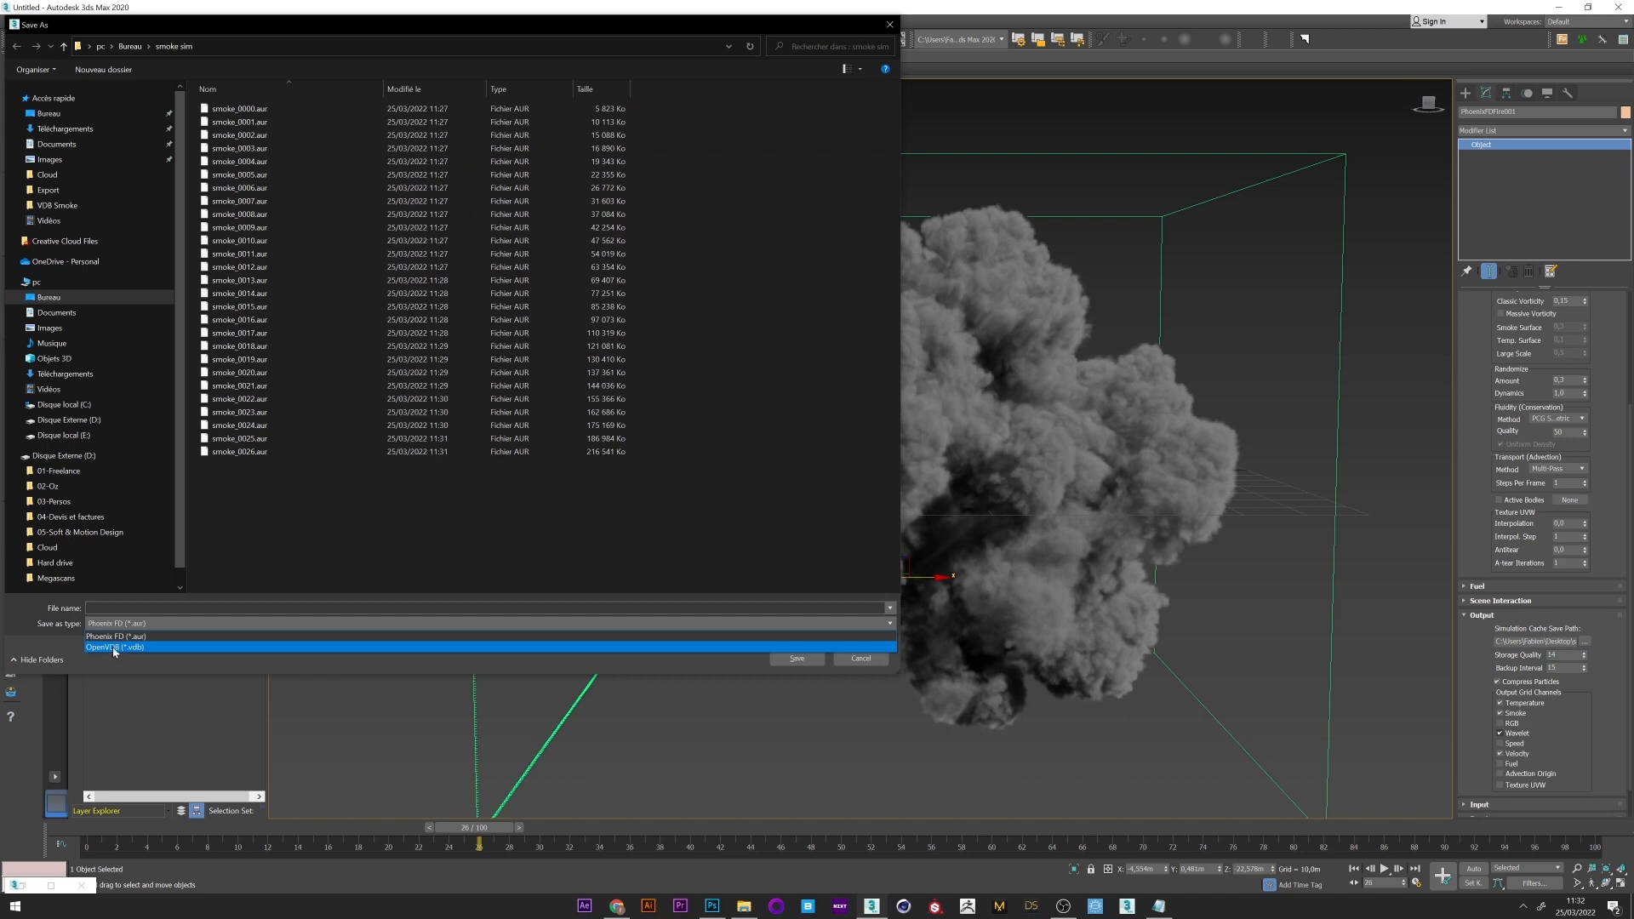
{"action": "left_click", "coordinate": [862, 657]}
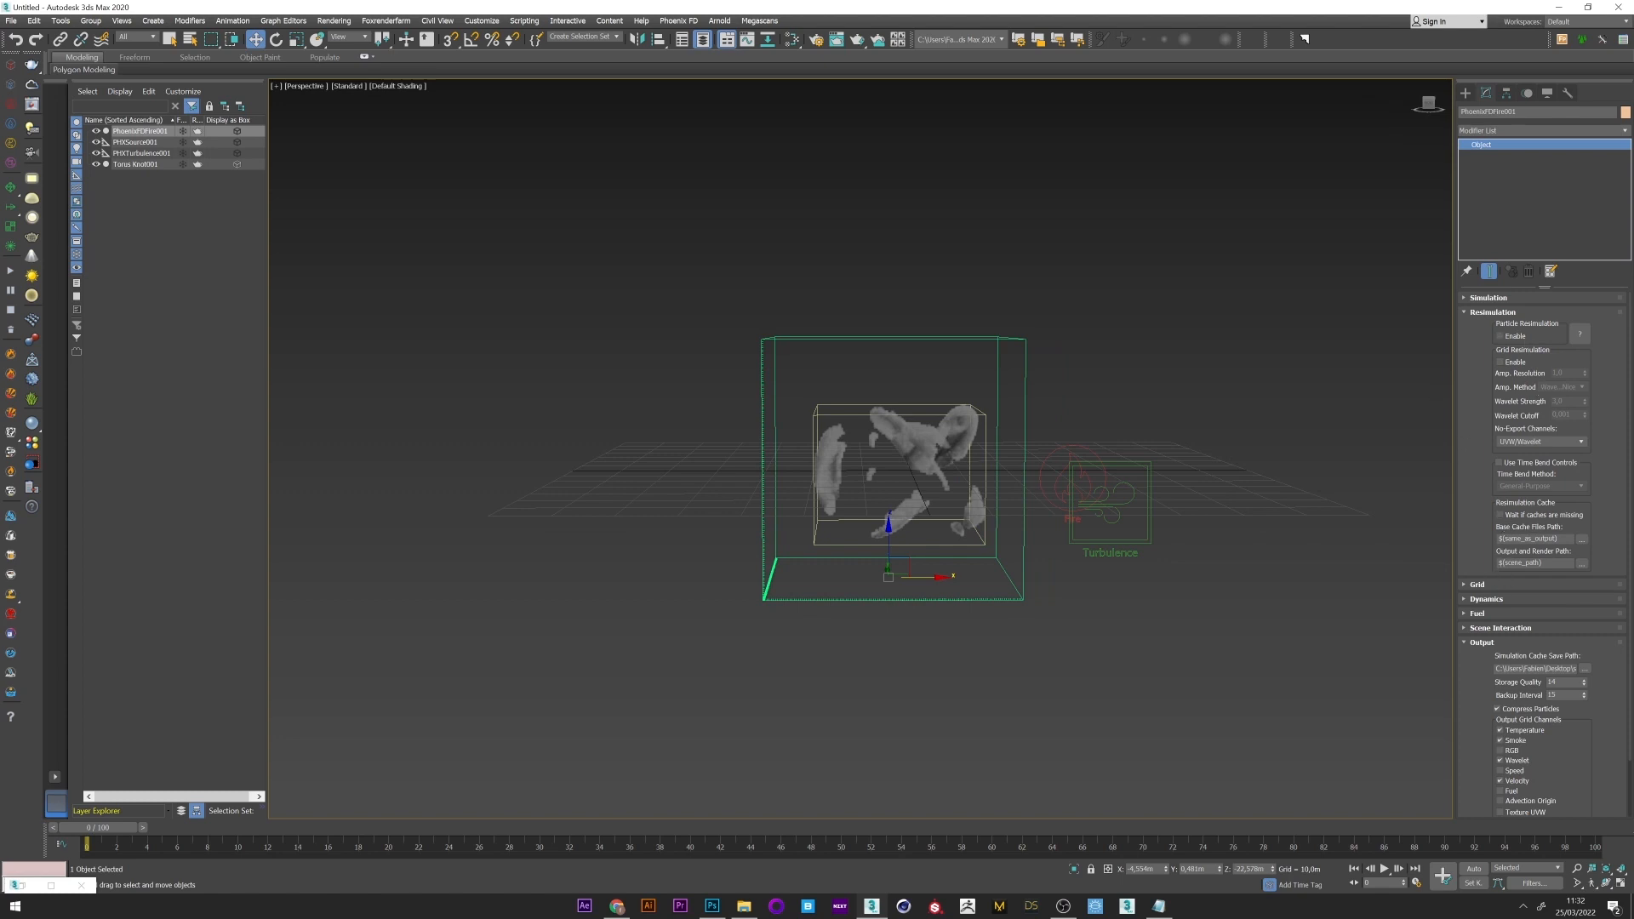
Step: Set the resimulation output path to OpenVDB files named 'resim'
{"action": "left_click", "coordinate": [1581, 563]}
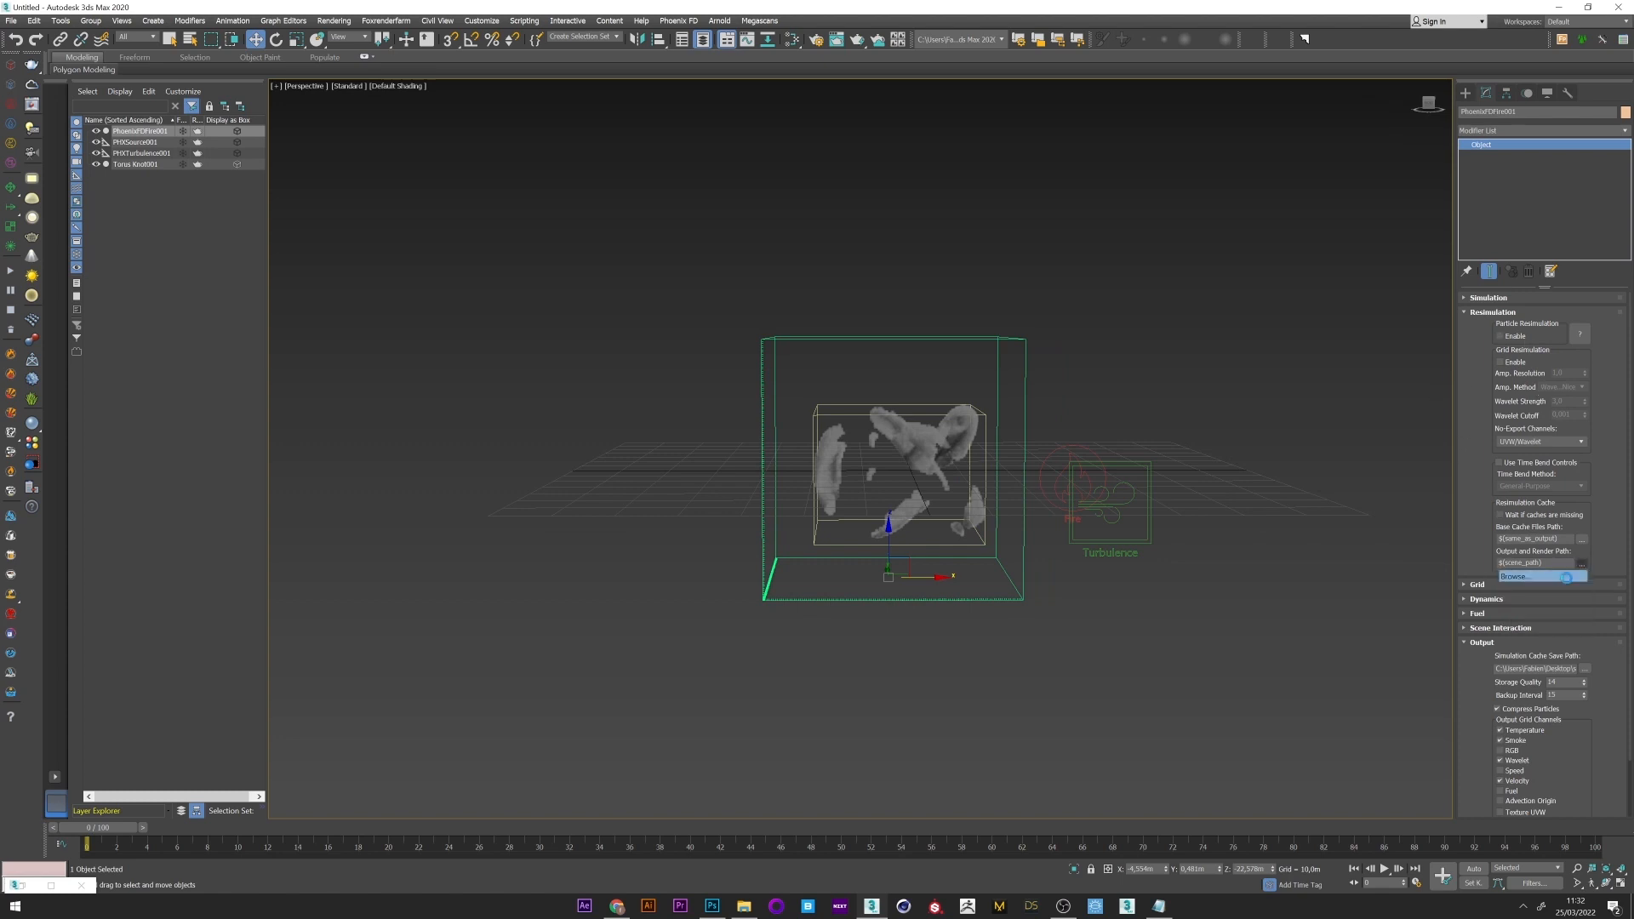
{"action": "left_click", "coordinate": [1537, 577]}
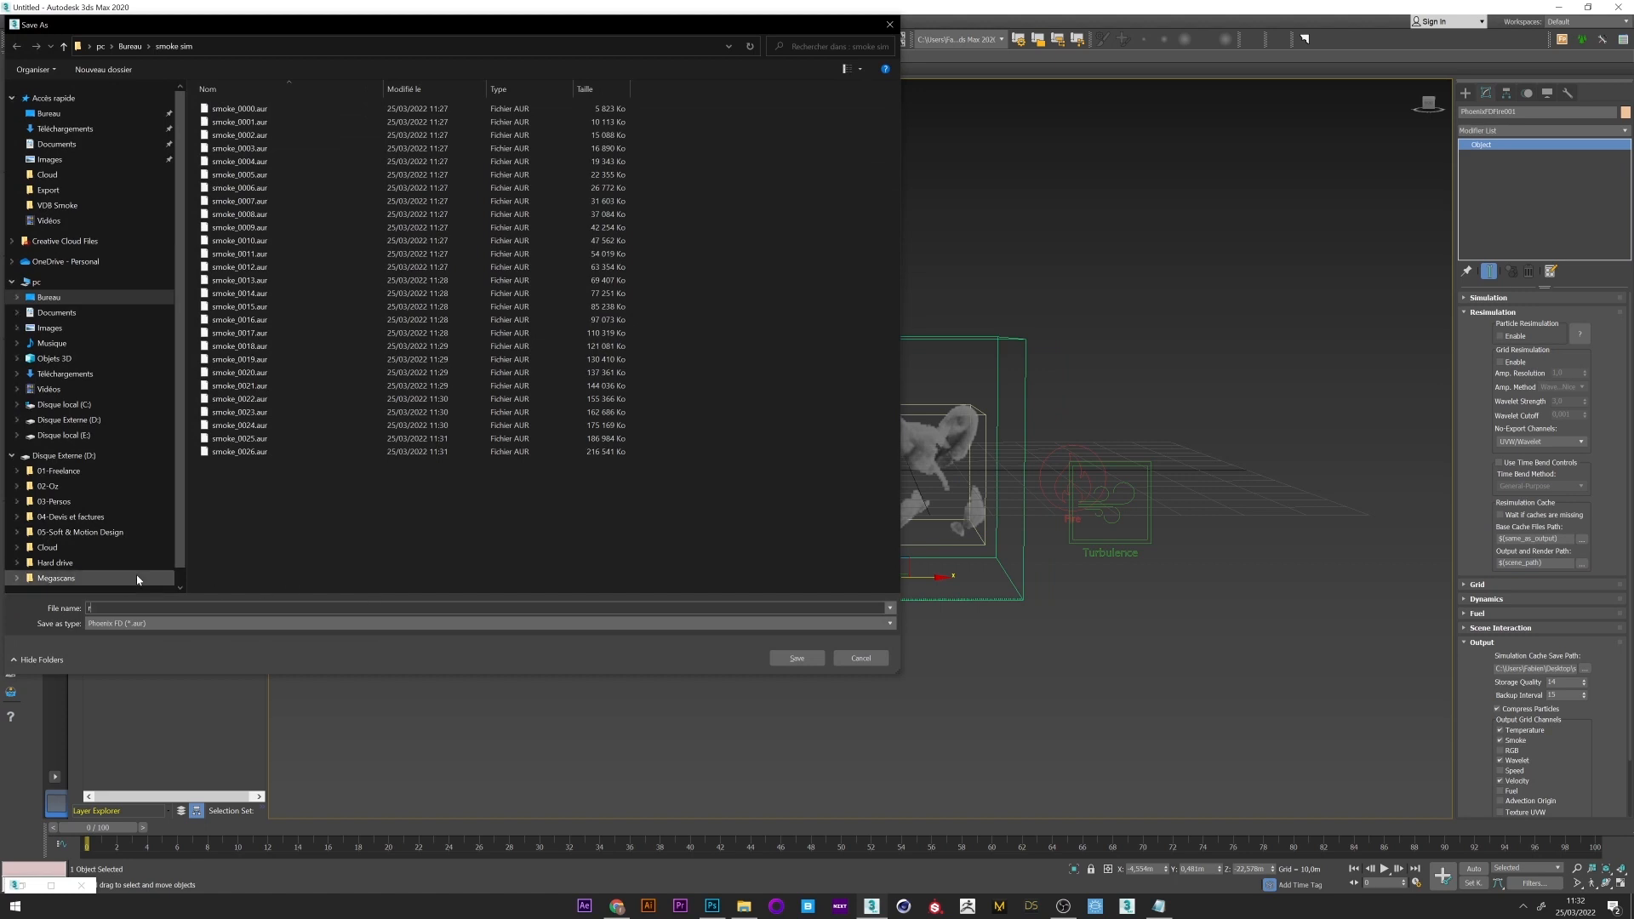
{"action": "type", "text": "esim"}
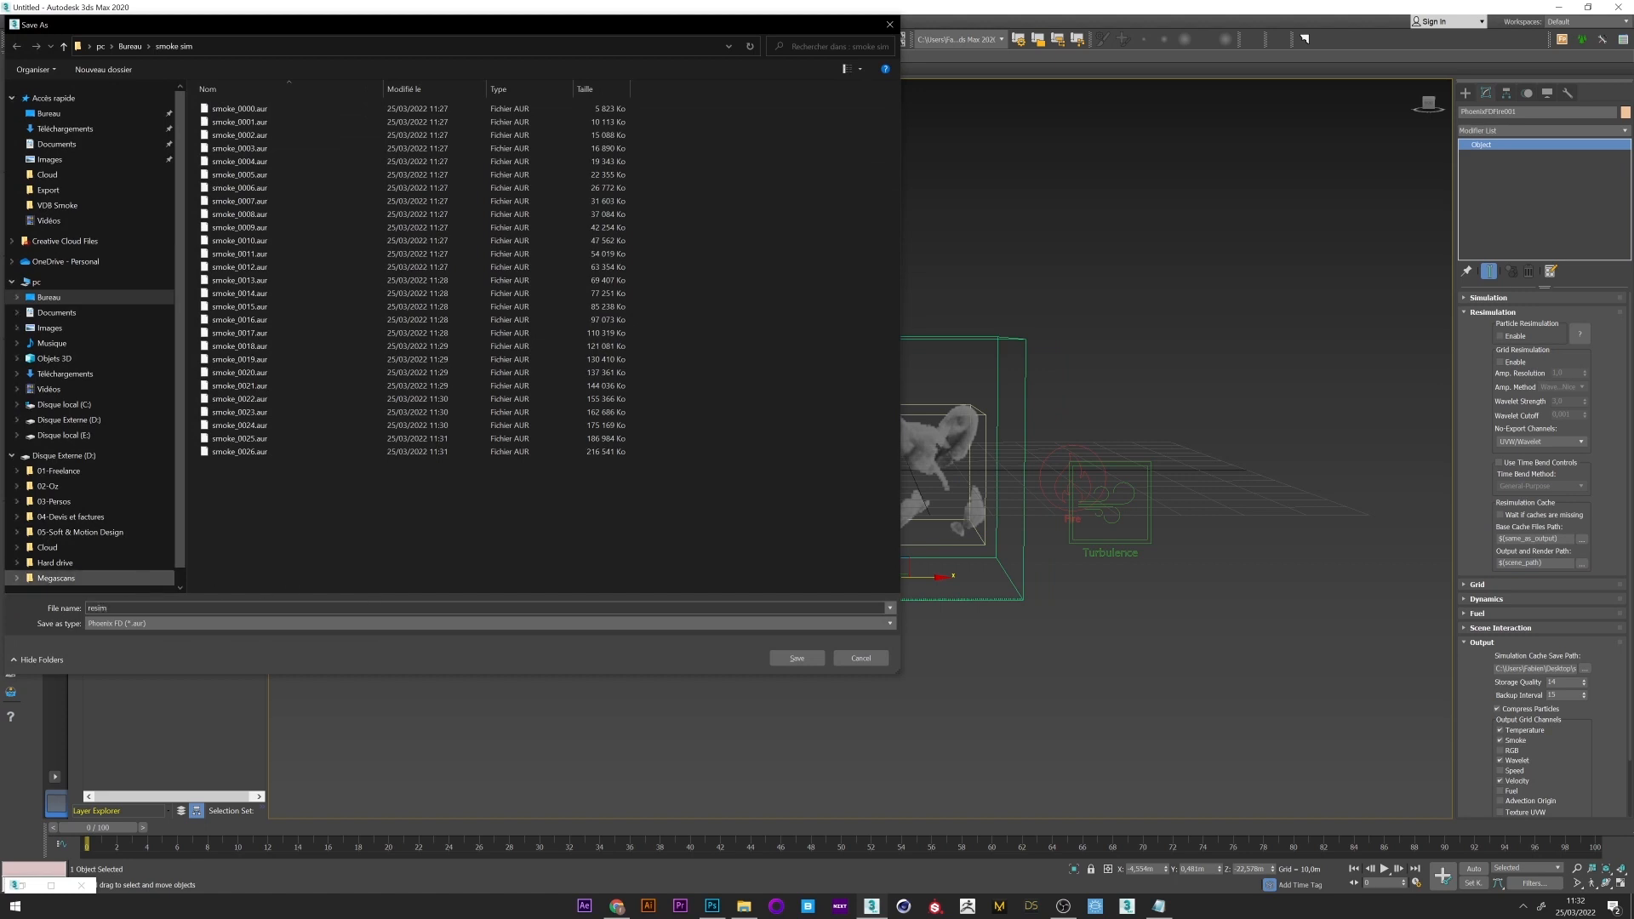
{"action": "left_click", "coordinate": [491, 623]}
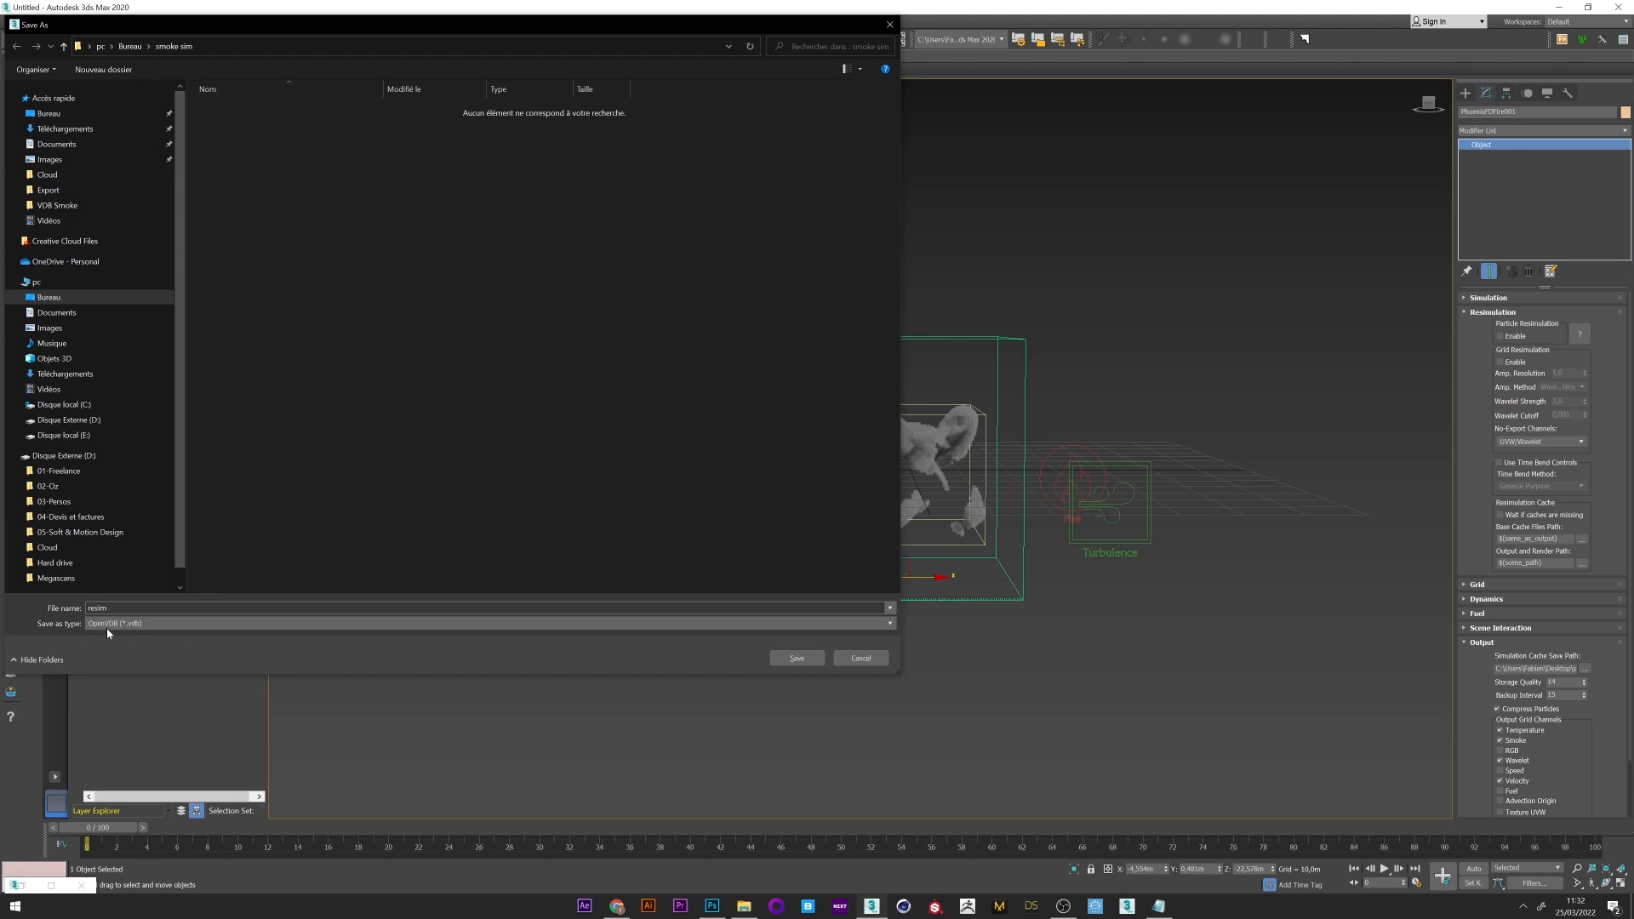
{"action": "left_click", "coordinate": [859, 657]}
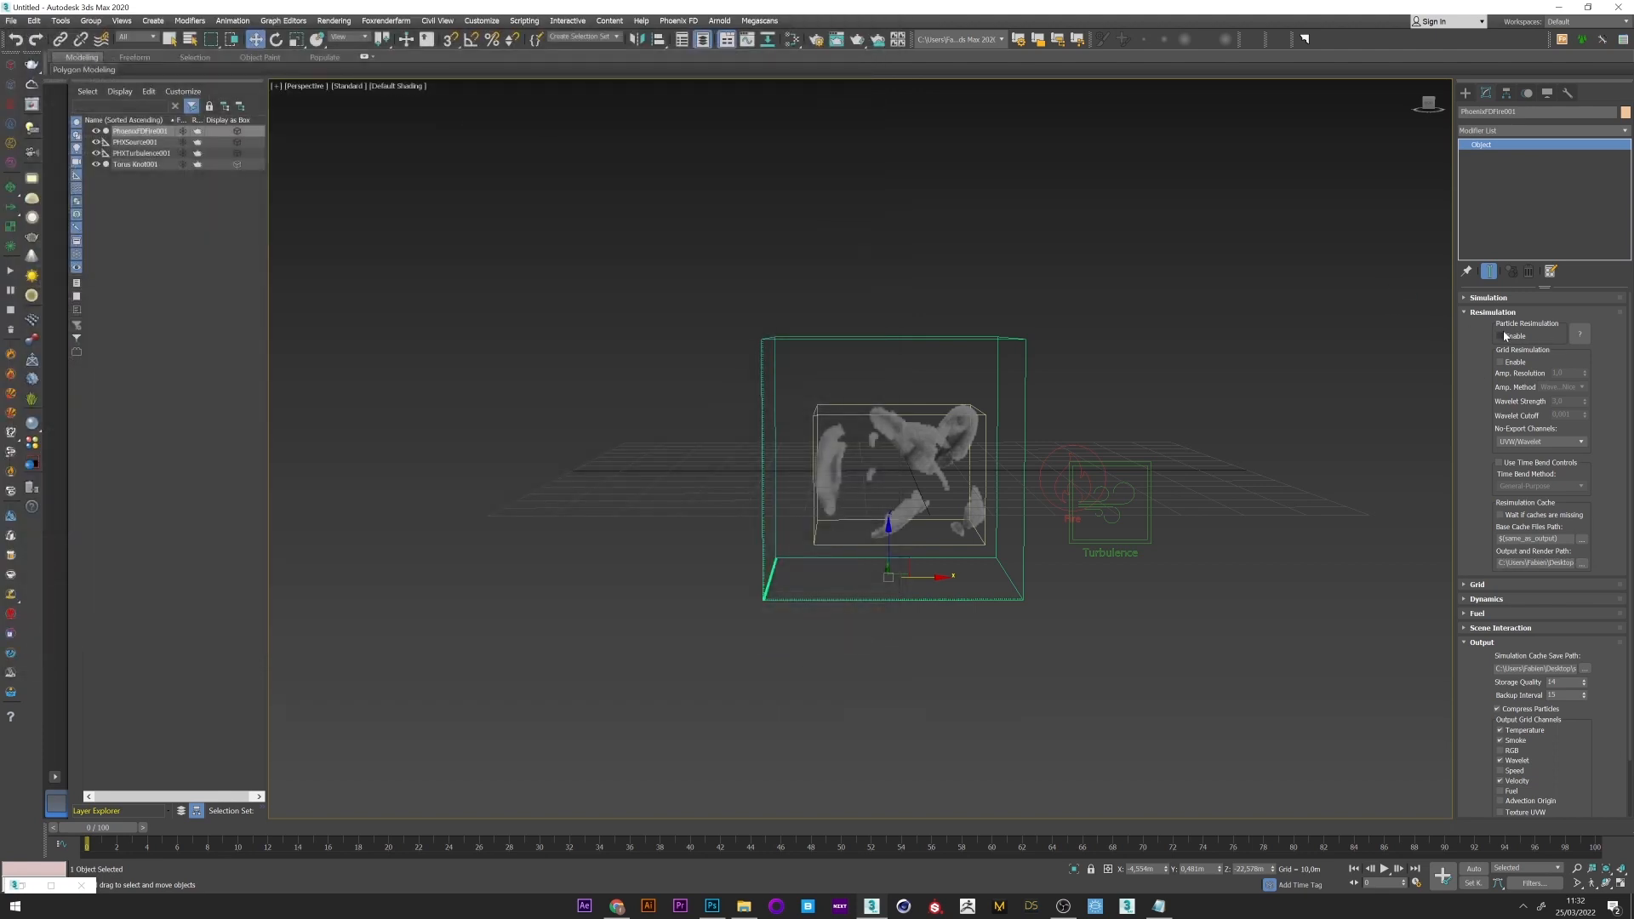
Step: Enable Grid Resimulation and lower the wavelet strength to 0.01
{"action": "left_click", "coordinate": [1501, 361]}
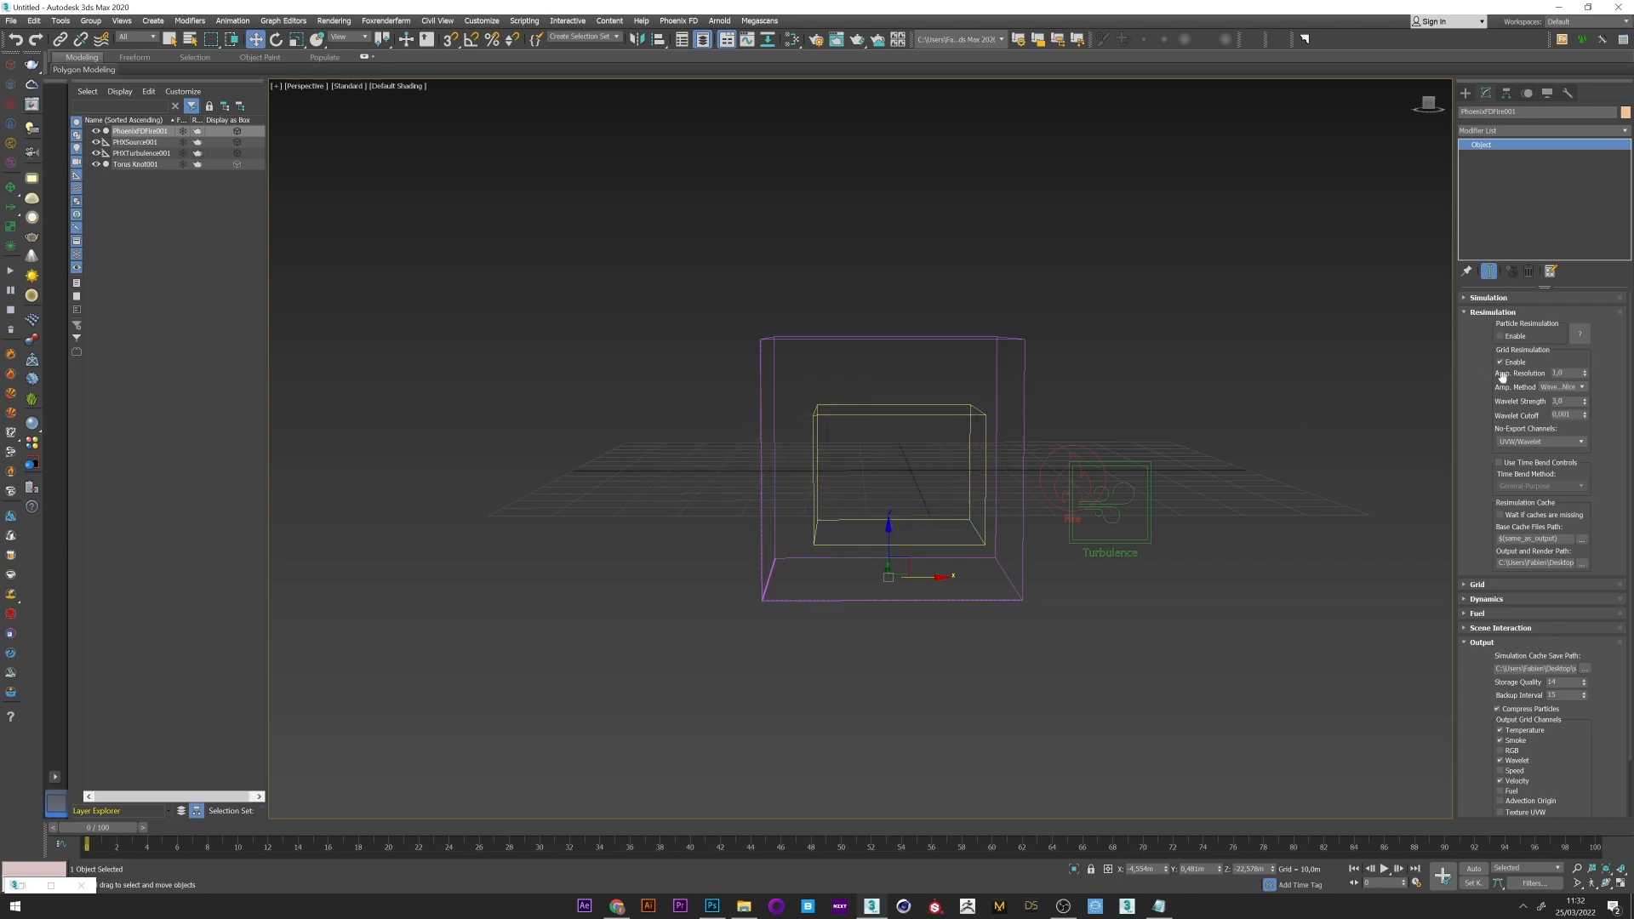
{"action": "left_click", "coordinate": [1562, 373]}
{"action": "type", "text": "0,25"}
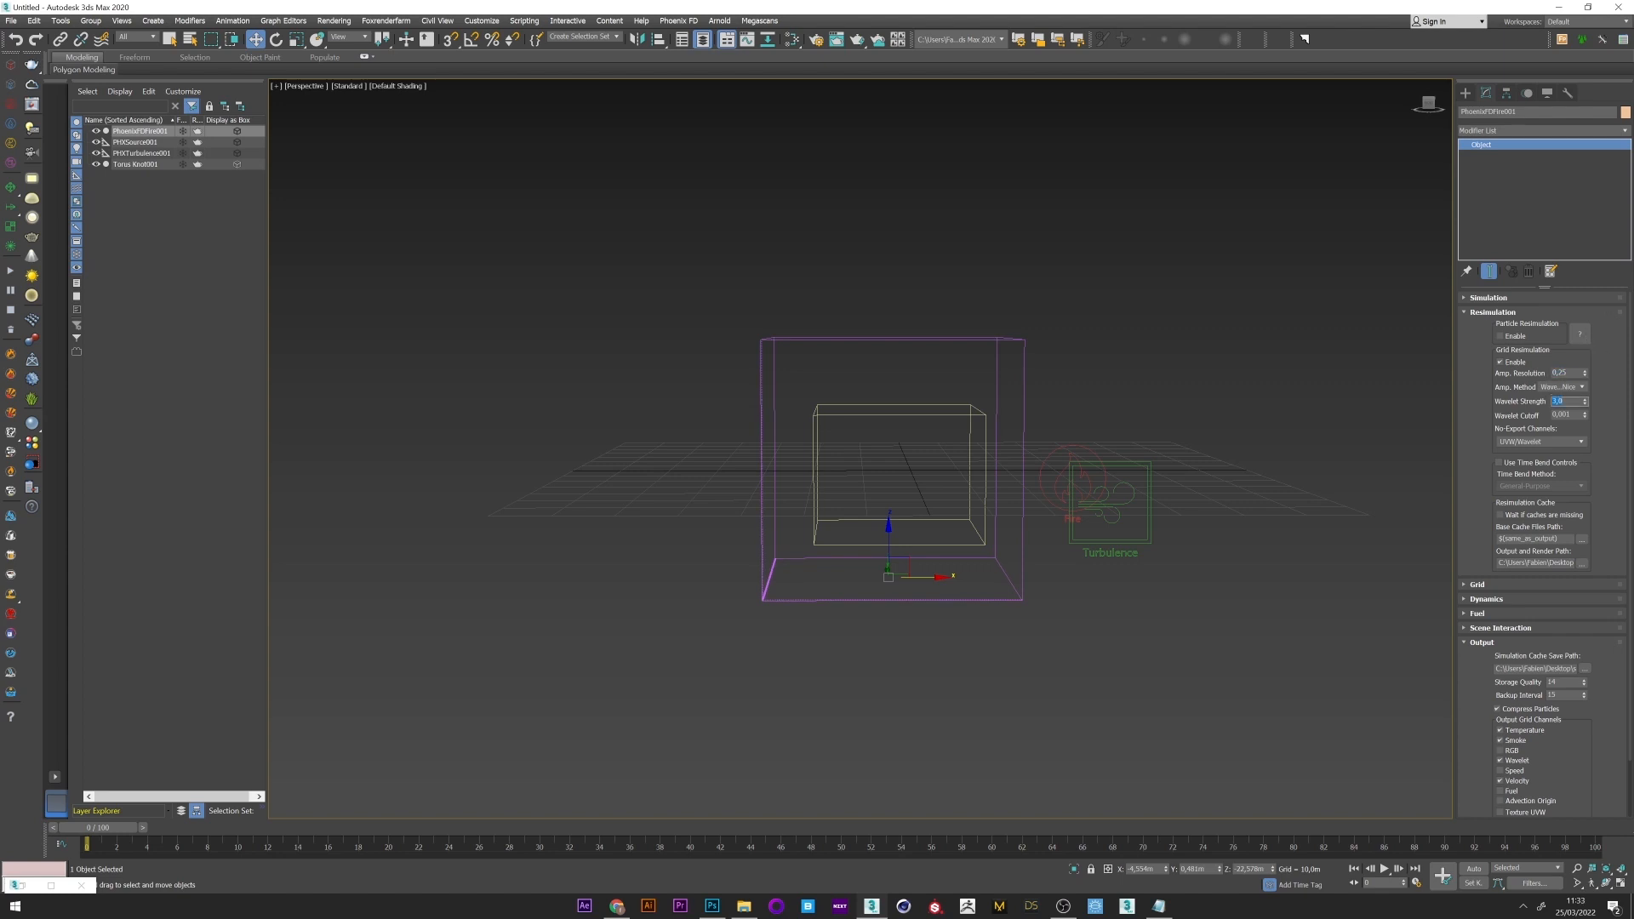
{"action": "type", "text": "0.01"}
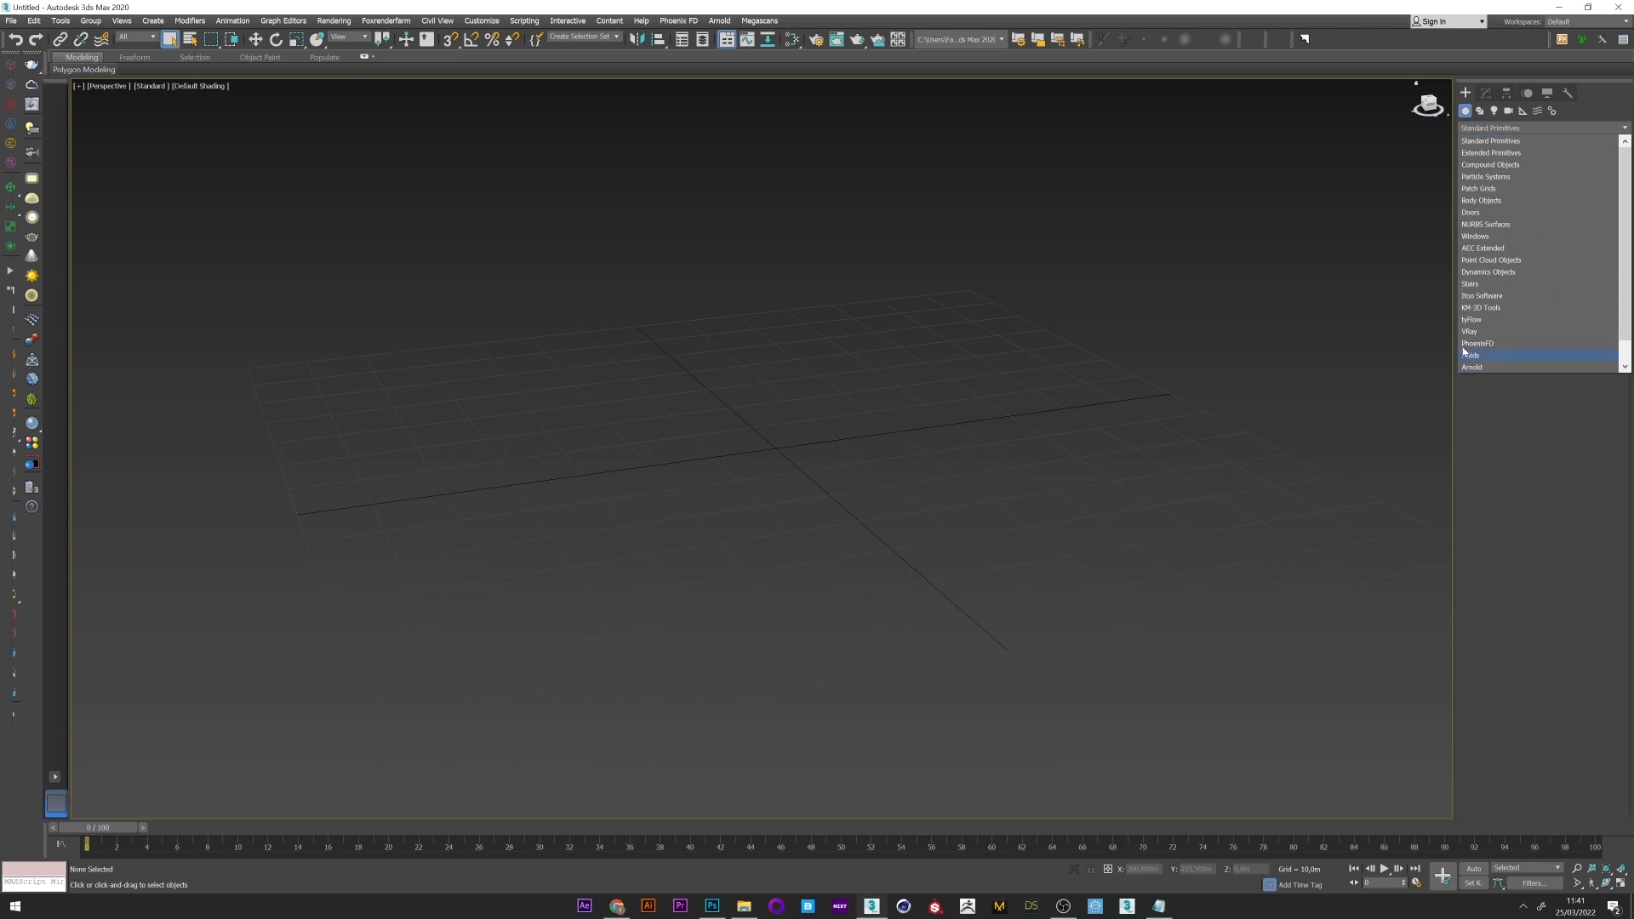
{"action": "mouse_move", "coordinate": [1479, 308]}
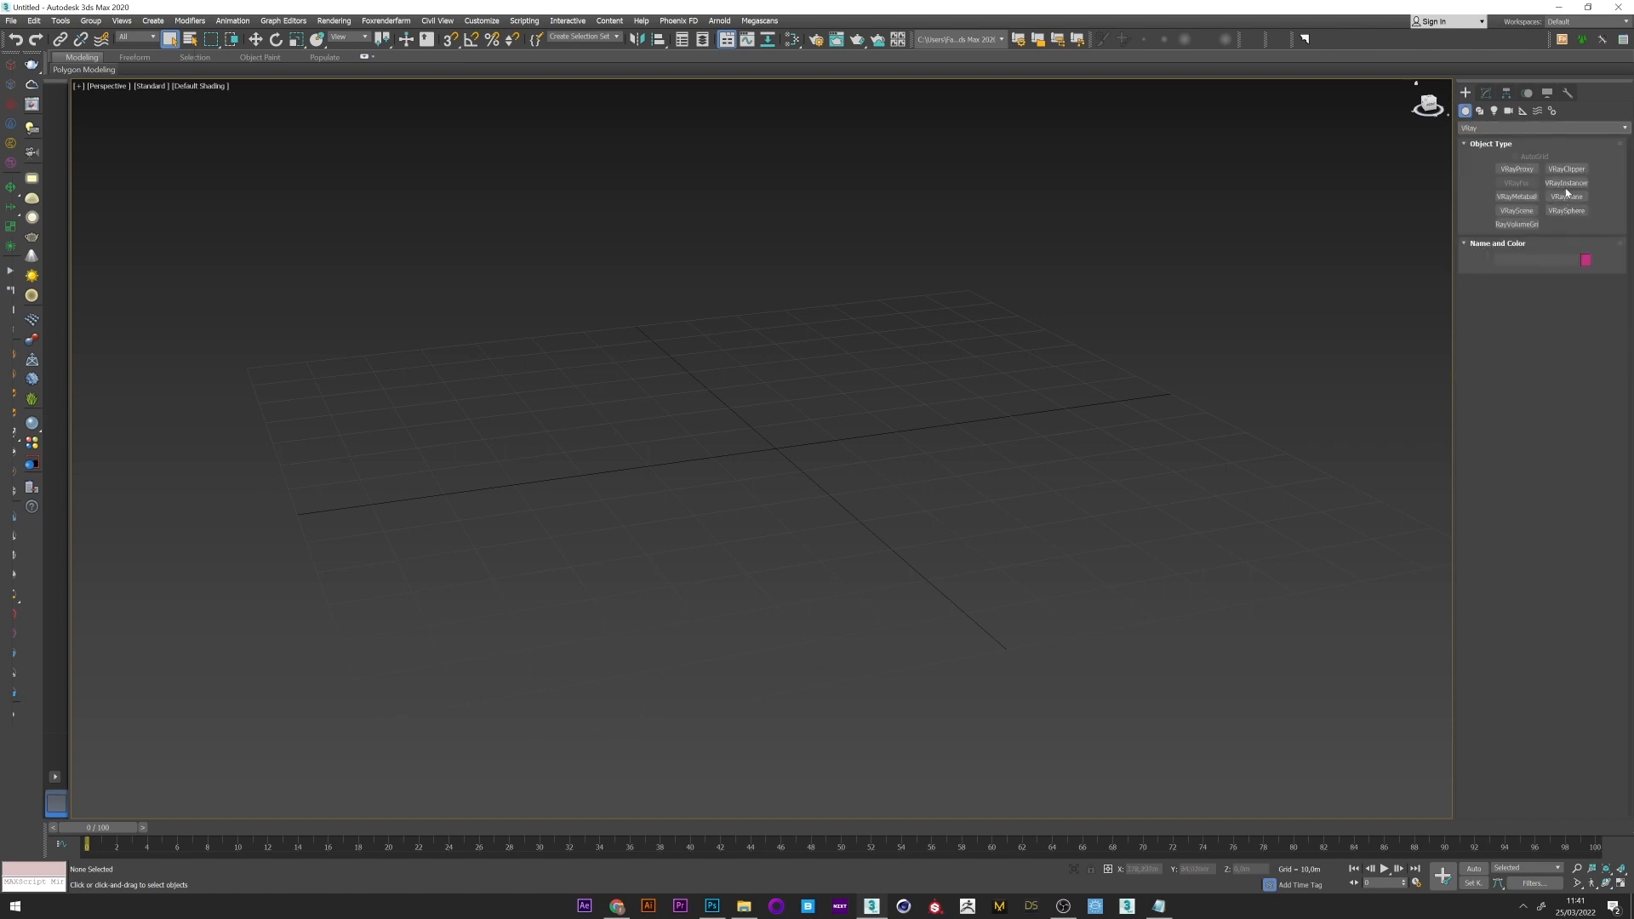
Step: Create a VRayVolumeGrid loading resim_0000.vdb with no render preset
{"action": "left_click", "coordinate": [1517, 225]}
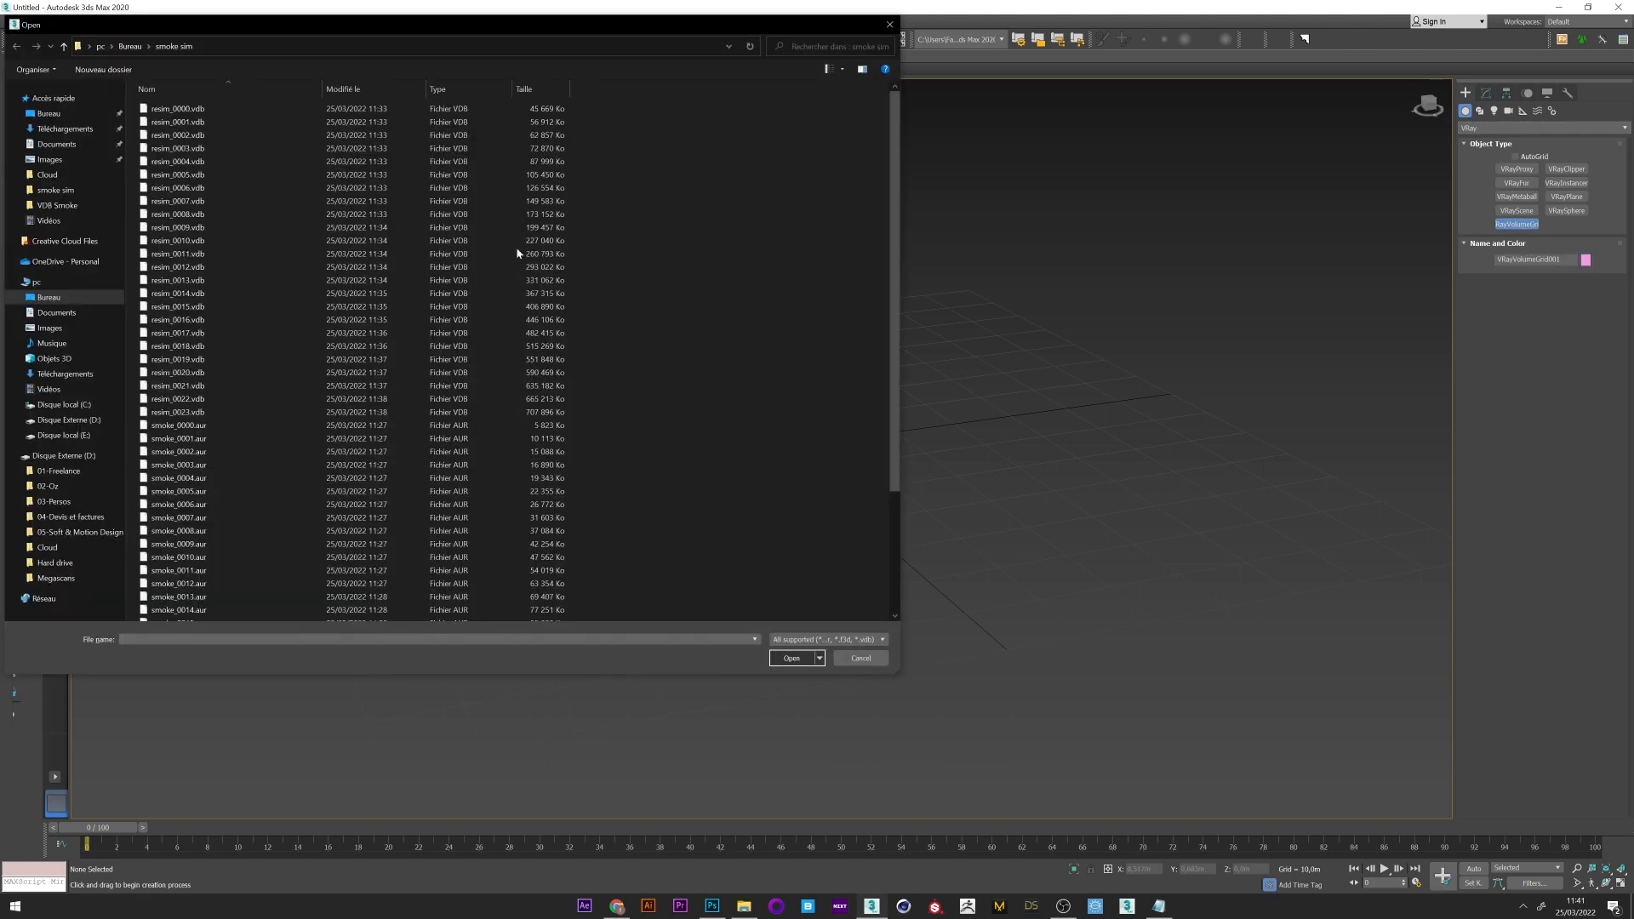
{"action": "left_click", "coordinate": [177, 109]}
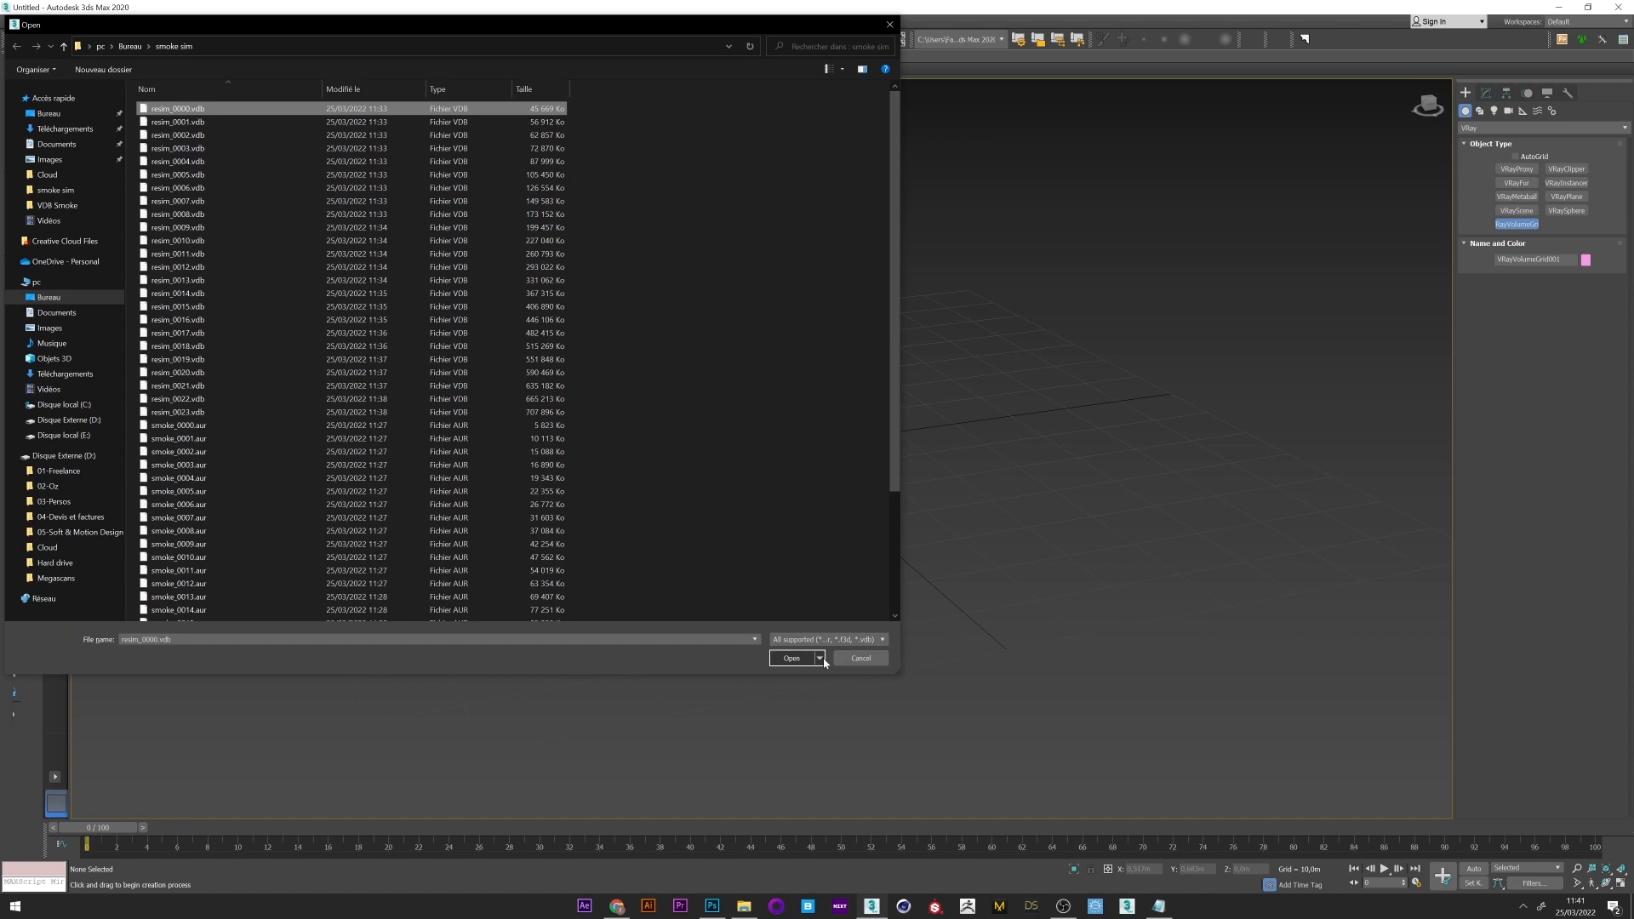
{"action": "left_click", "coordinate": [792, 657]}
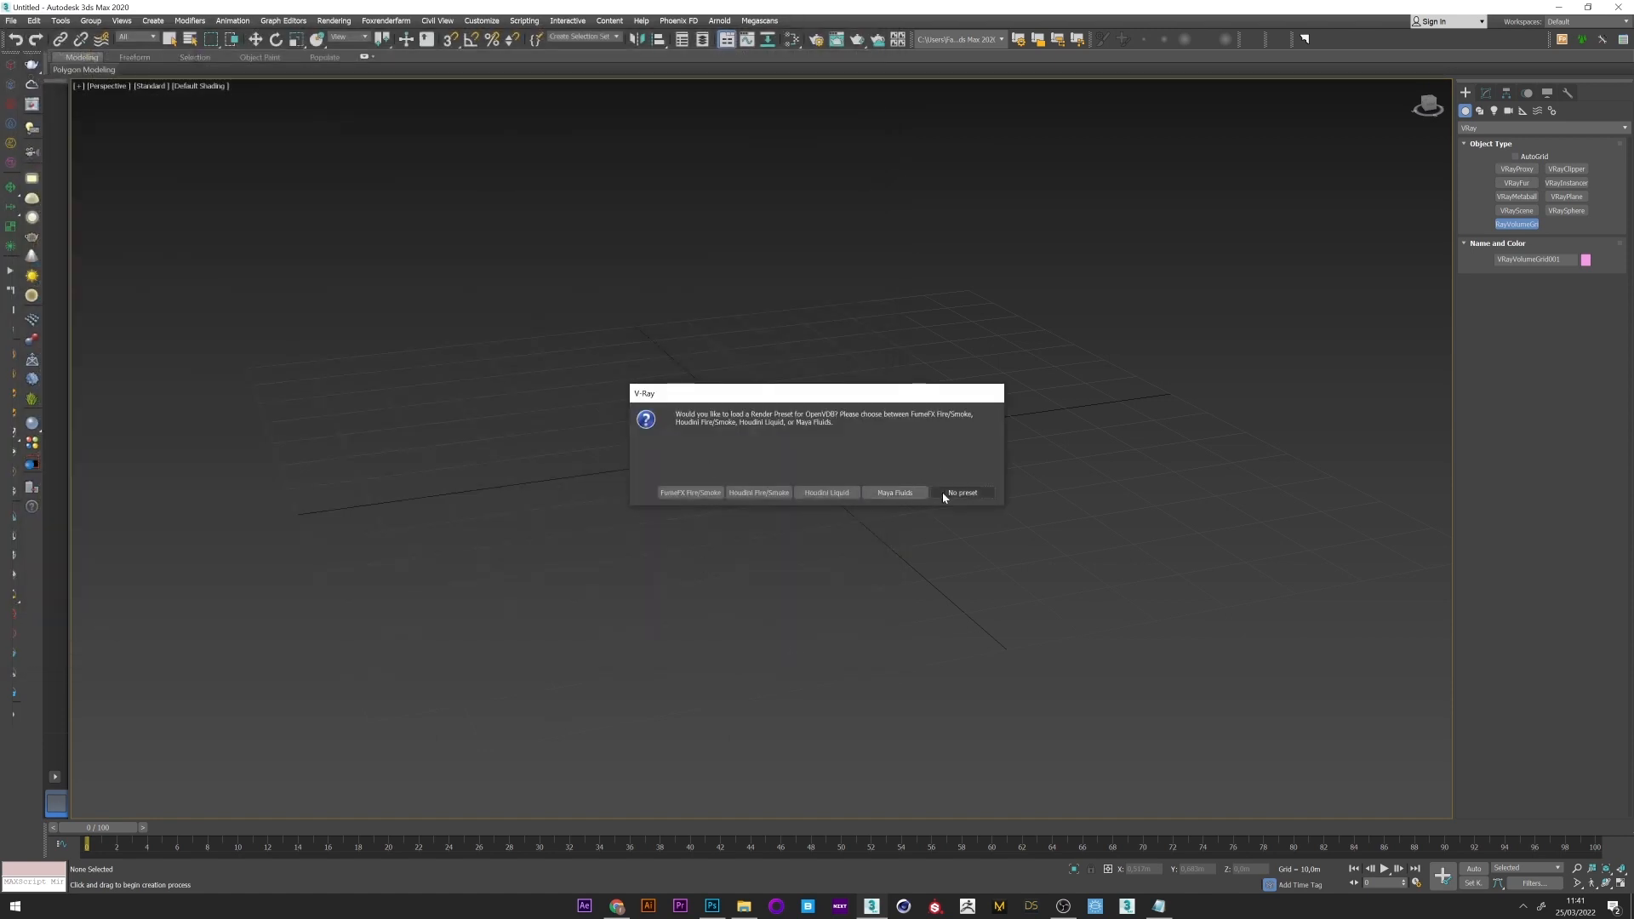
{"action": "left_click", "coordinate": [960, 492]}
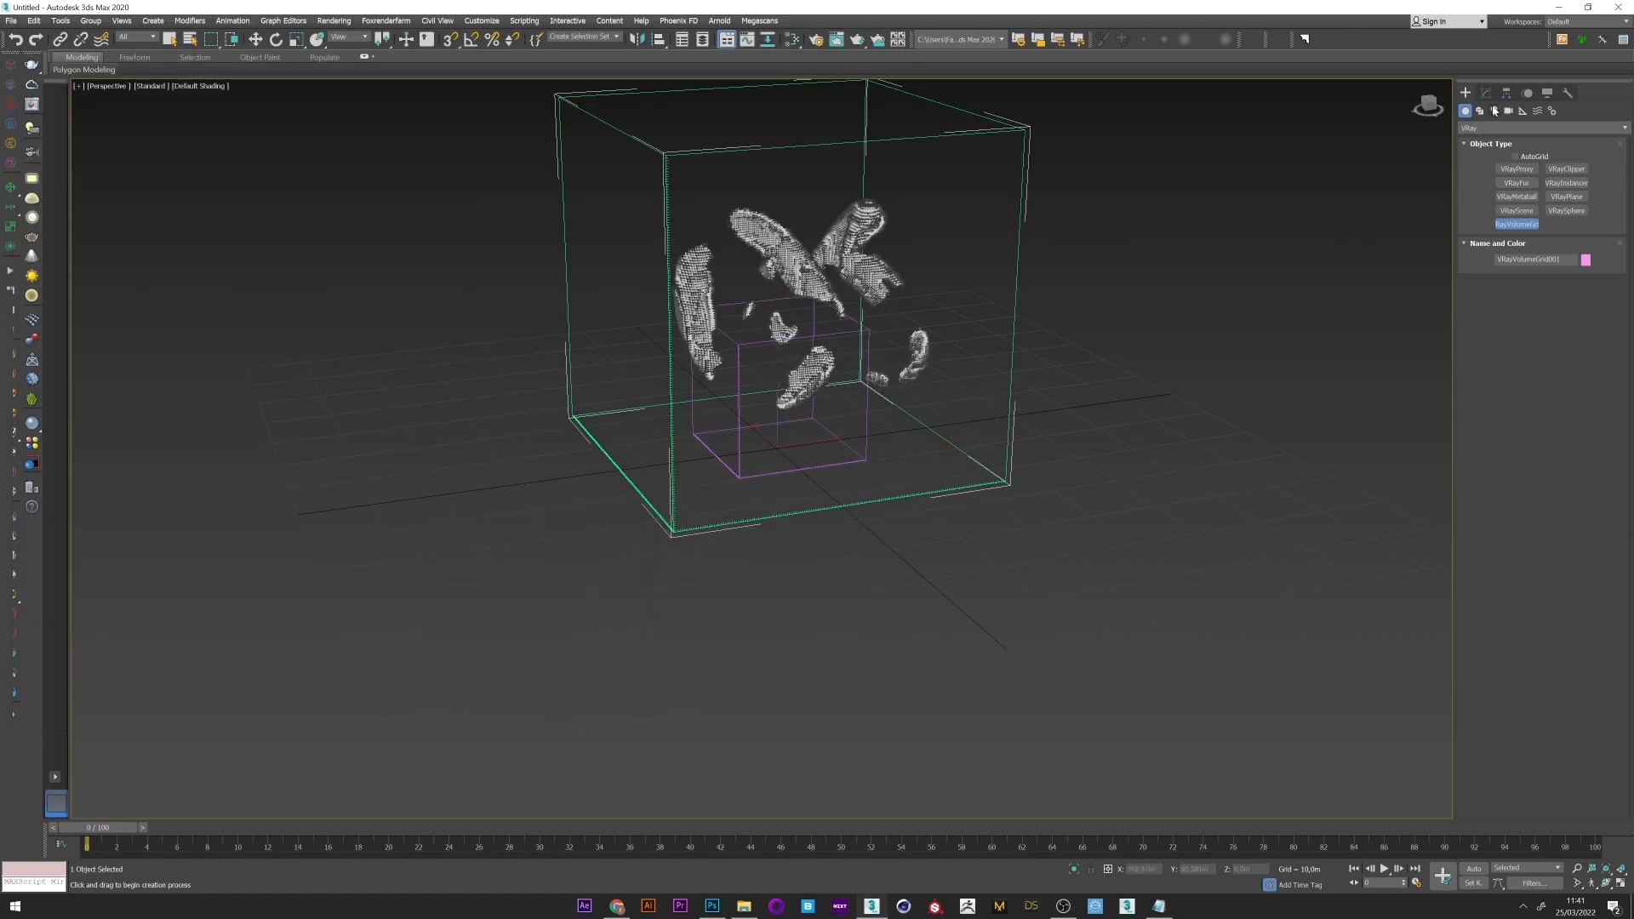
Step: Show the volume grid's parameters in the Modify panel with the grid settings expanded
{"action": "left_click", "coordinate": [1483, 94]}
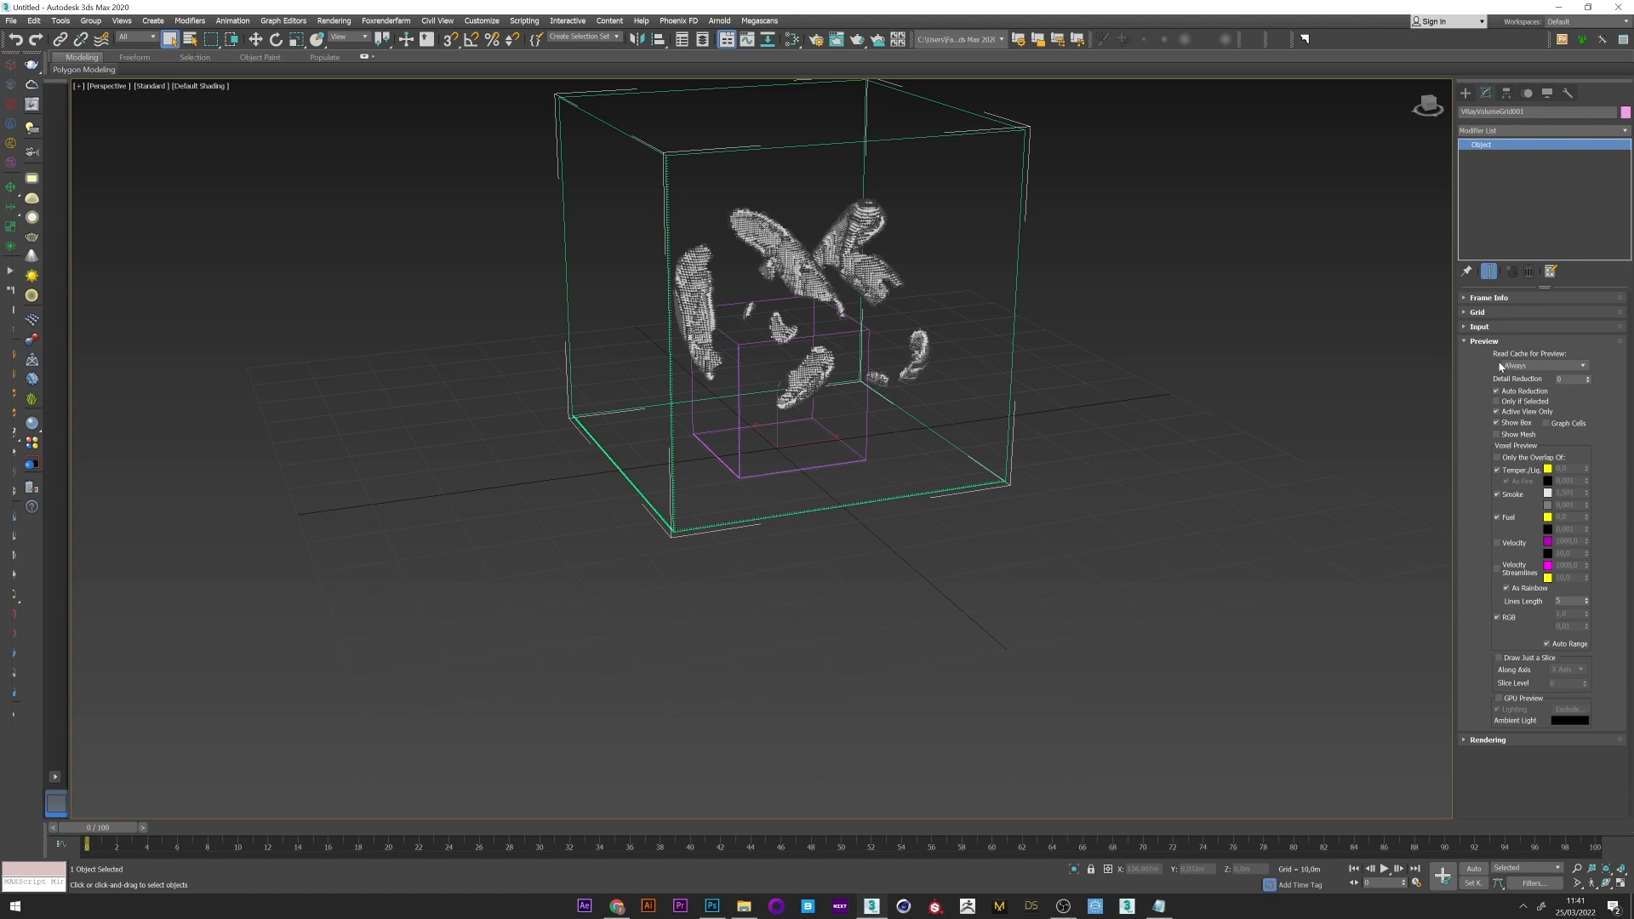
{"action": "left_click", "coordinate": [1479, 311]}
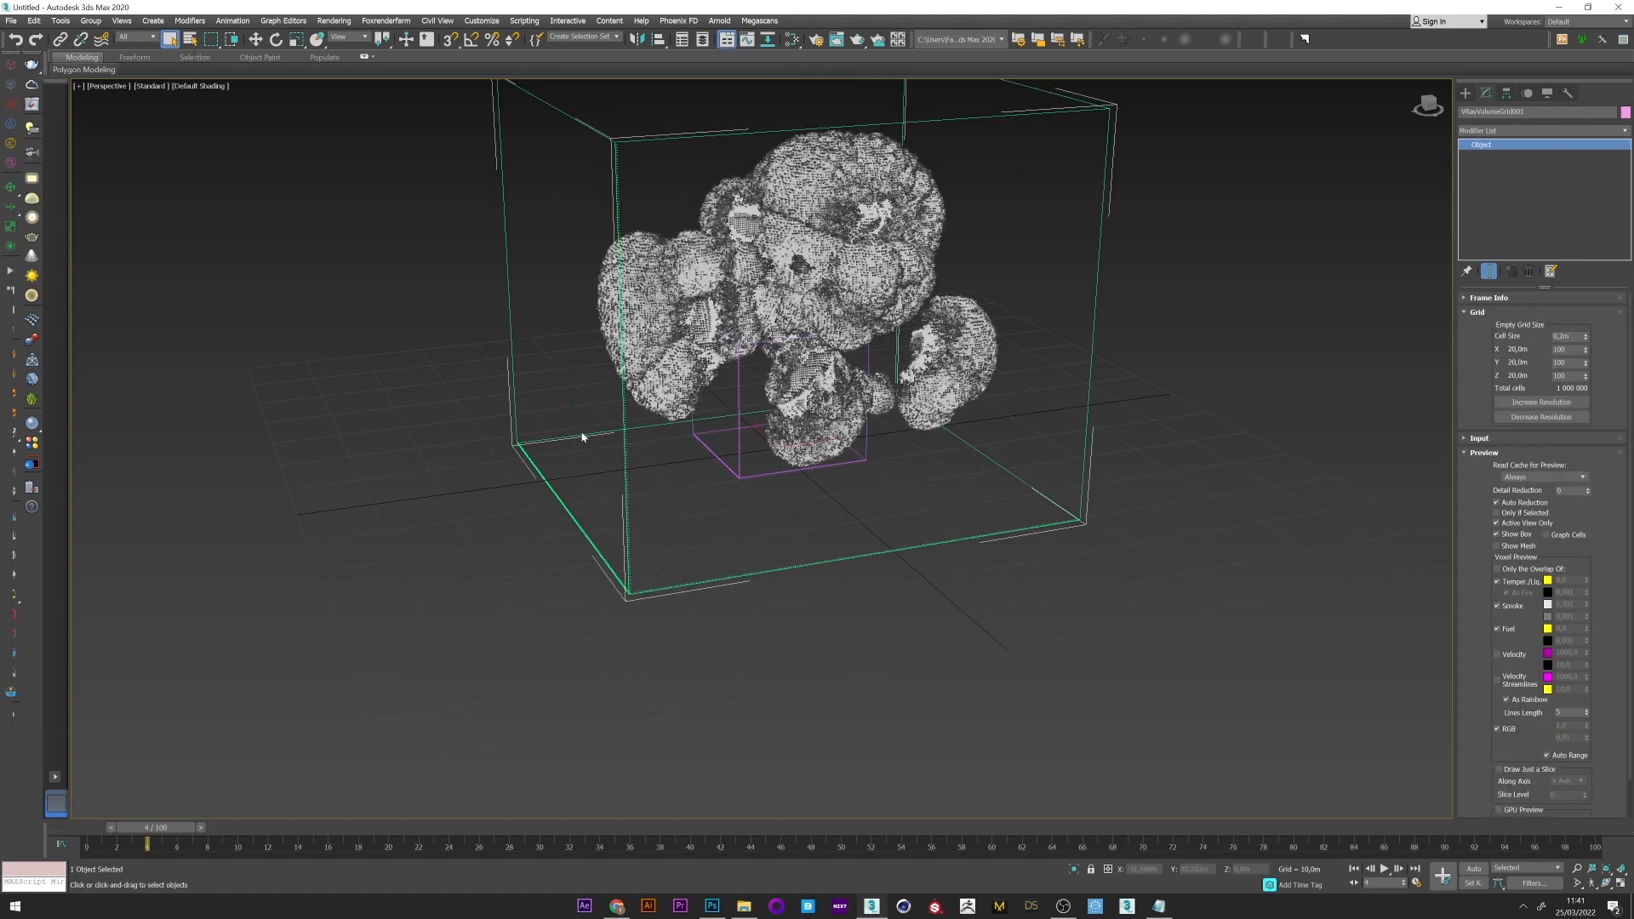
Step: Set the grid's Input Time Bend Mode to Cache Index with Direct Cache Index 21
{"action": "scroll", "scroll_direction": "down", "scroll_amount": 3}
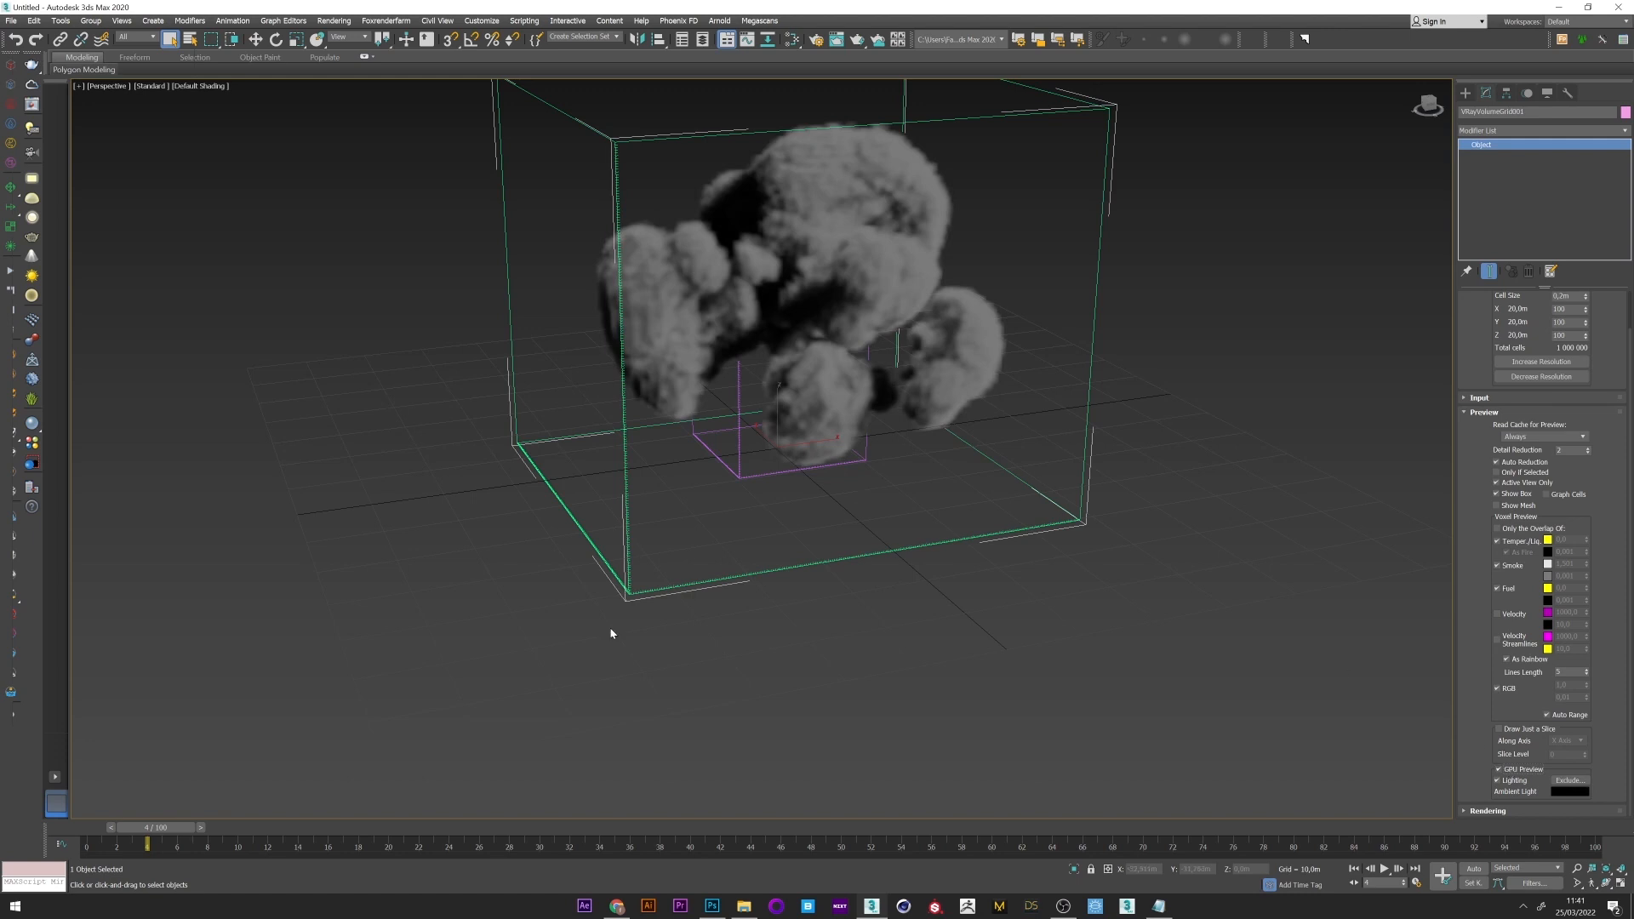
{"action": "left_click_drag", "start_coordinate": [148, 827], "coordinate": [214, 828]}
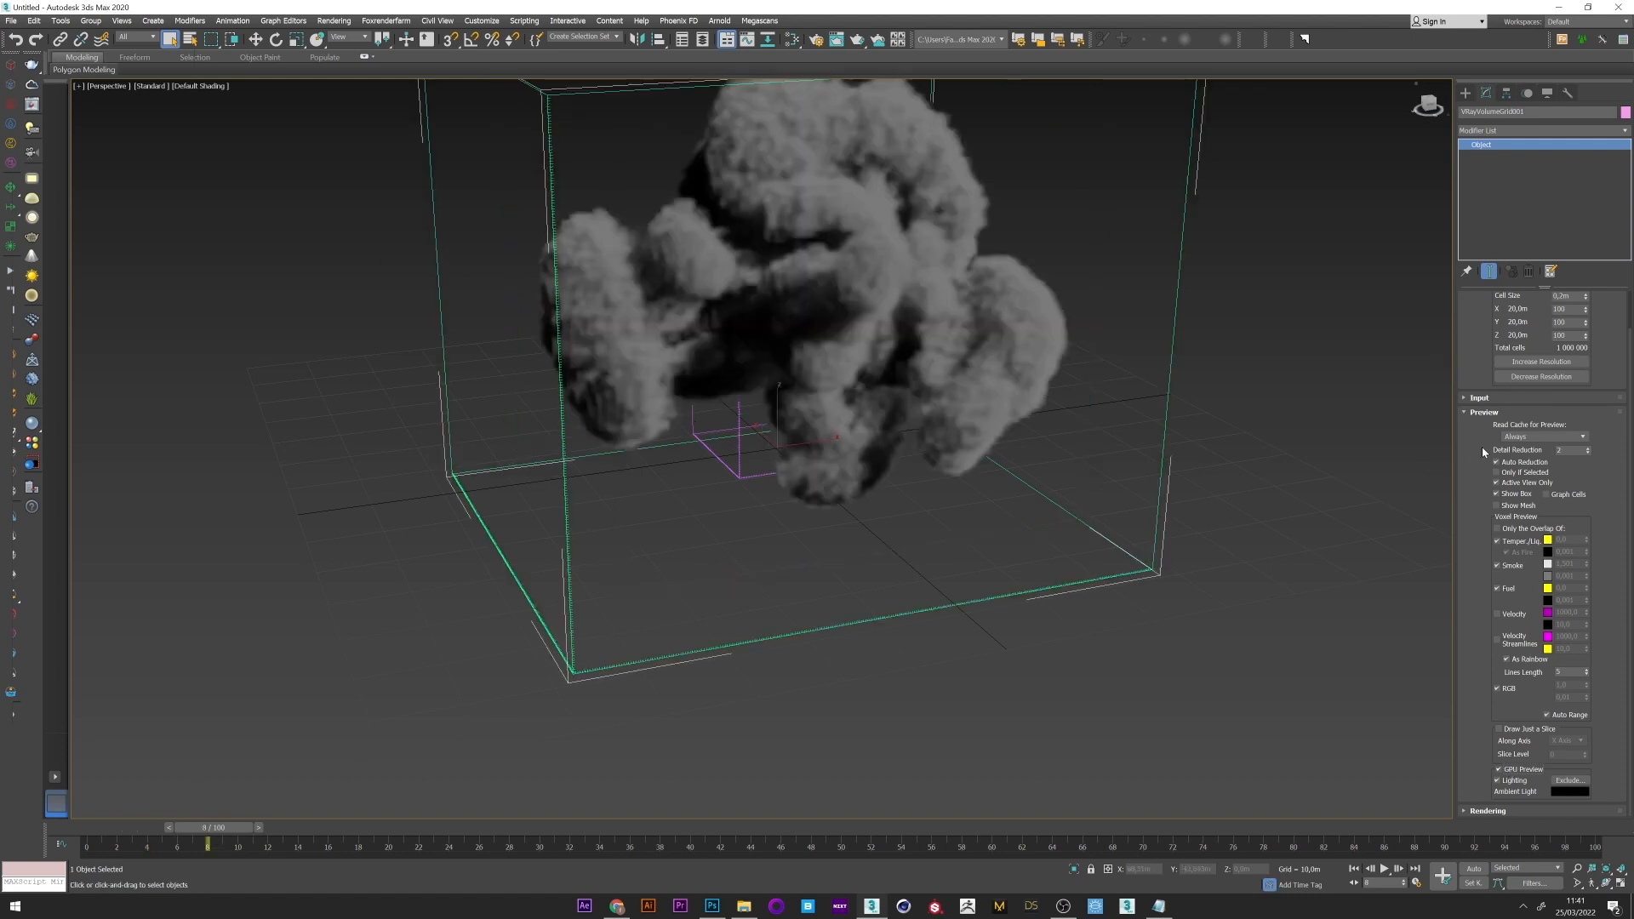
{"action": "left_click", "coordinate": [1479, 438]}
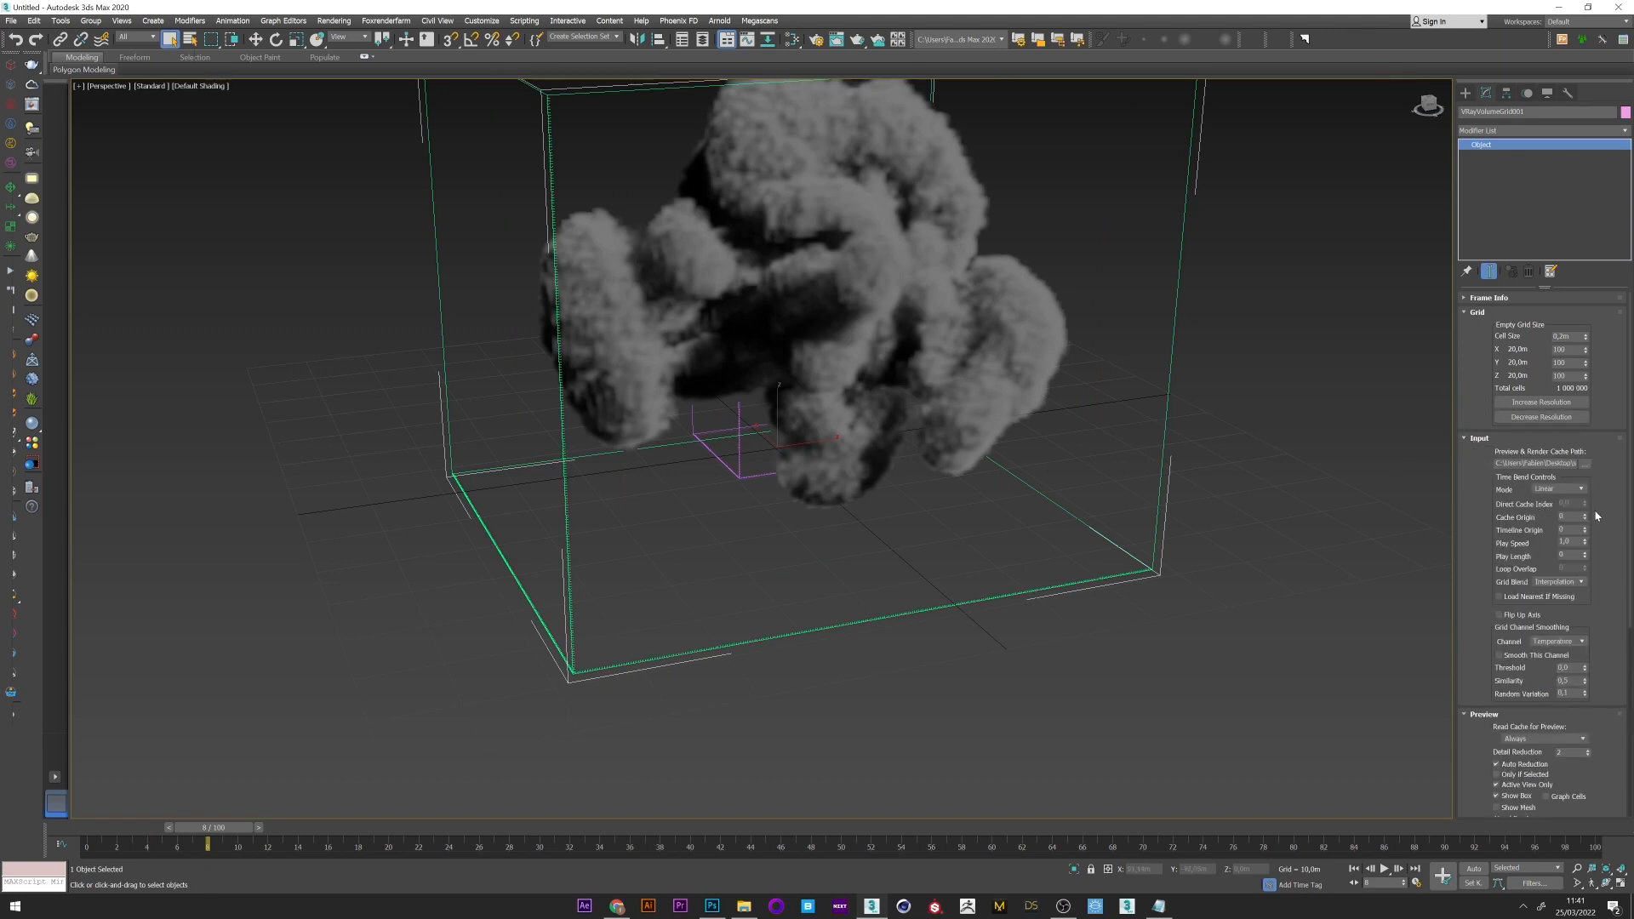
{"action": "left_click", "coordinate": [1561, 489]}
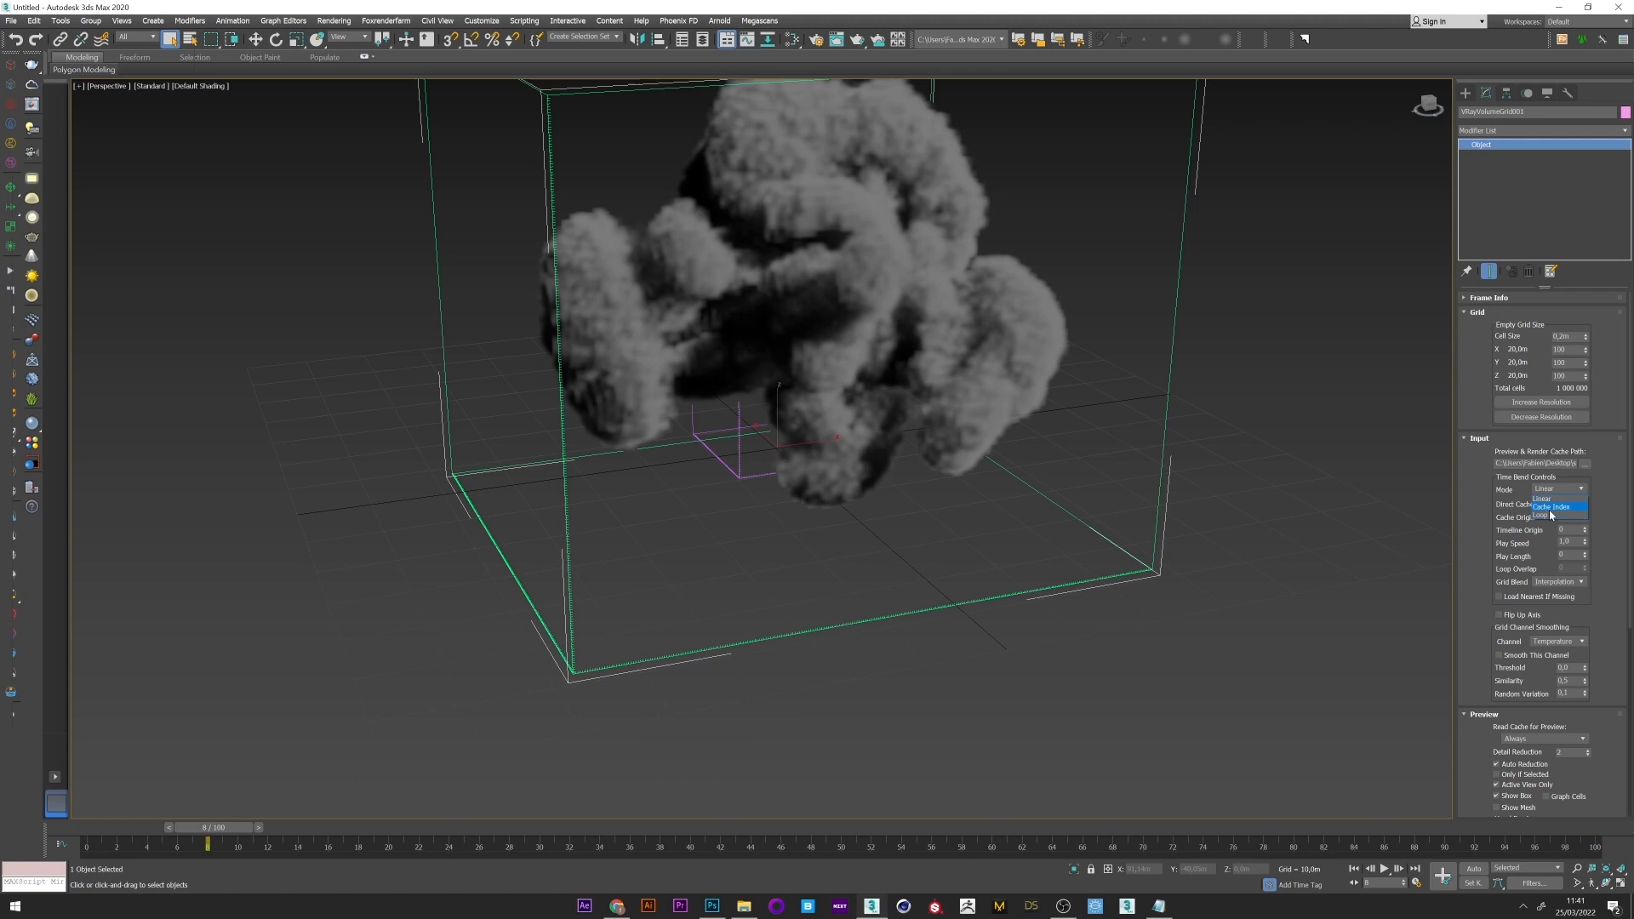
{"action": "left_click", "coordinate": [1553, 507]}
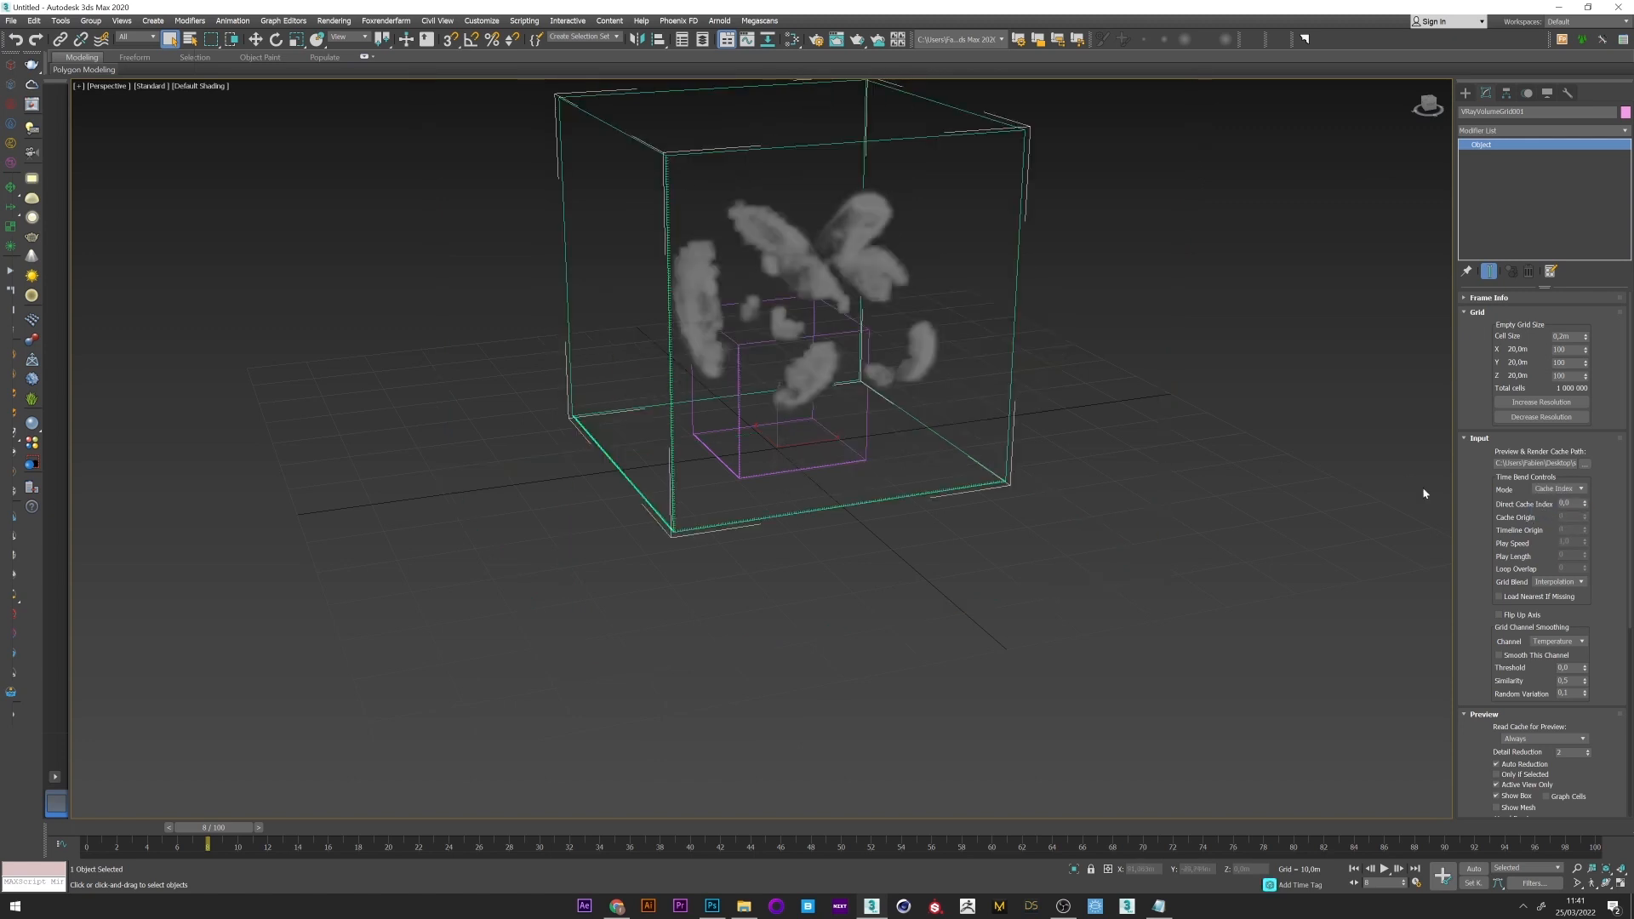
{"action": "left_click", "coordinate": [1566, 504]}
{"action": "type", "text": "21"}
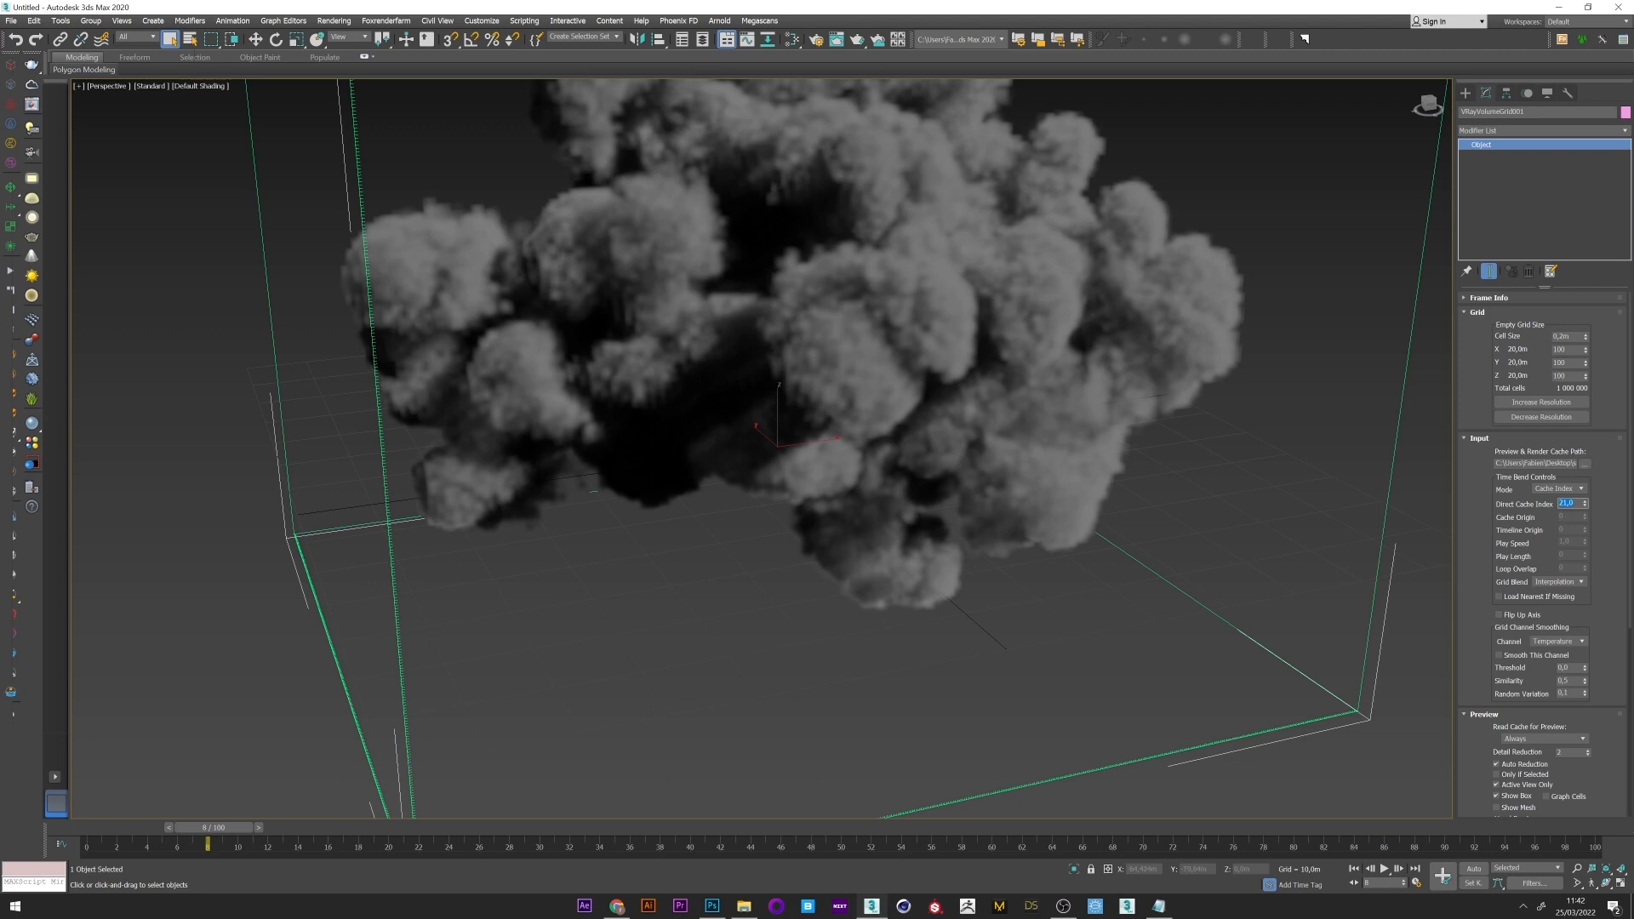
{"action": "left_click_drag", "start_coordinate": [208, 839], "coordinate": [329, 839]}
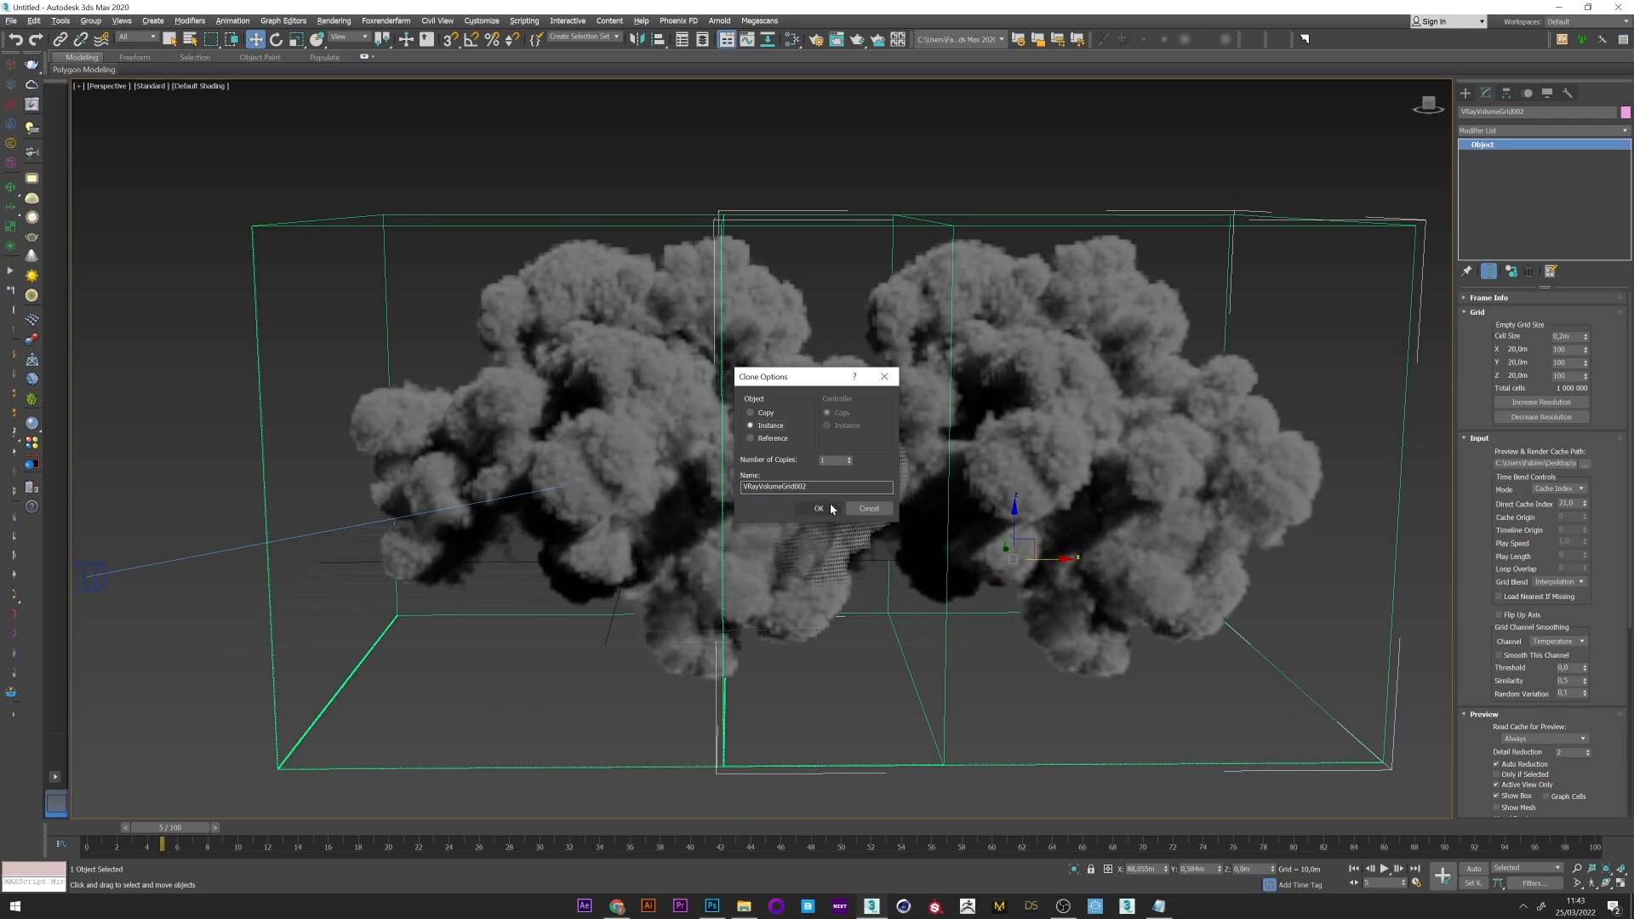
Step: Clone the volume grid twice as Instances to make three smoke clouds
{"action": "left_click", "coordinate": [819, 509]}
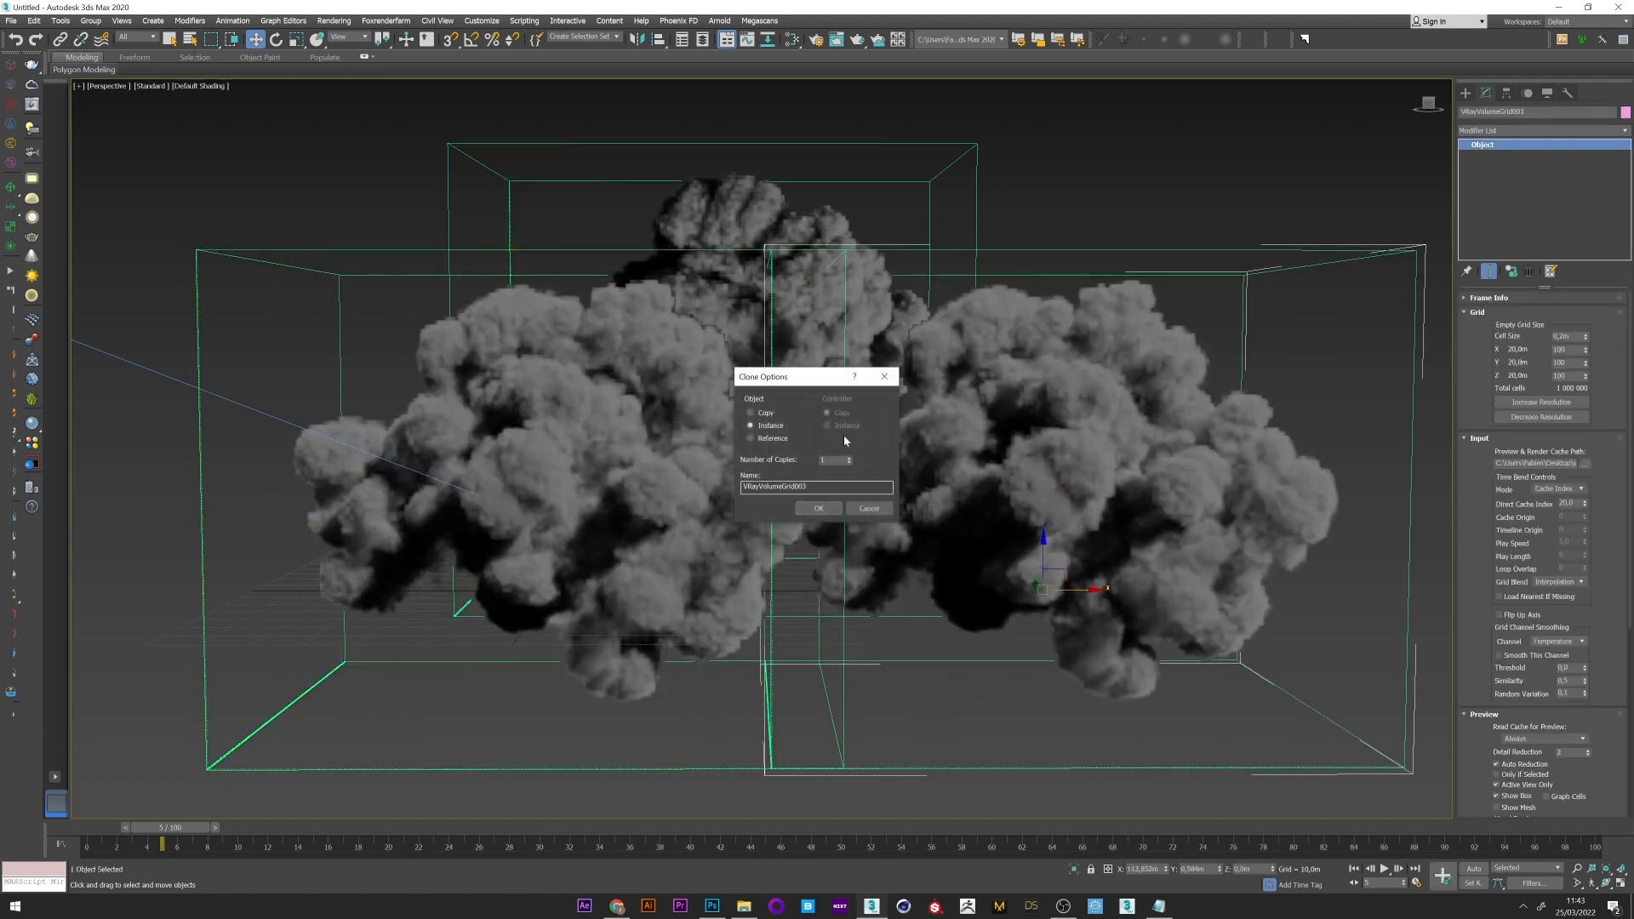
{"action": "left_click", "coordinate": [818, 509]}
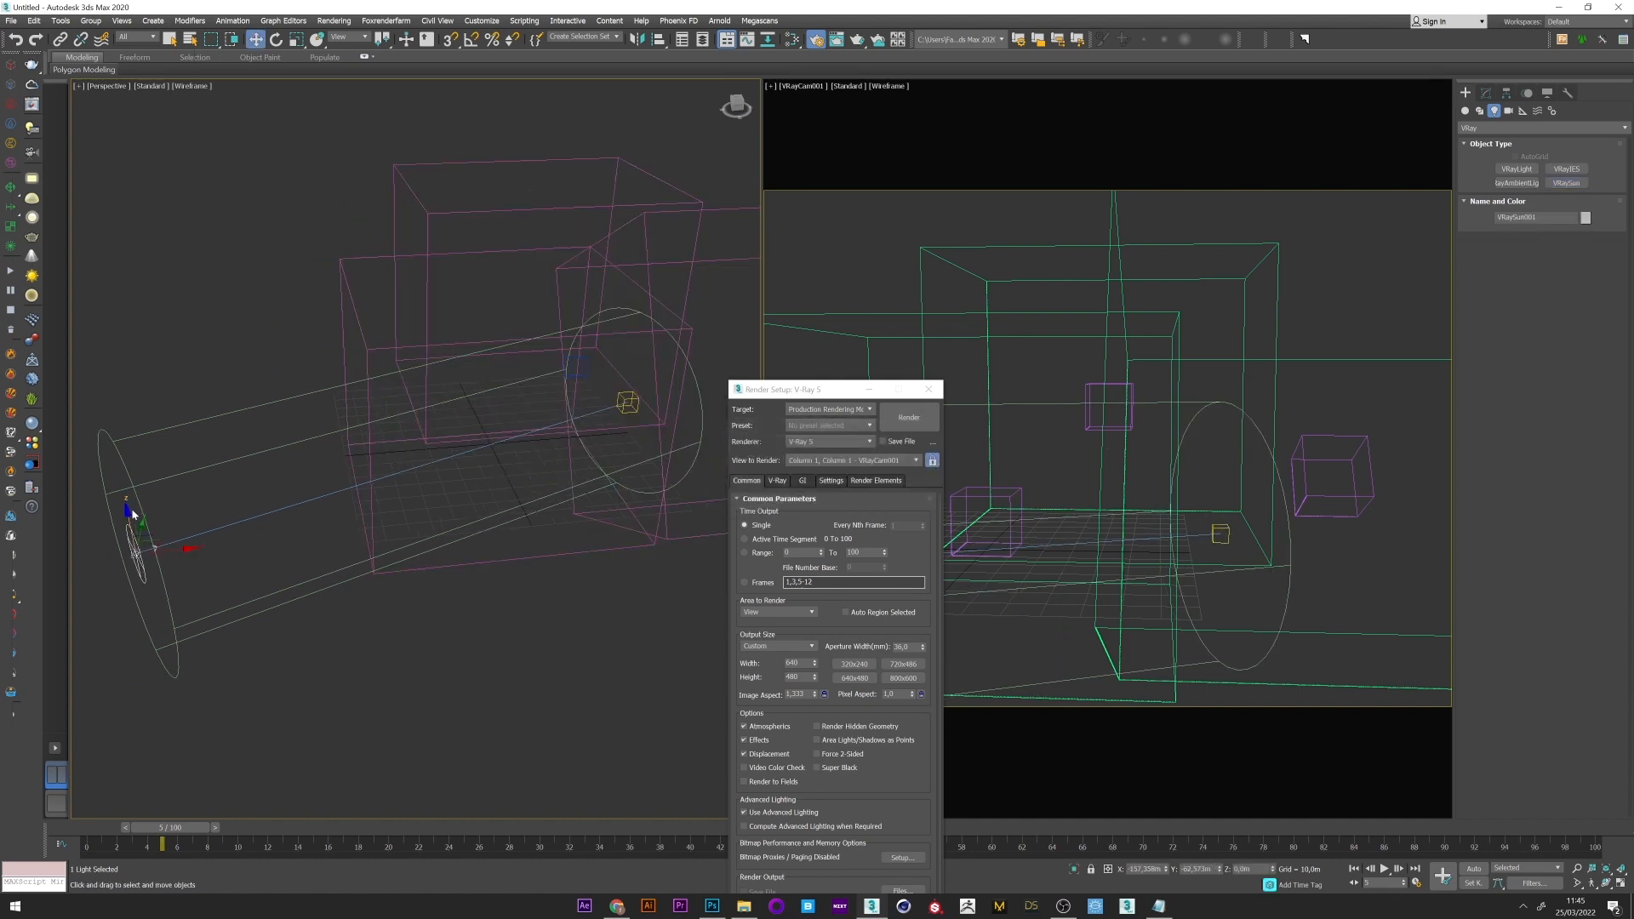
Step: Switch the renderer to V-Ray GPU 5 and set the output size to HDTV 1920×1080
{"action": "left_click_drag", "start_coordinate": [136, 521], "coordinate": [104, 379]}
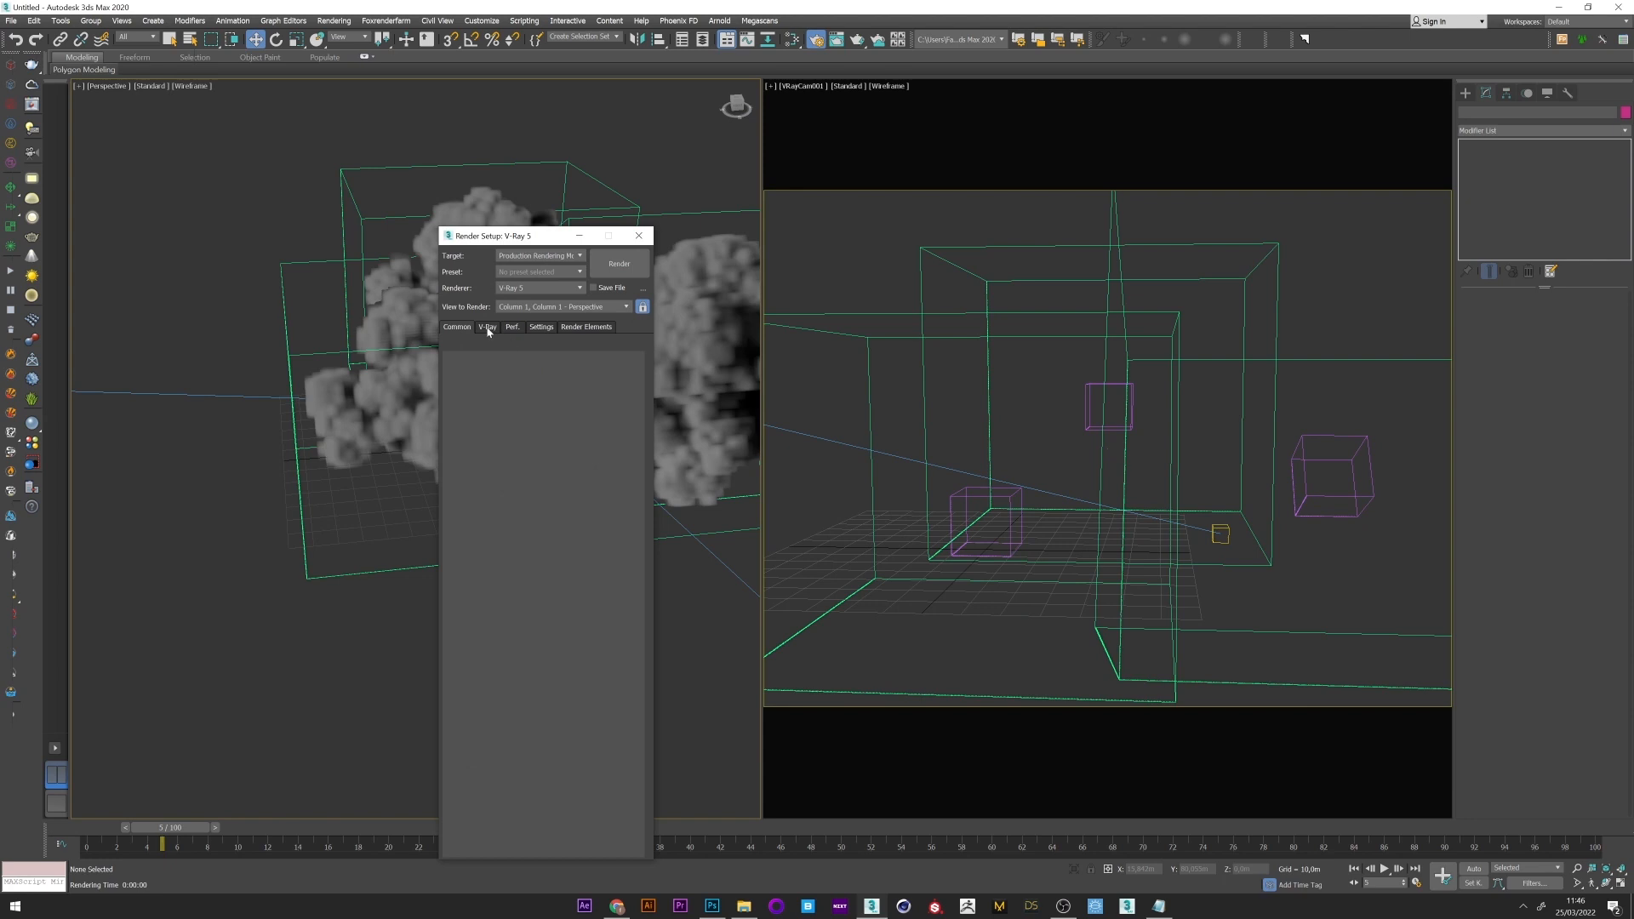
{"action": "left_click", "coordinate": [541, 327]}
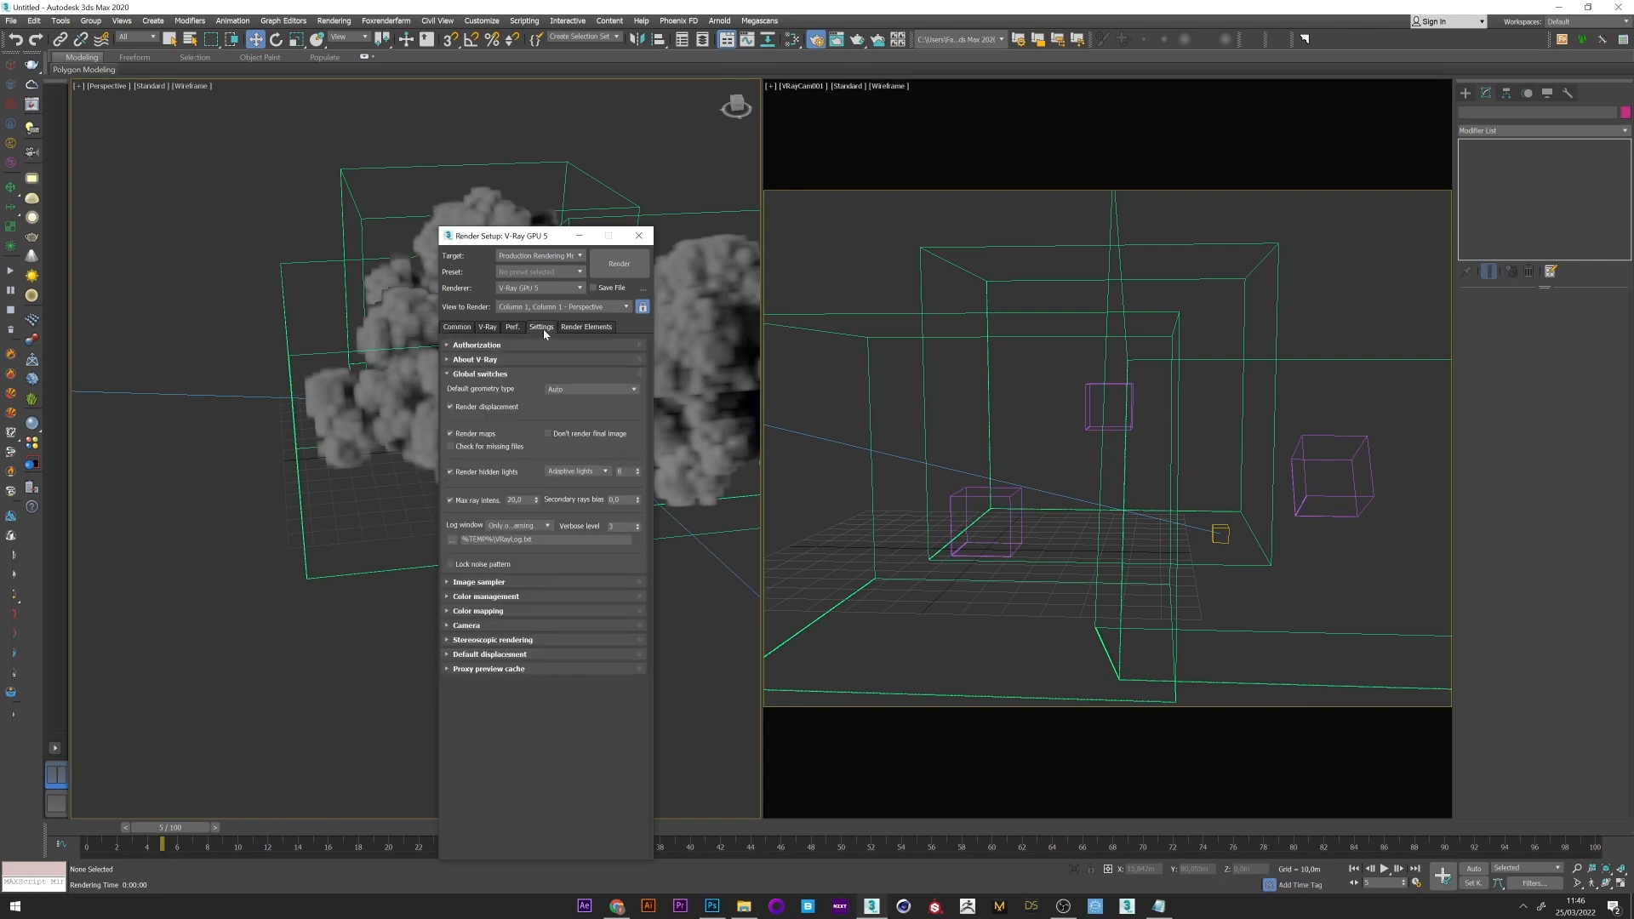
{"action": "left_click", "coordinate": [575, 472]}
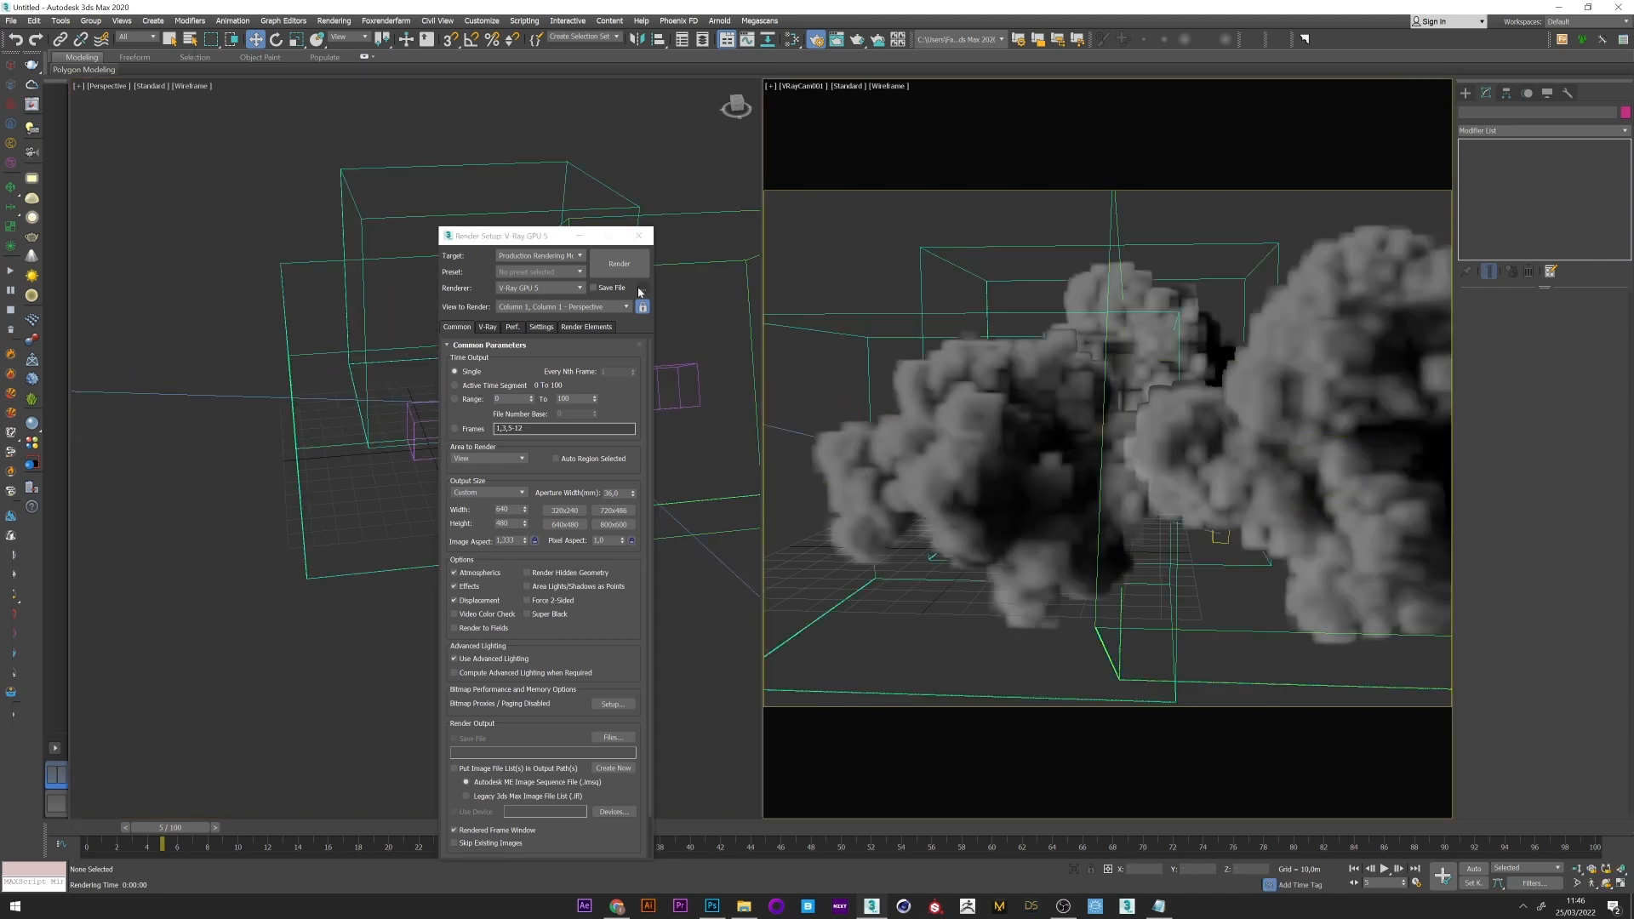
{"action": "left_click", "coordinate": [618, 262]}
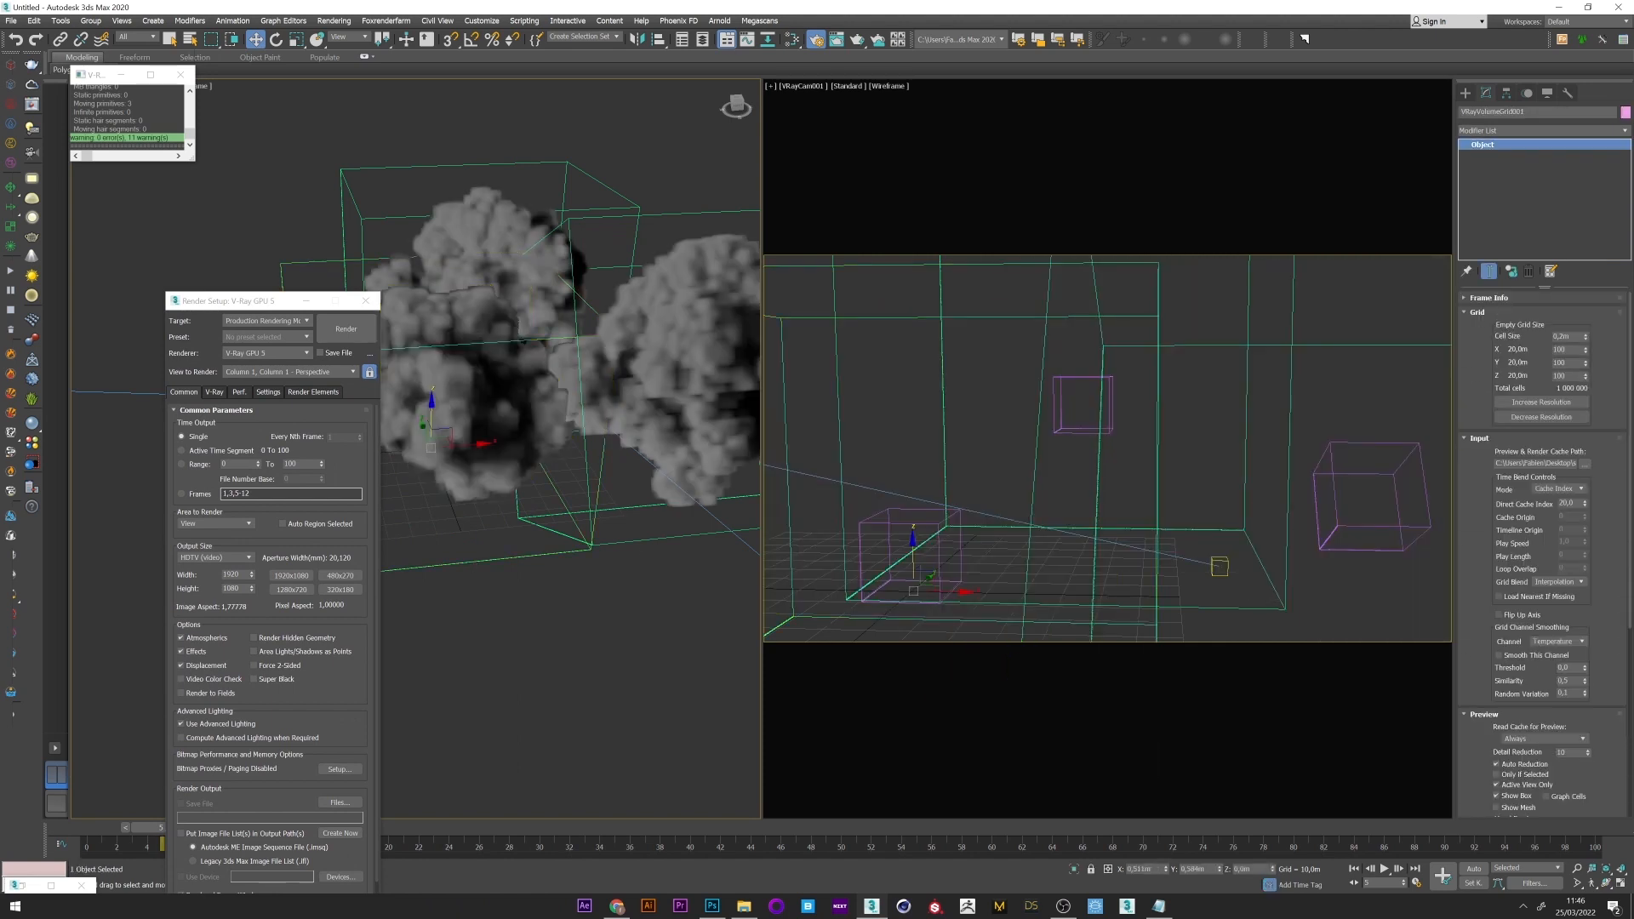
Step: Set the Volumetric Options smoke colour to constant white and render the result
{"action": "scroll", "scroll_direction": "down", "scroll_amount": 3}
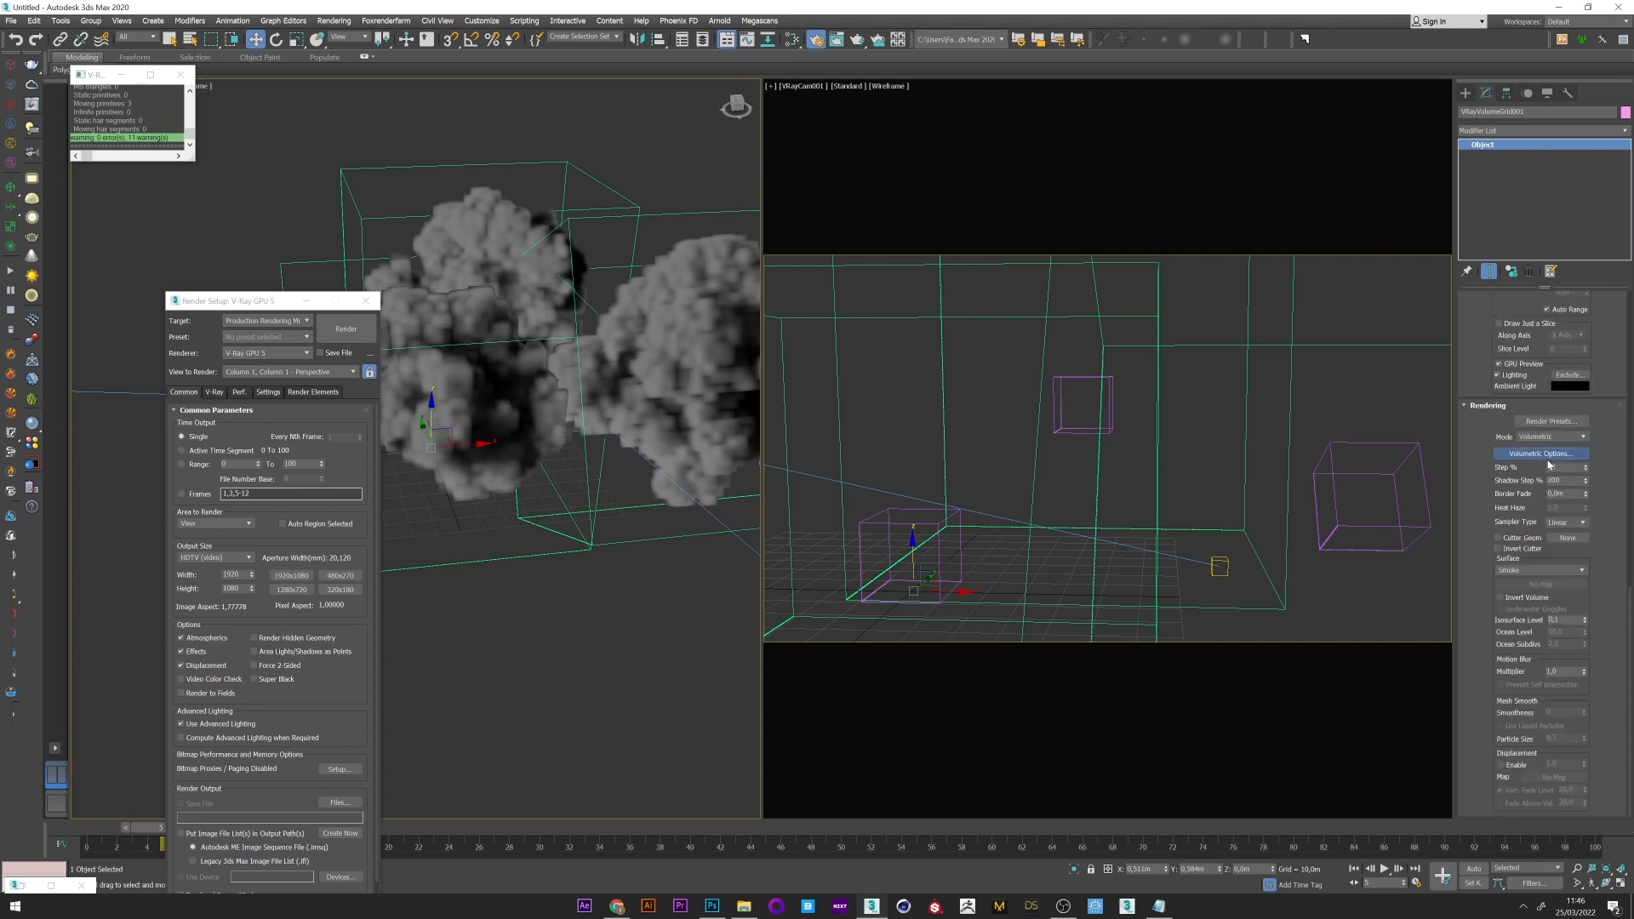
{"action": "left_click", "coordinate": [1541, 453]}
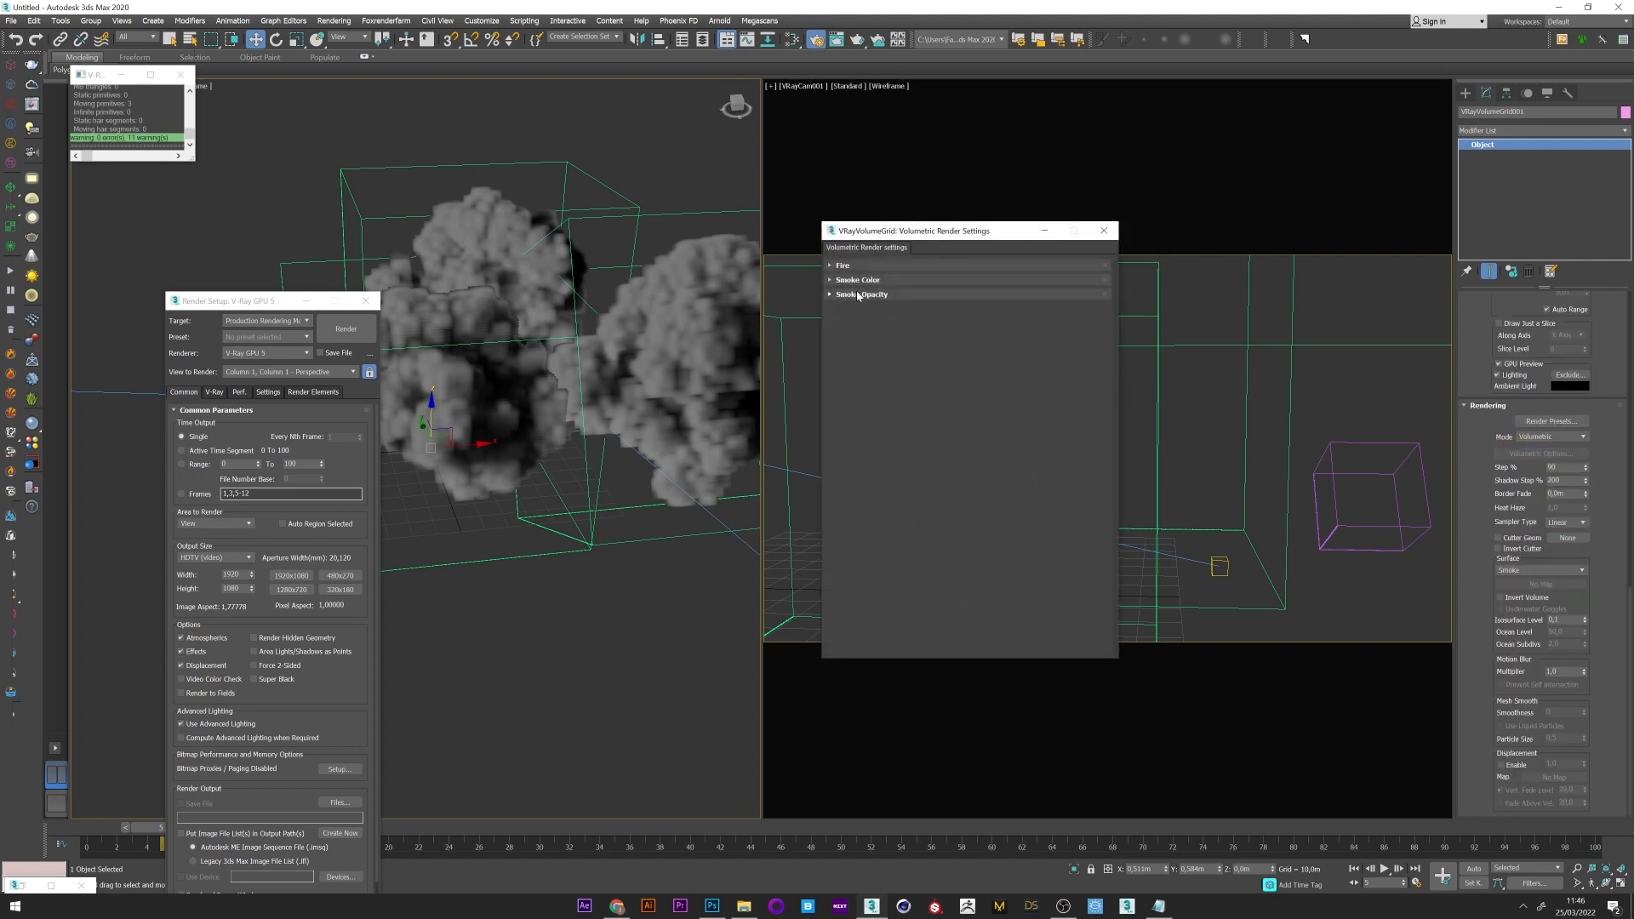
{"action": "left_click", "coordinate": [861, 295]}
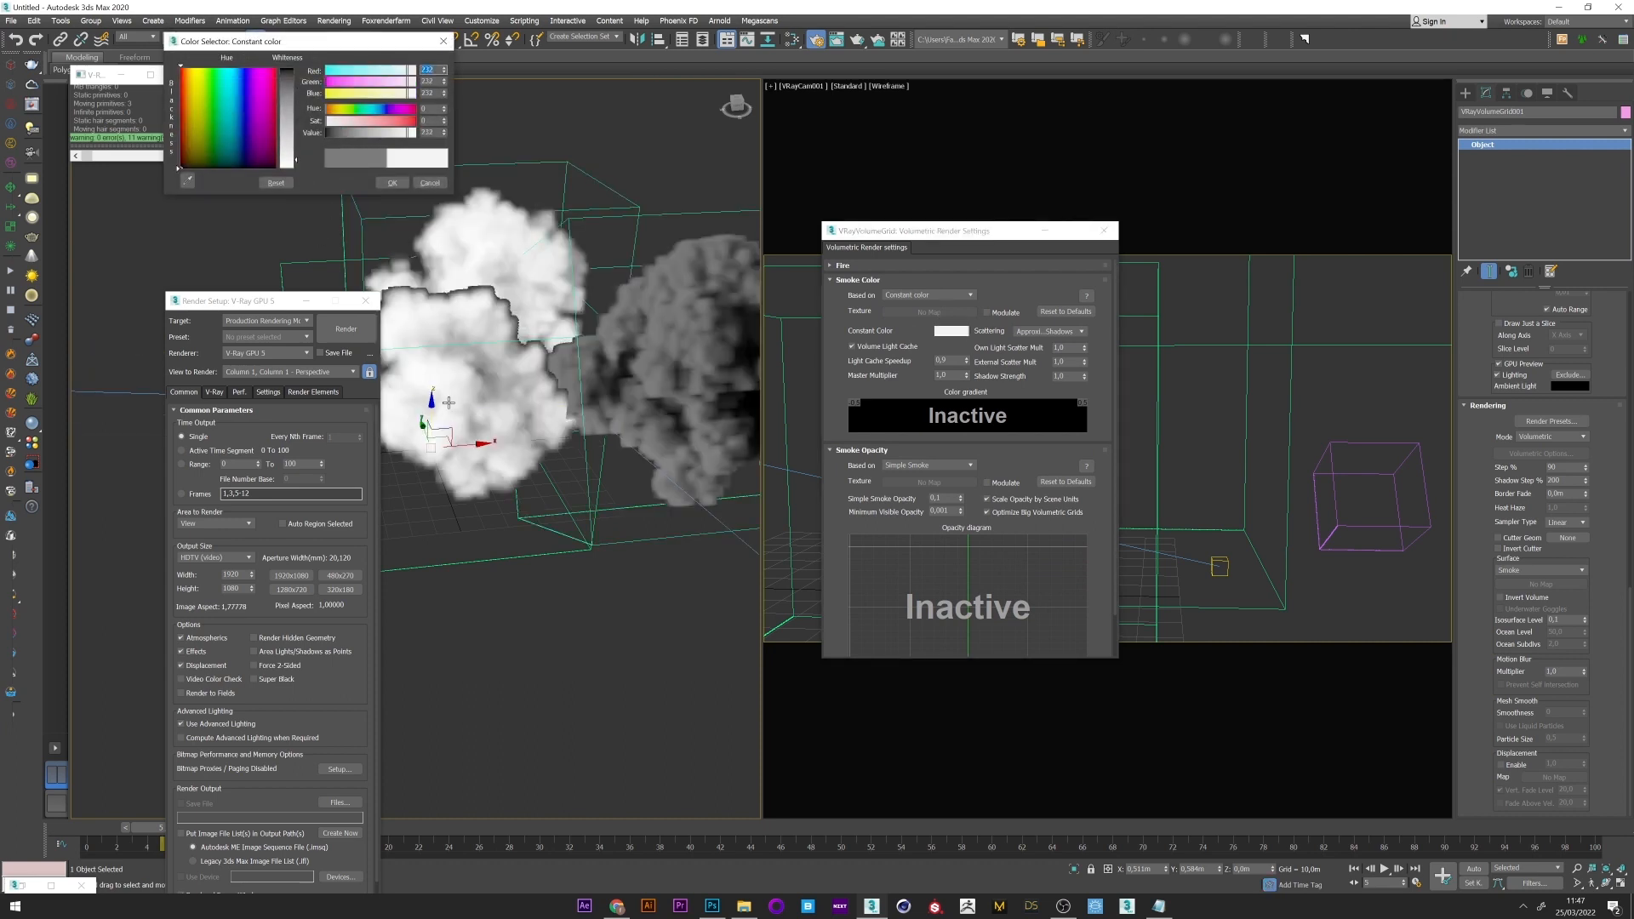
{"action": "left_click", "coordinate": [429, 182]}
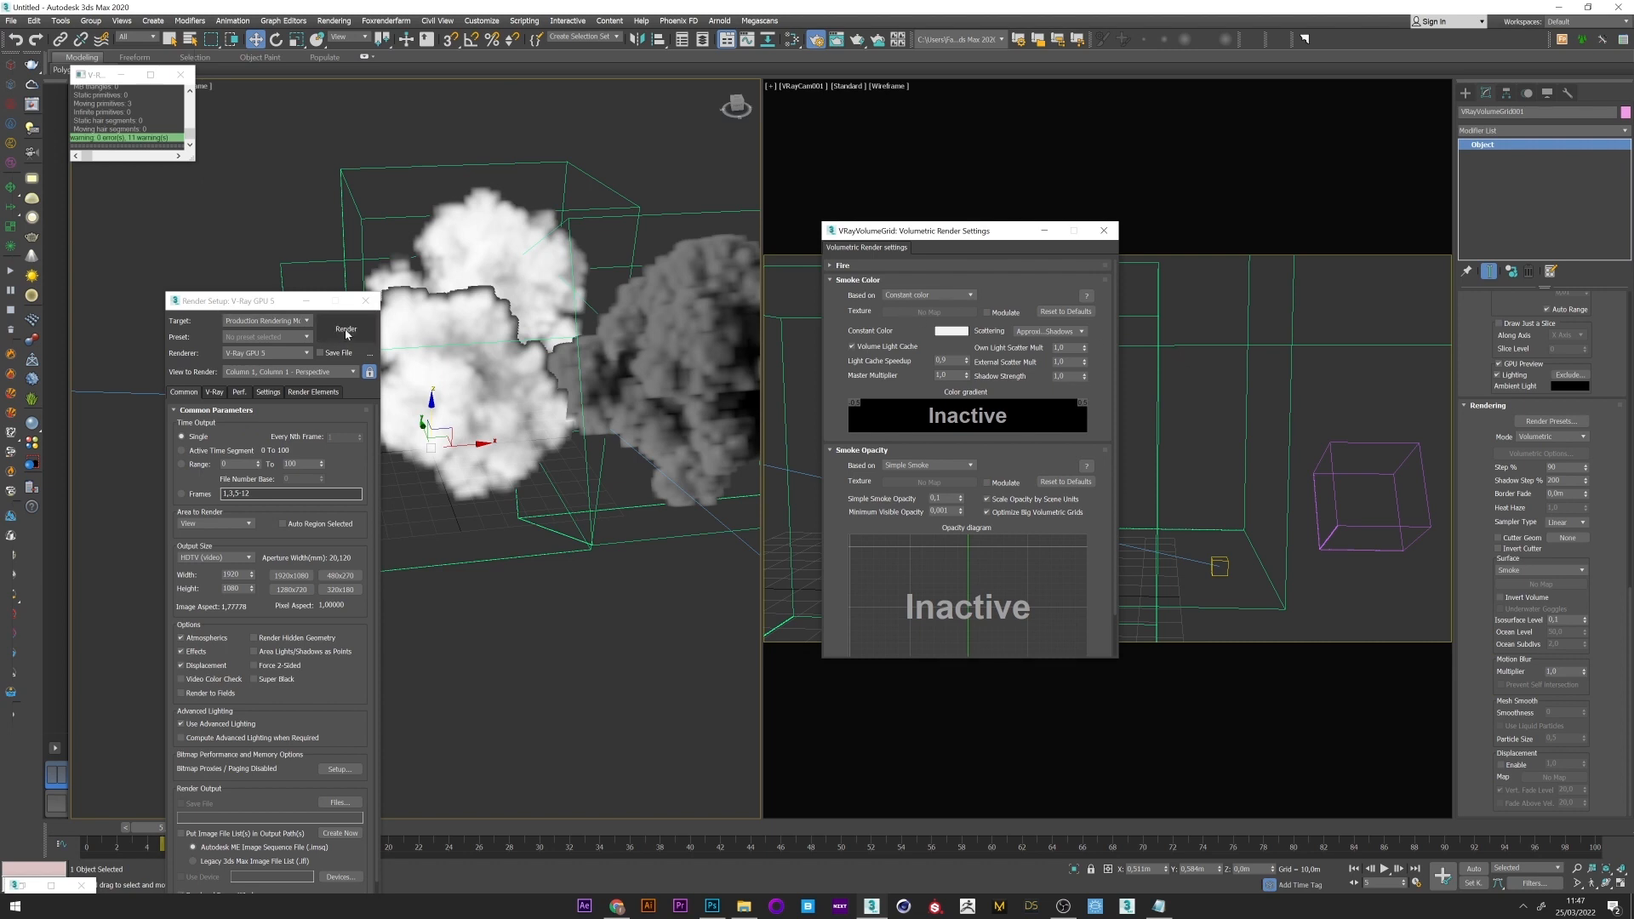
{"action": "left_click", "coordinate": [345, 329]}
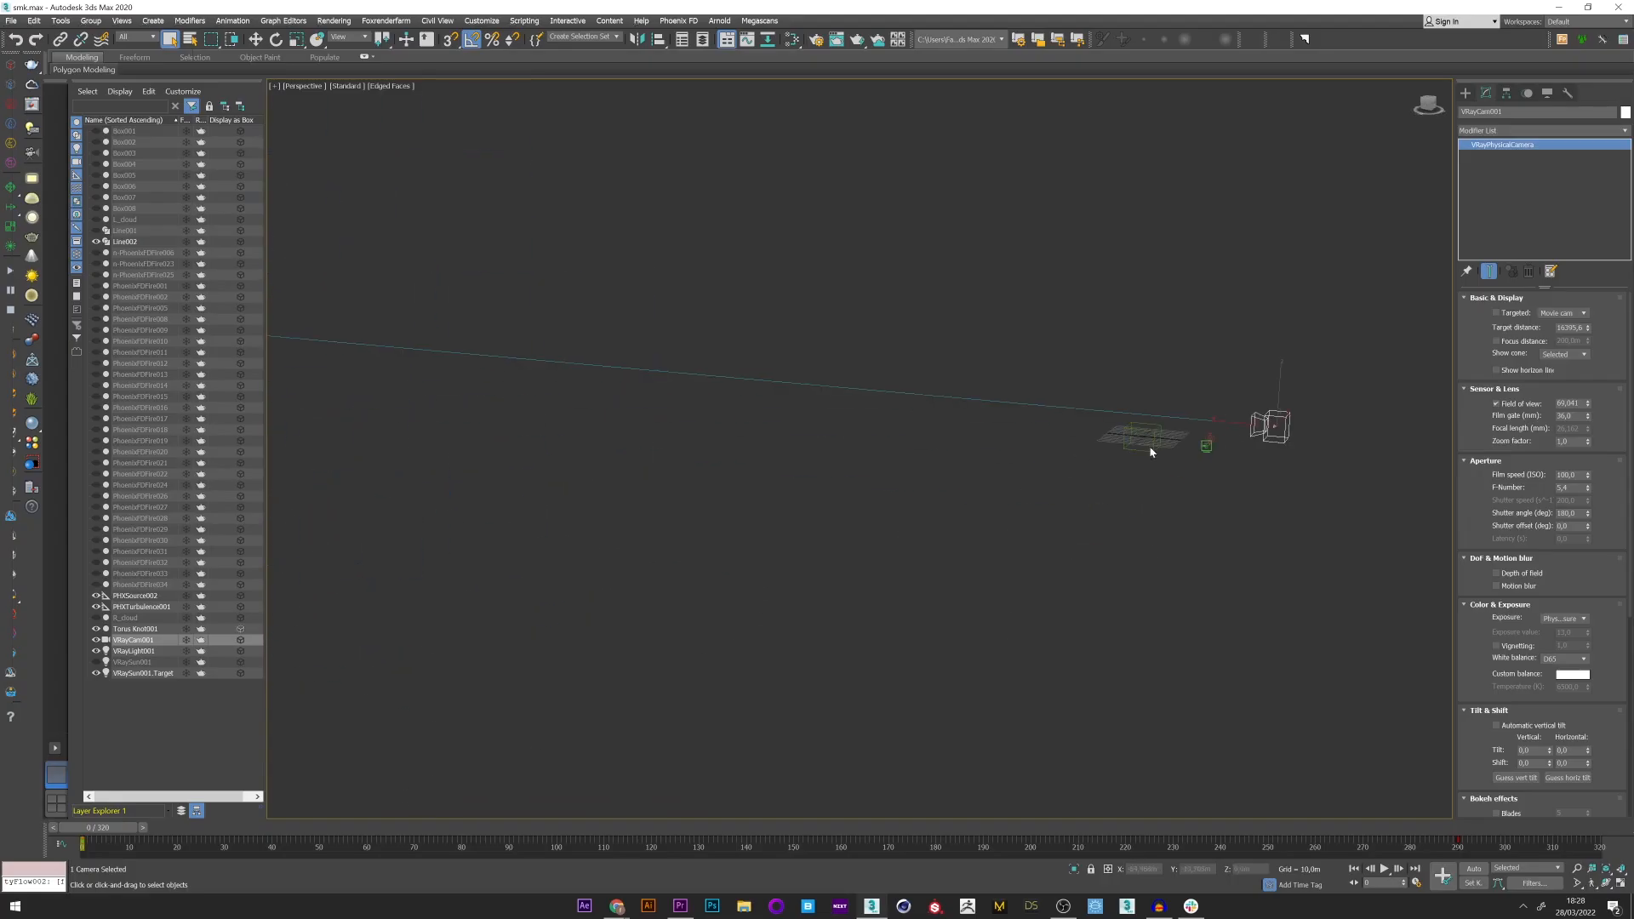
Step: Move VRayCam001 to a new position in the Perspective viewport
{"action": "left_click_drag", "start_coordinate": [1146, 438], "coordinate": [1168, 438]}
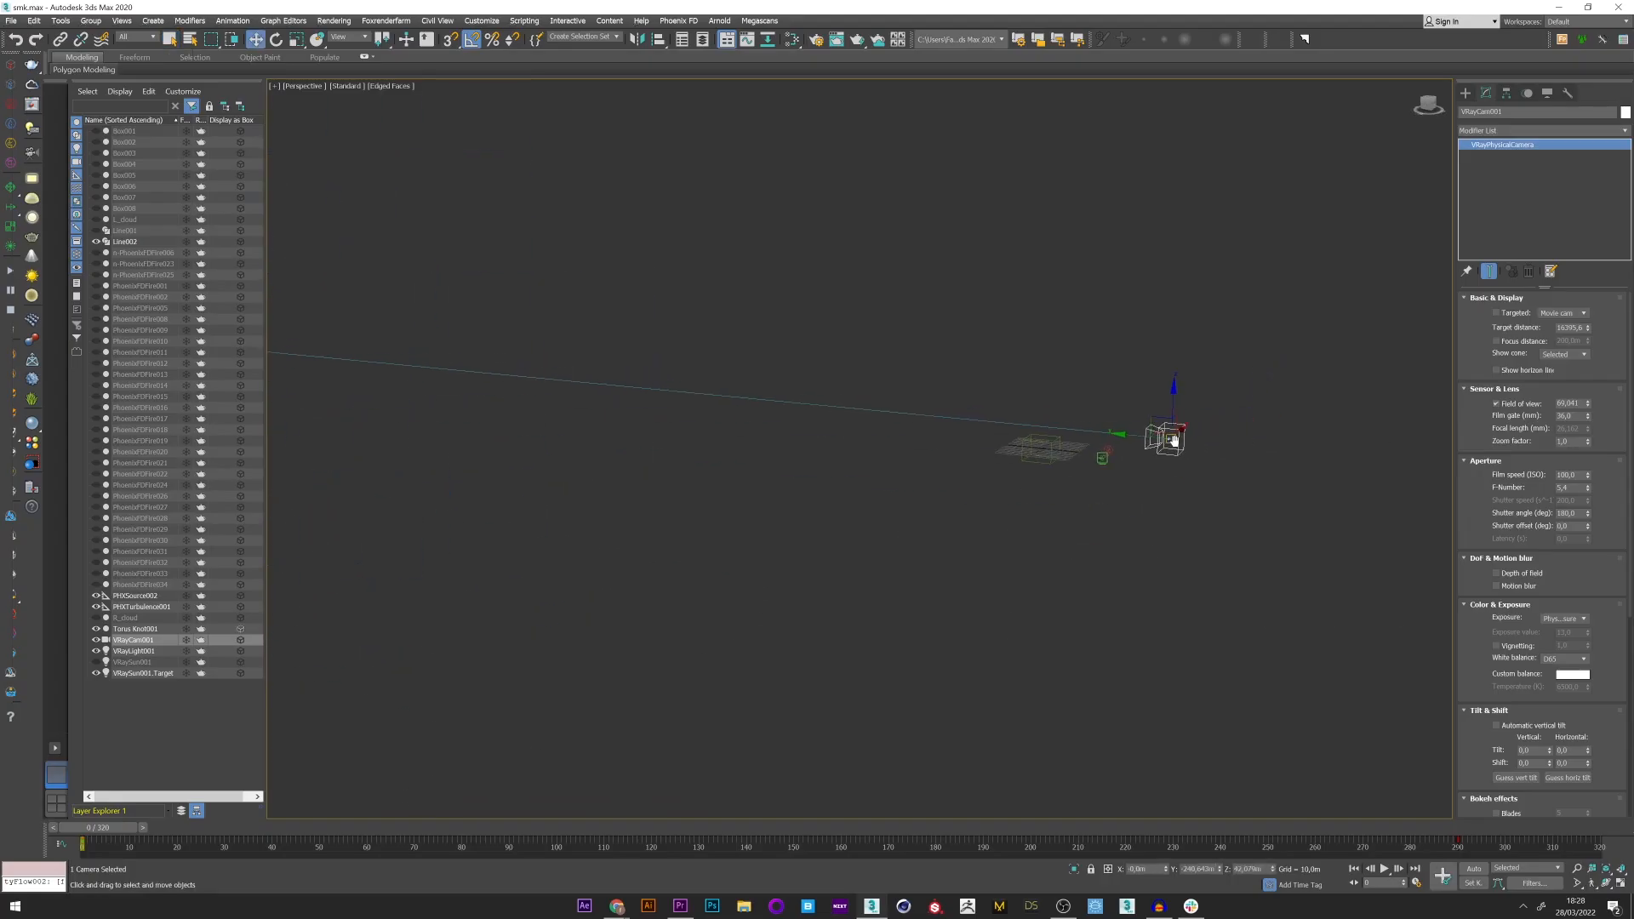
{"action": "left_click_drag", "start_coordinate": [82, 844], "coordinate": [281, 844]}
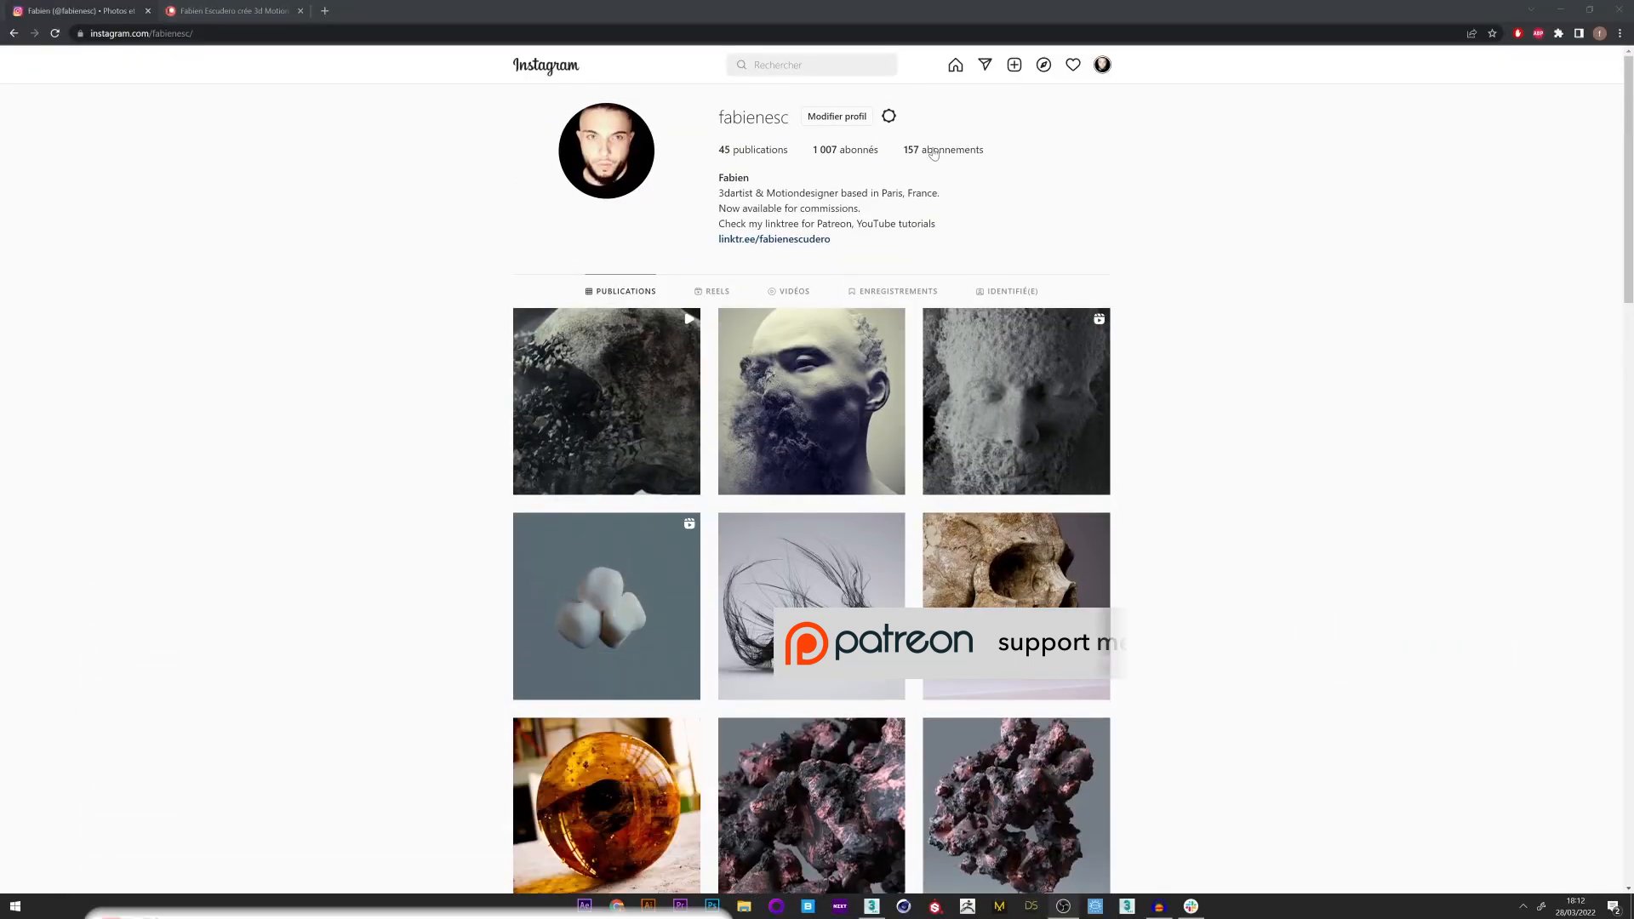
Step: Switch from the Instagram profile to the Patreon 'Flying over dark clouds' VDB post
{"action": "scroll", "scroll_direction": "down", "scroll_amount": 3}
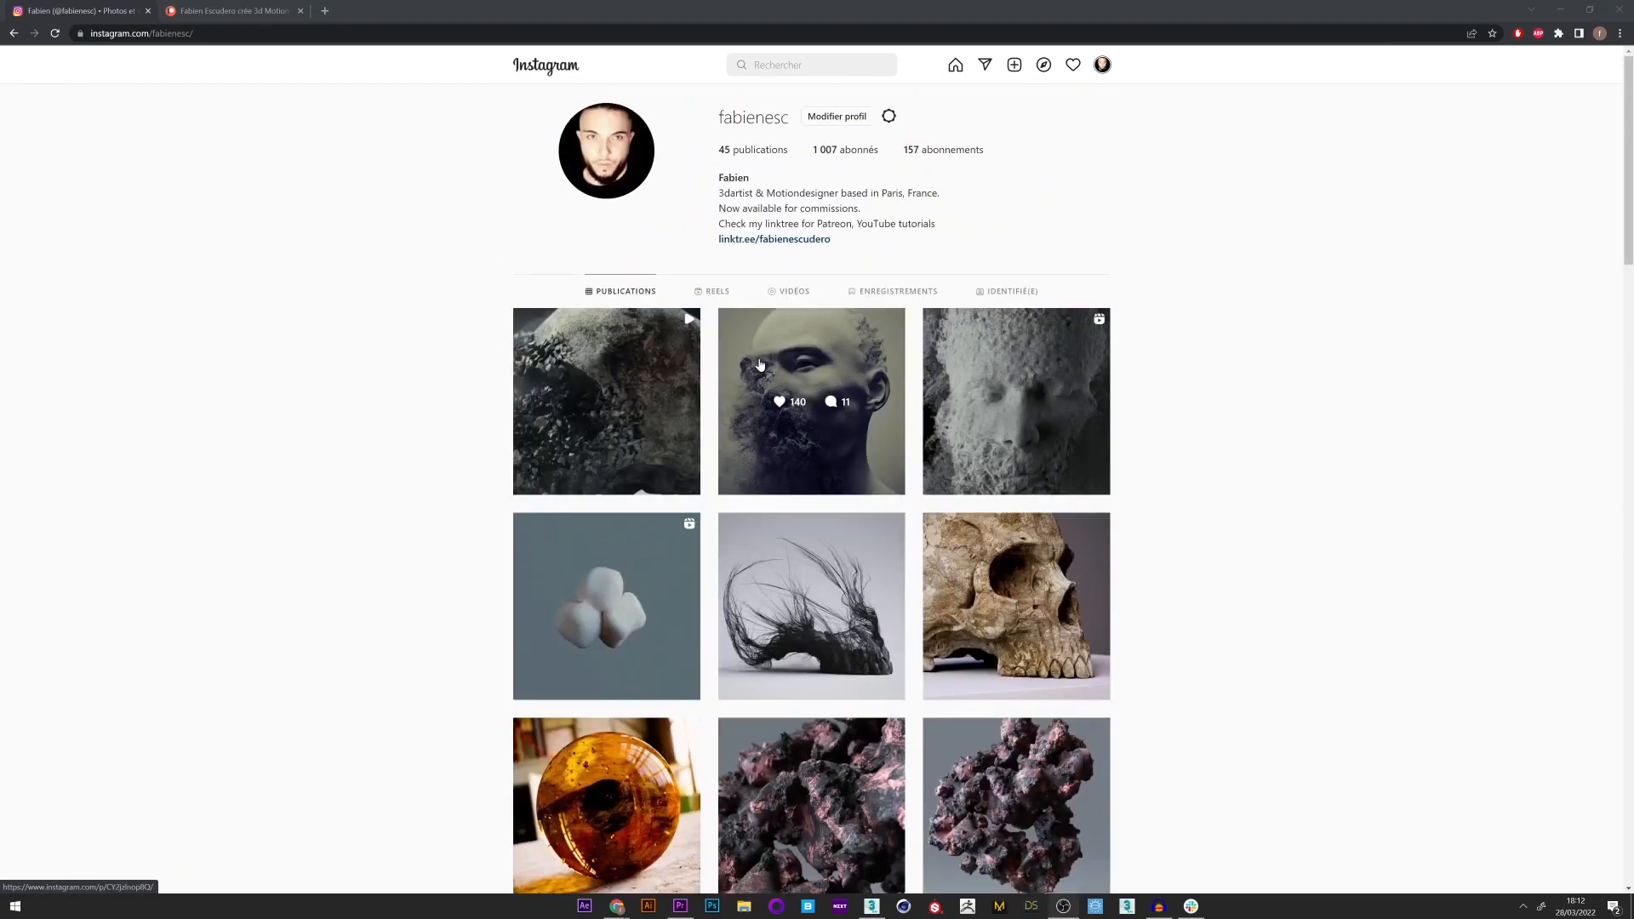
{"action": "left_click", "coordinate": [232, 11]}
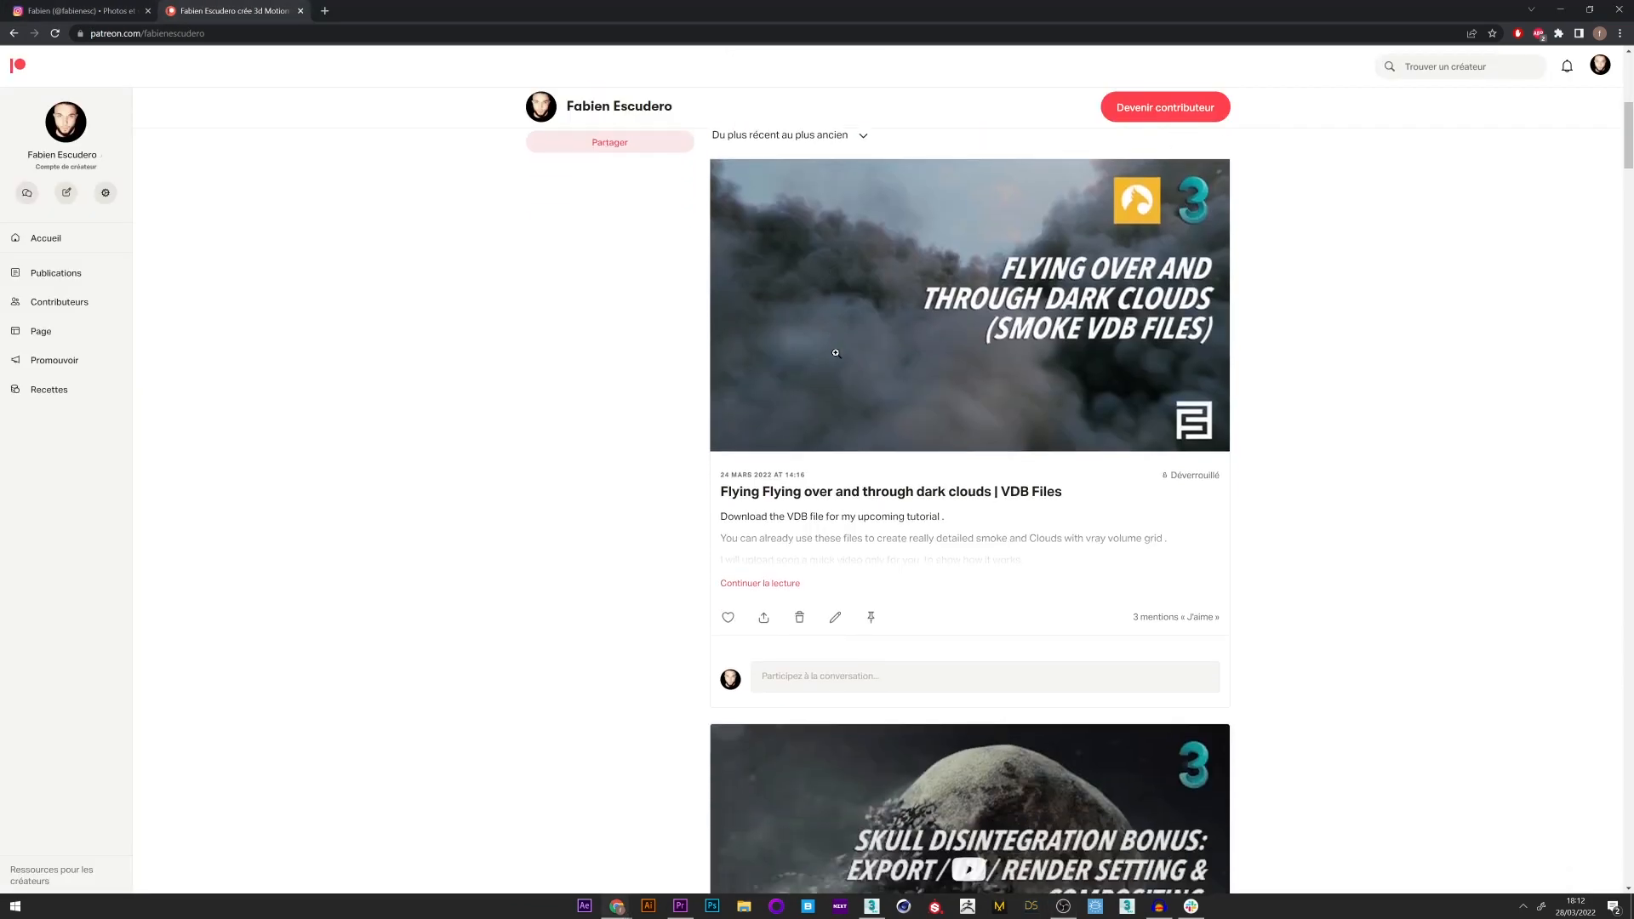